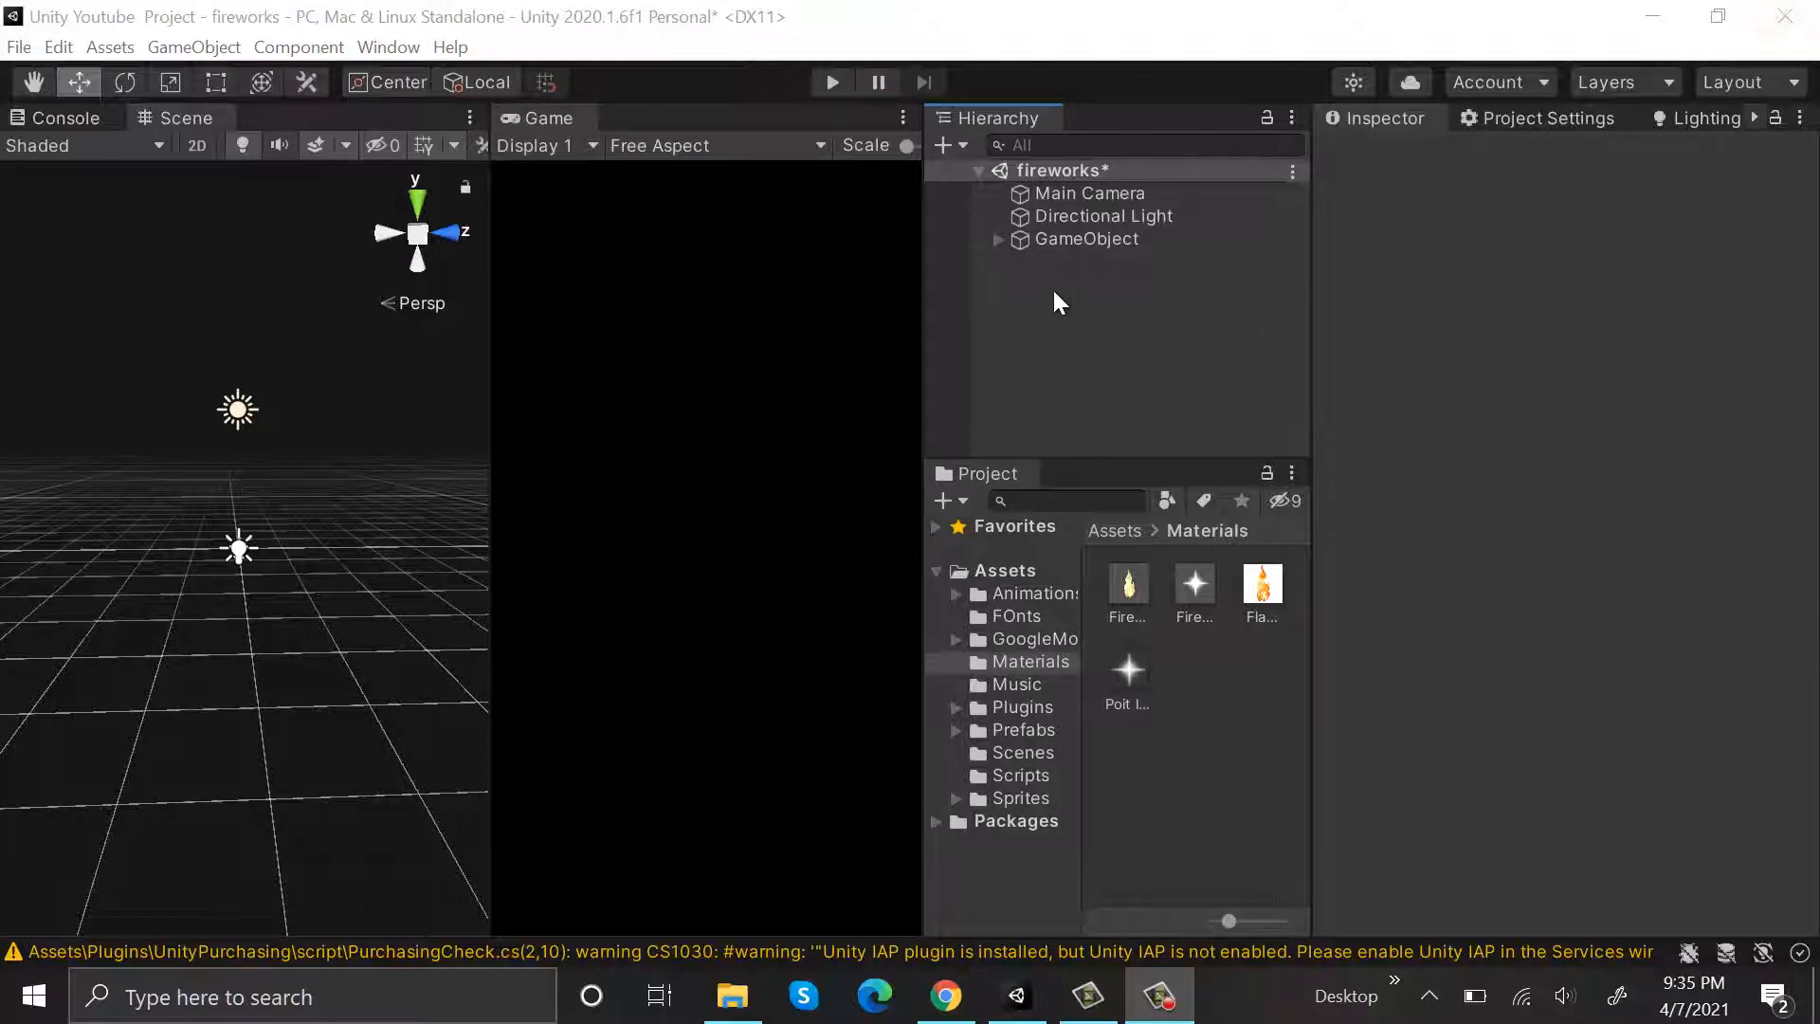
- Create a particle system, reset its position to the origin, and name it Fire_LowPoly
right_click(1055, 302)
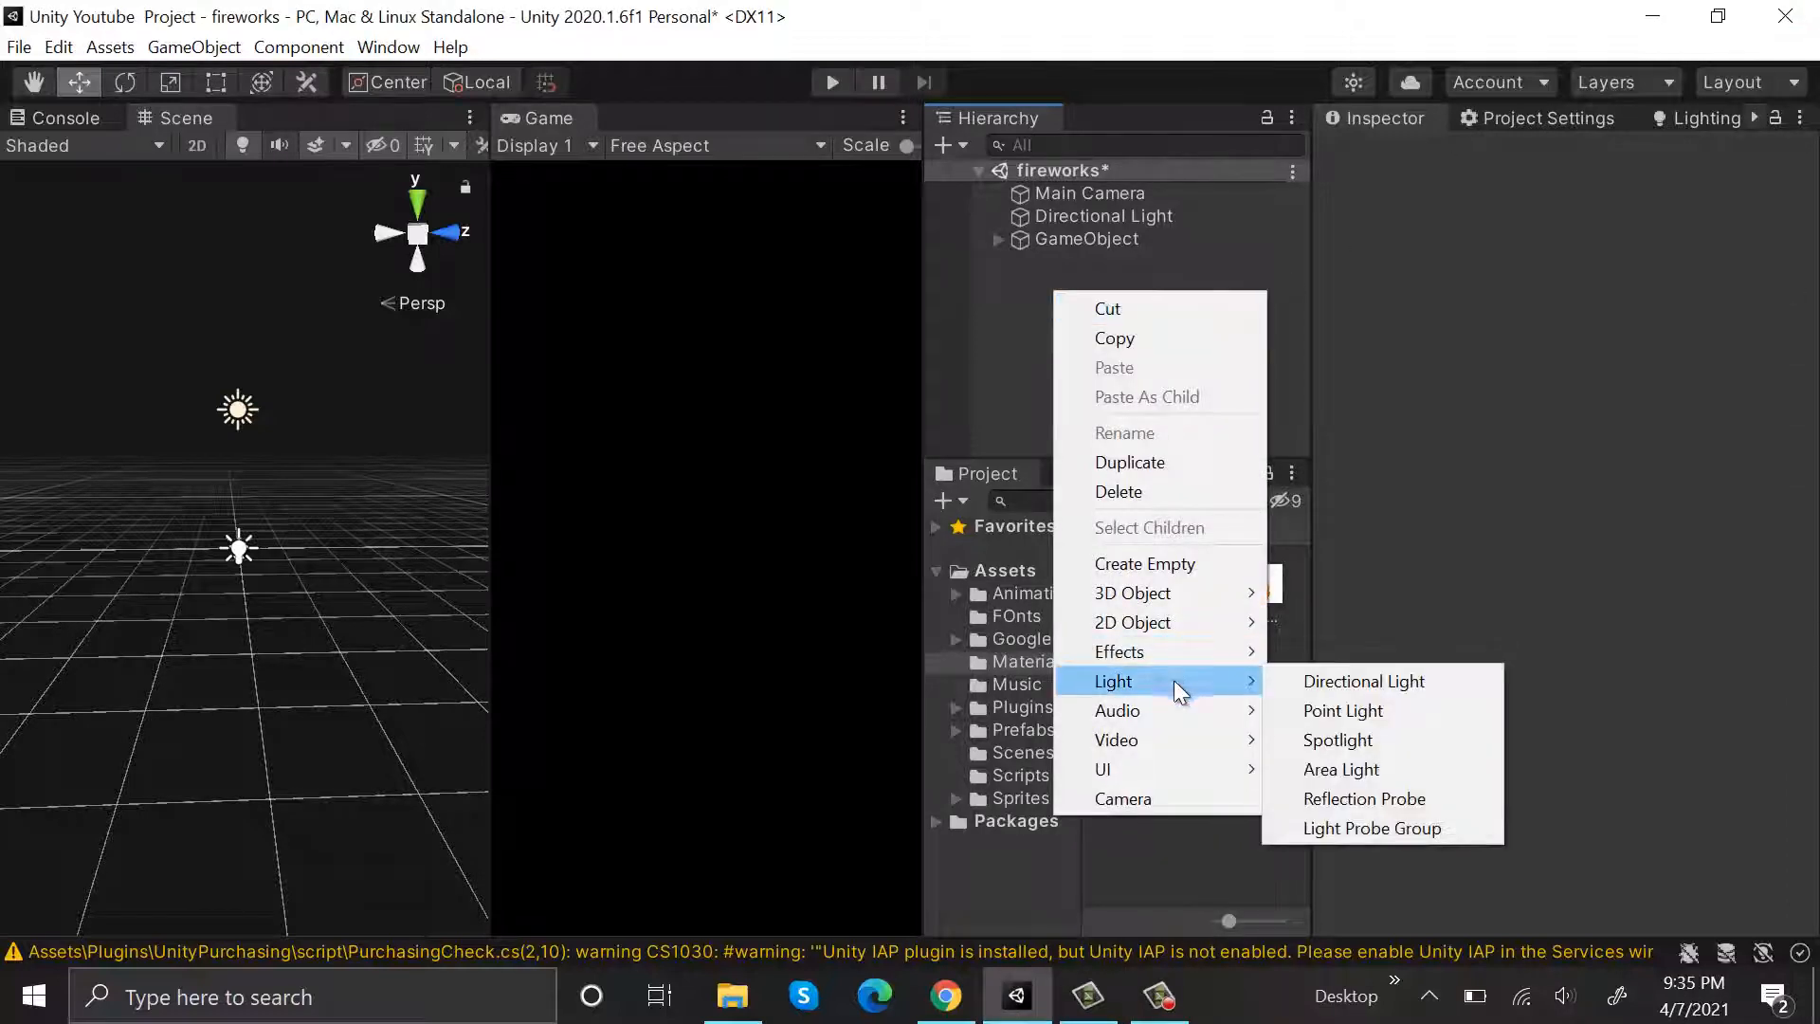
click(1119, 650)
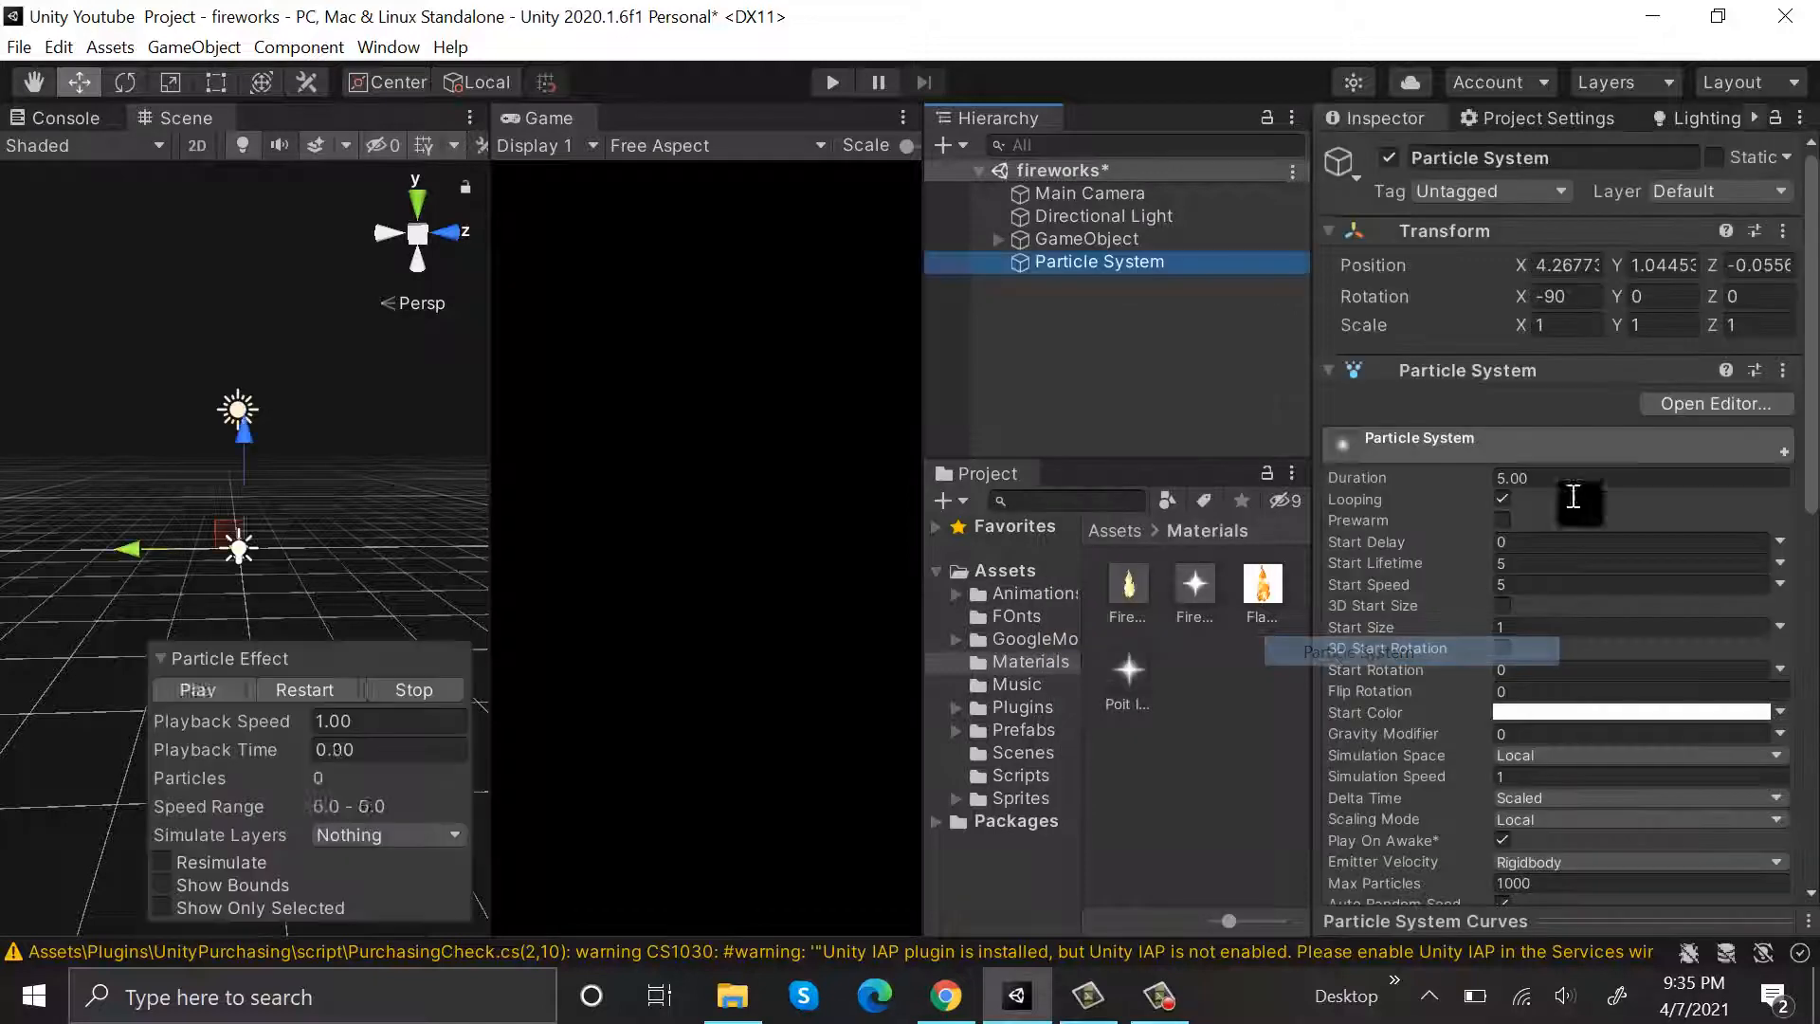
right_click(1444, 229)
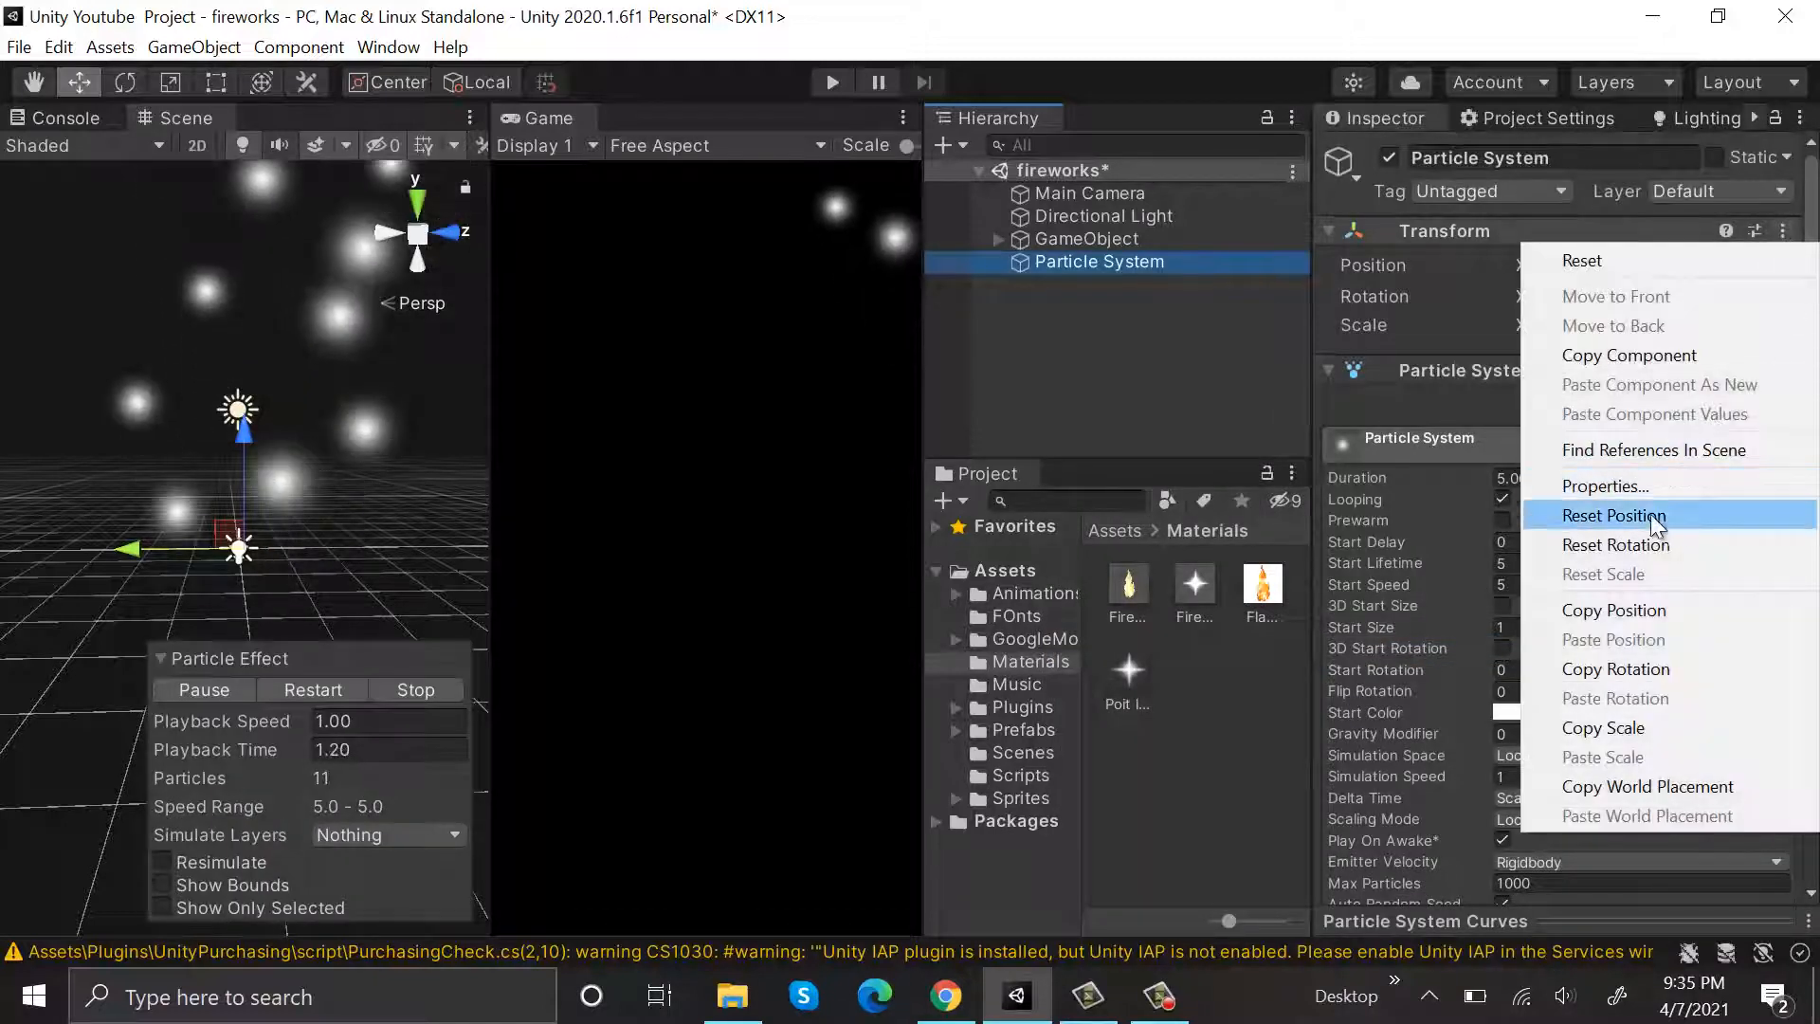
click(1613, 515)
text(F)
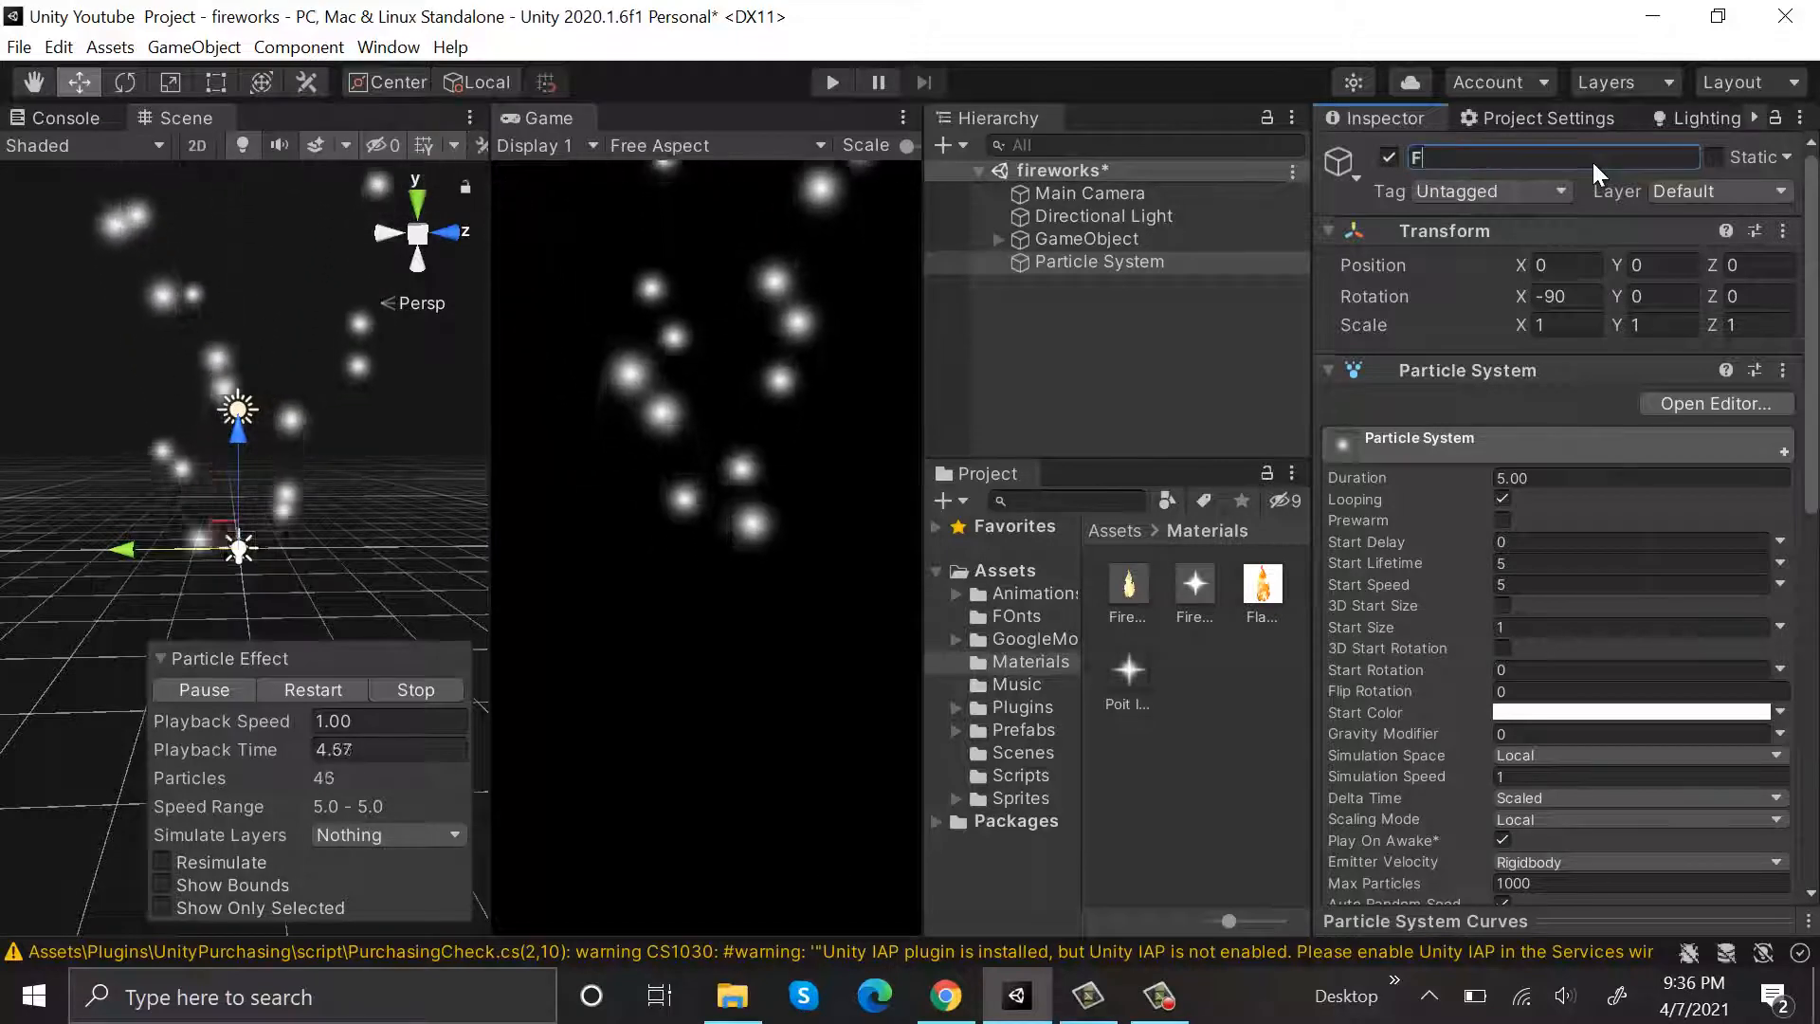
text(ire_L)
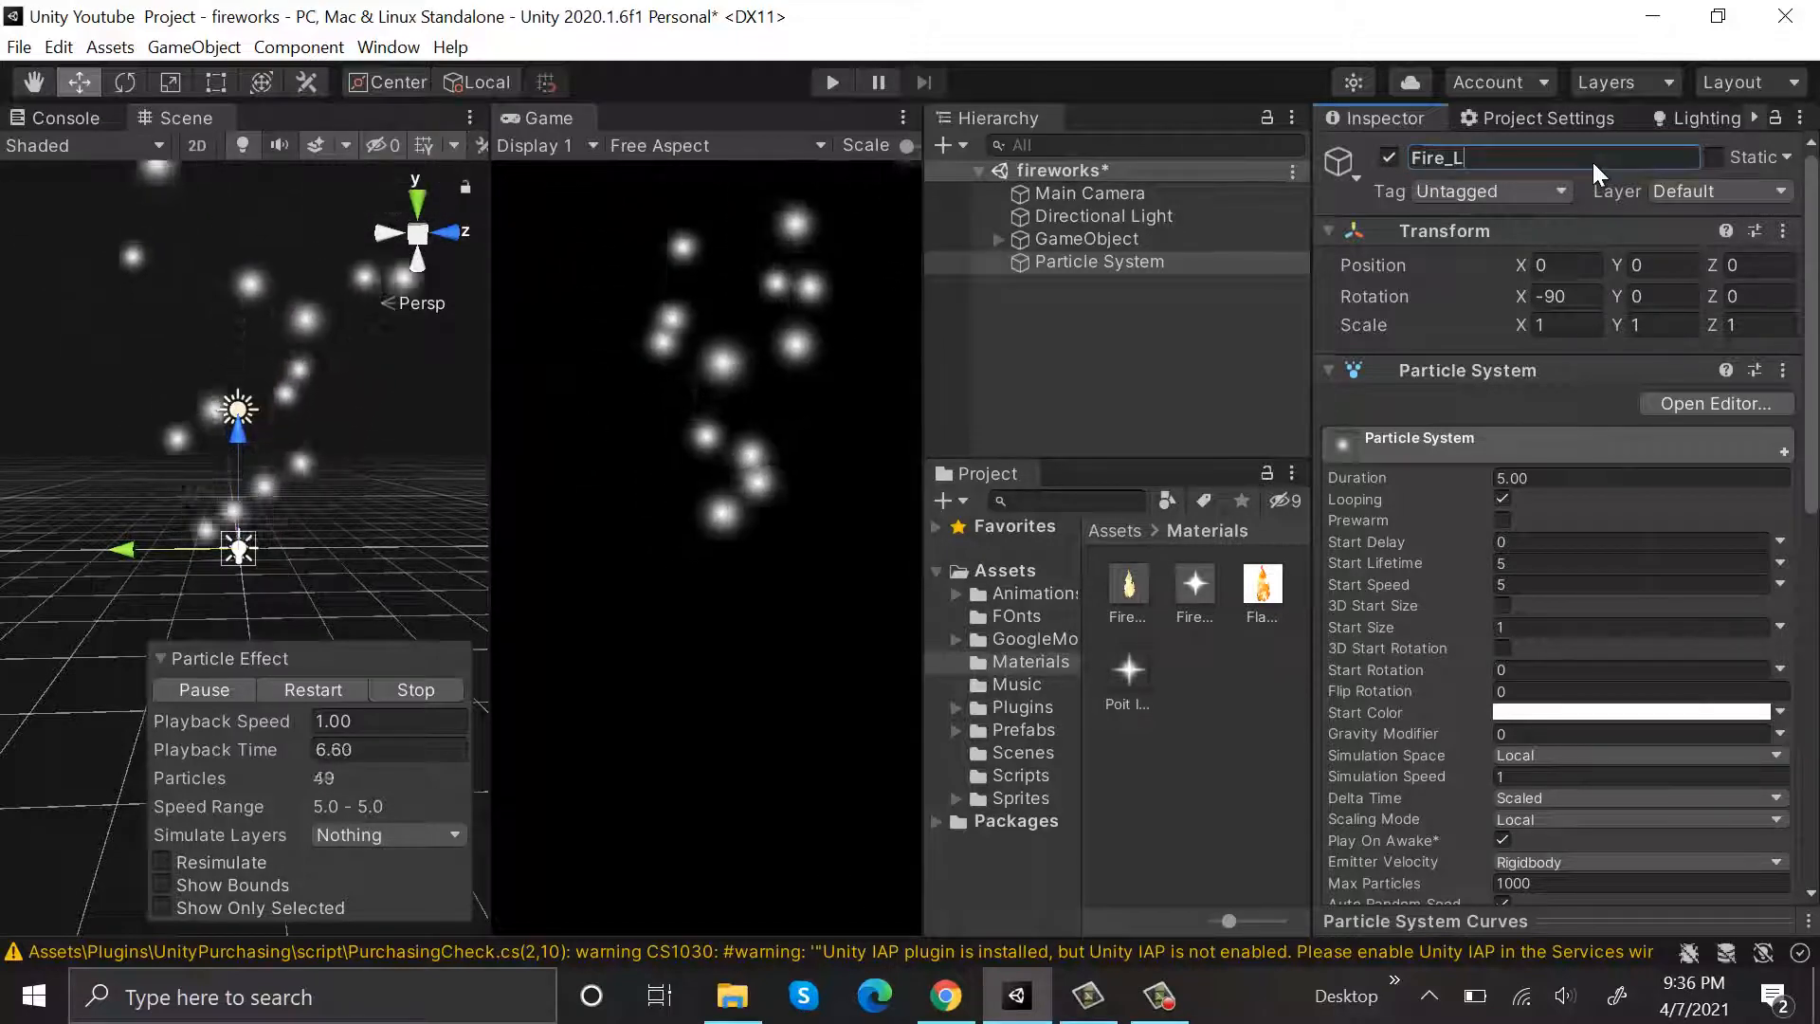
text(owPoly)
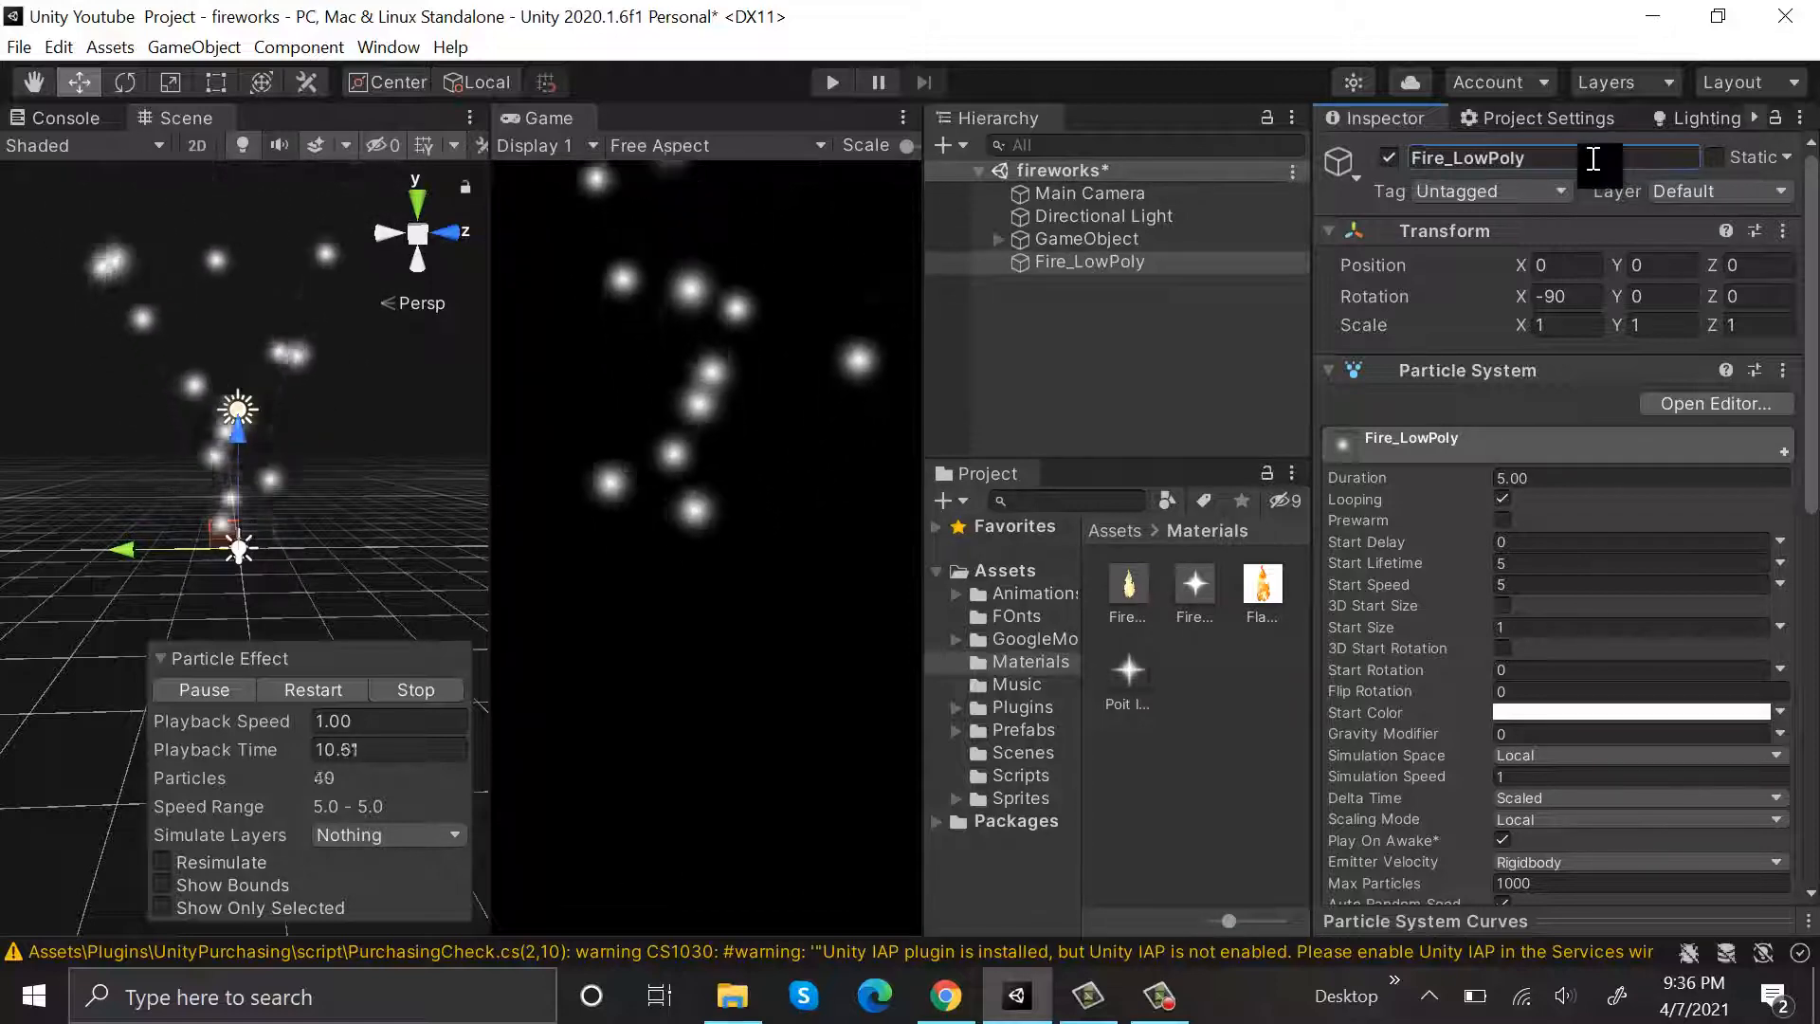
- Create the Lowpoly_Mat material with the Legacy Particles/Additive shader and the fire-and-smoke texture
scroll(down, 3)
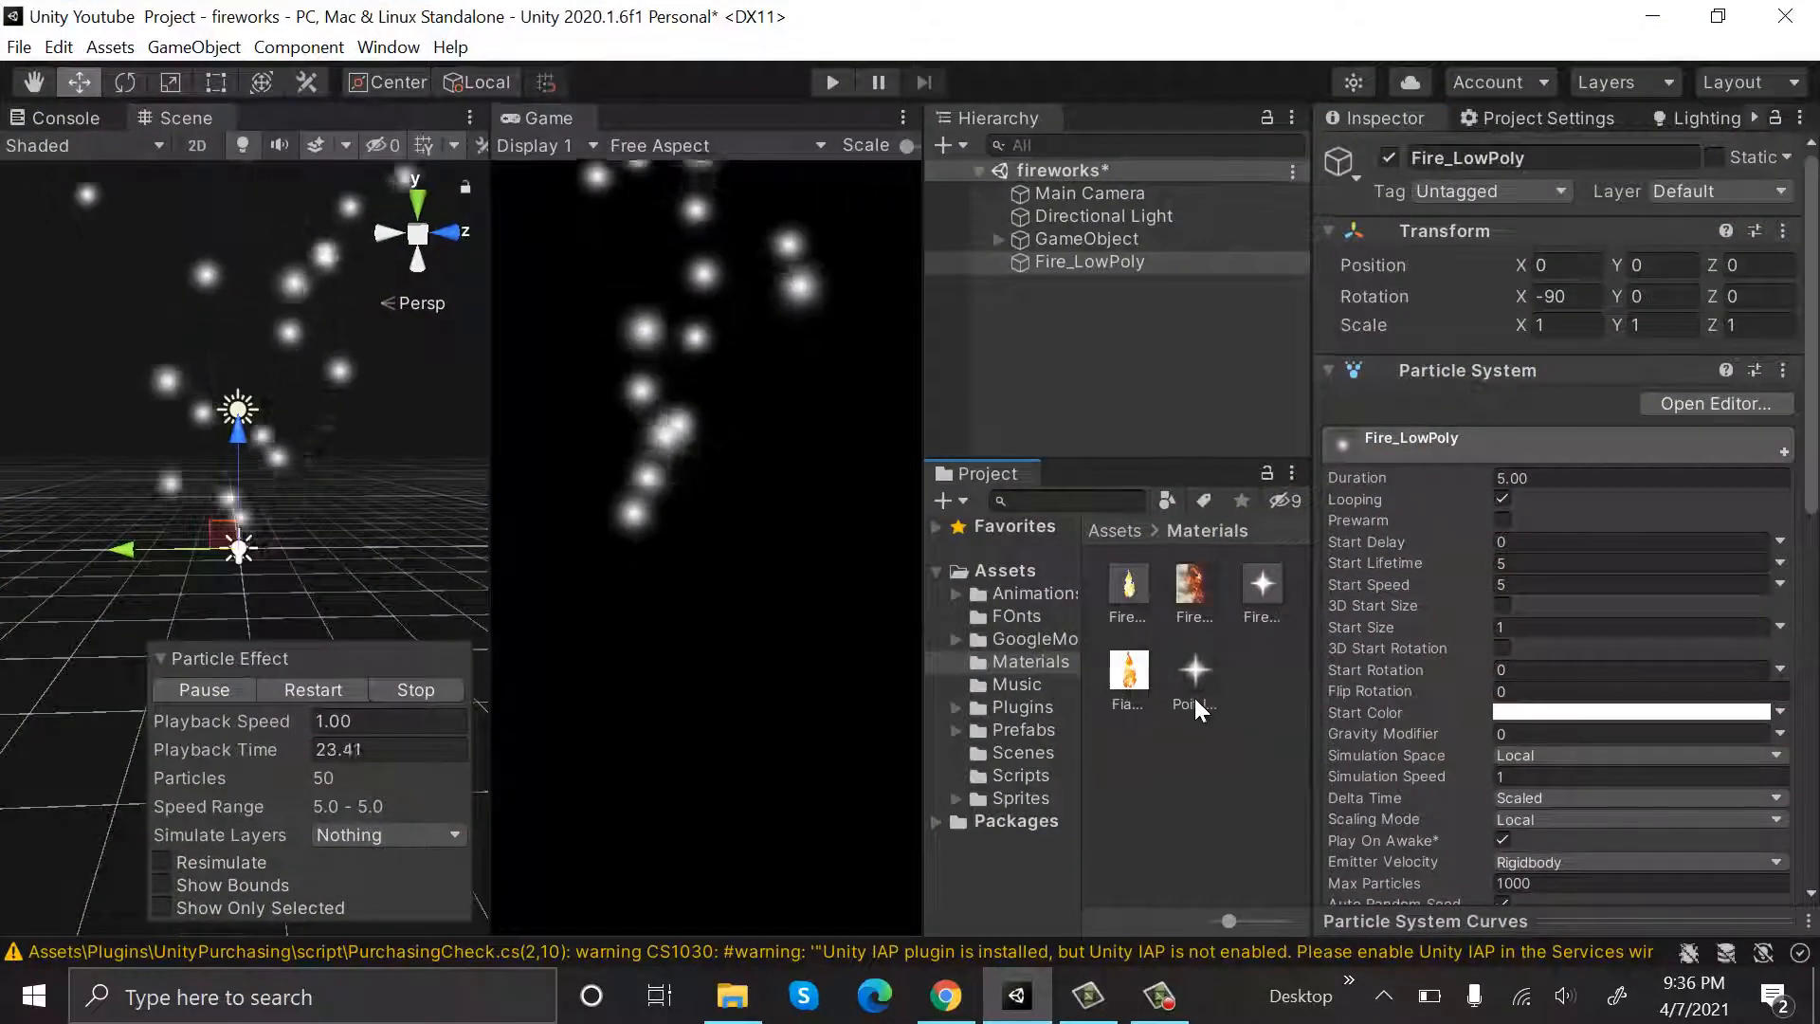
click(1192, 584)
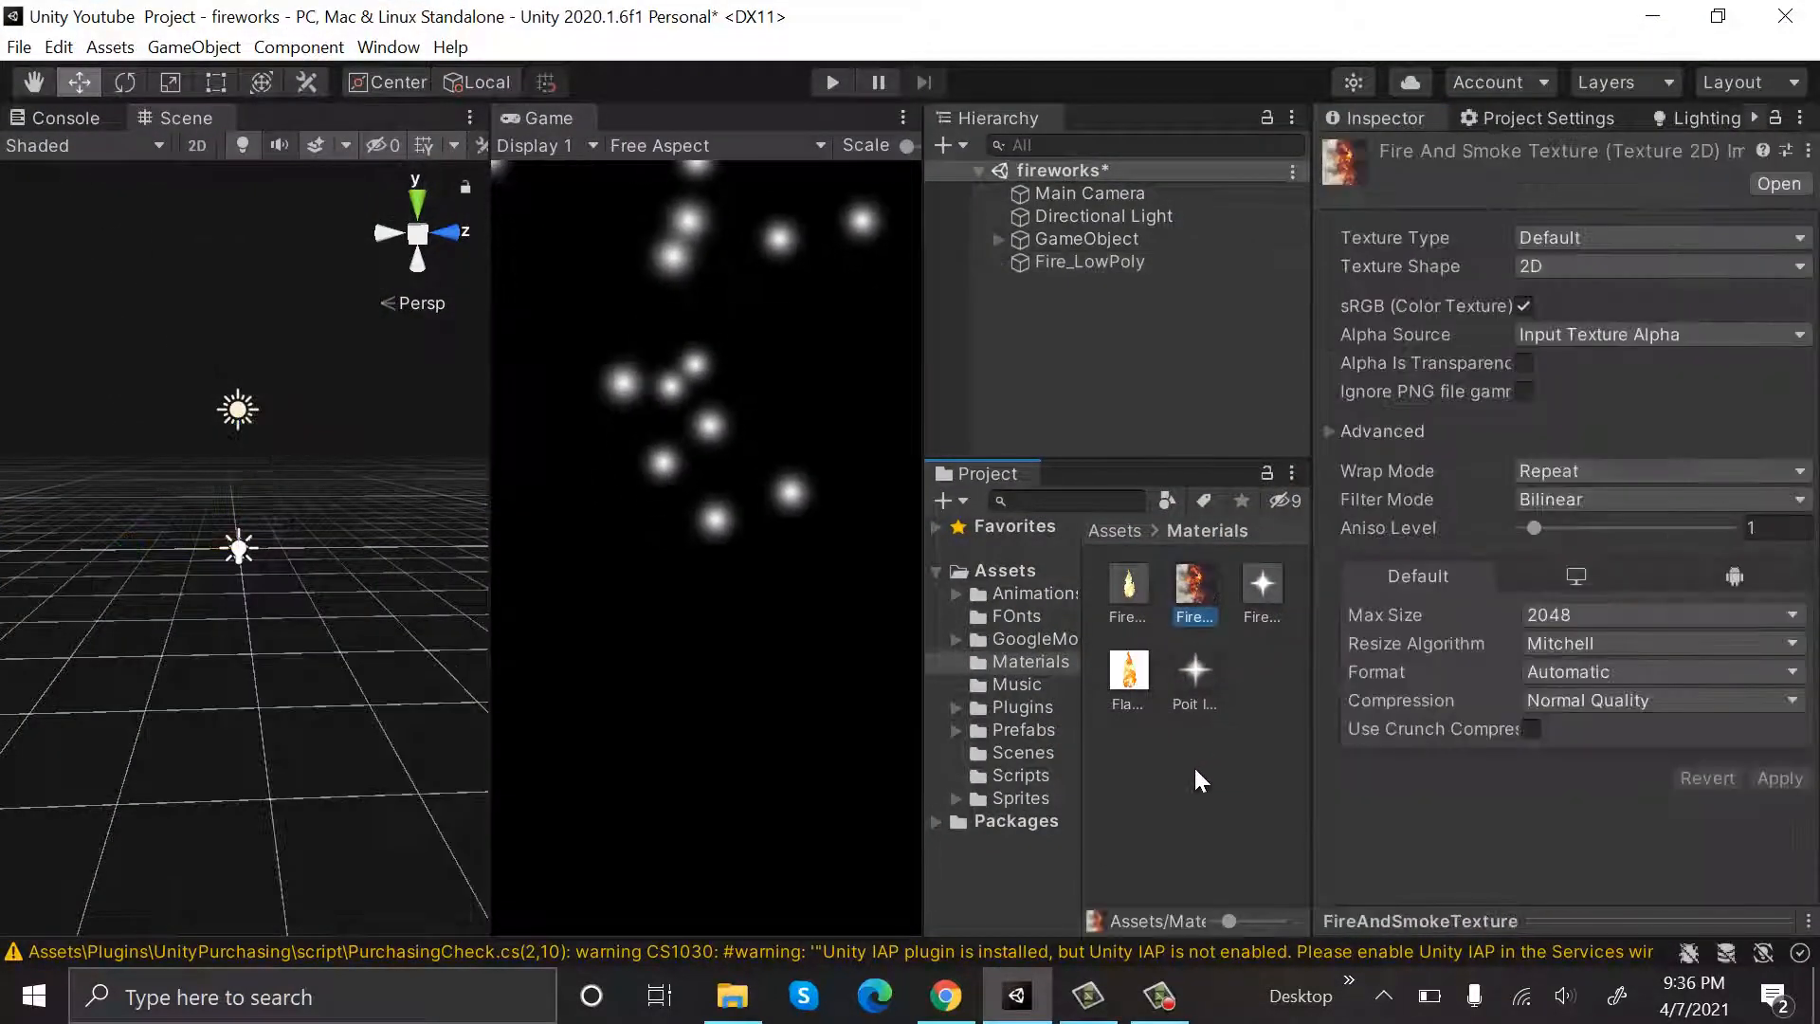
right_click(1196, 777)
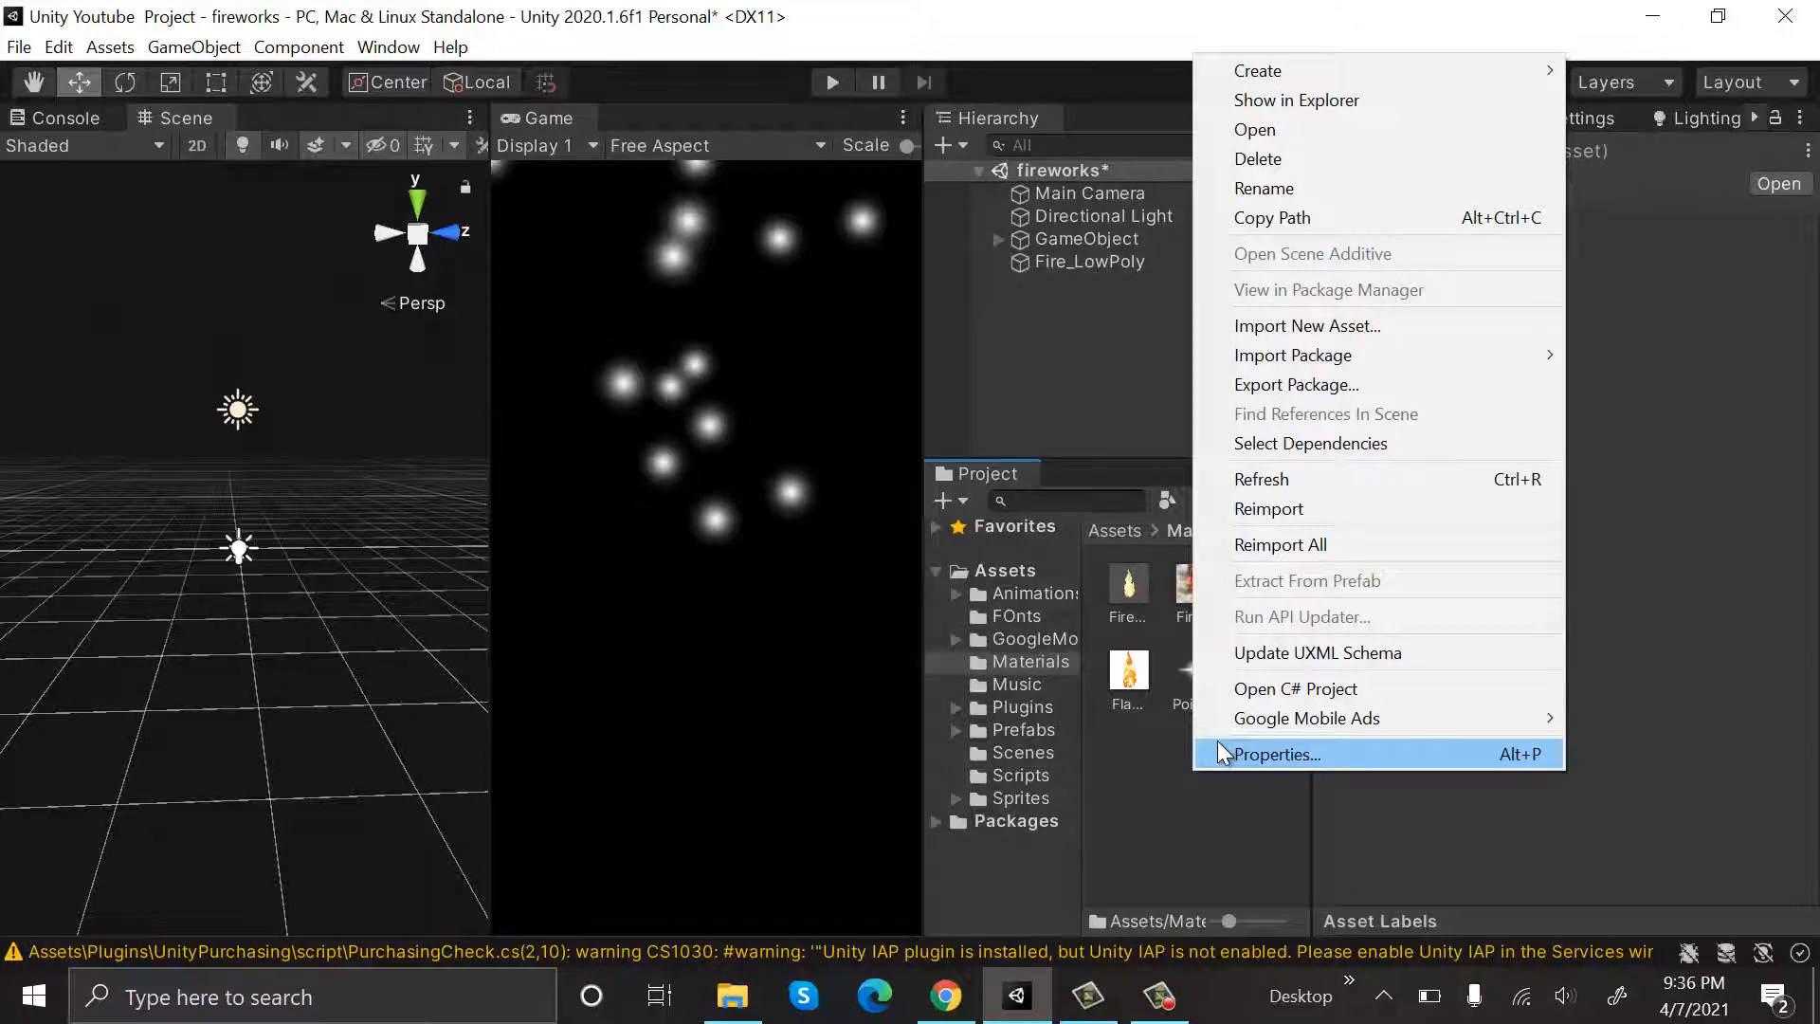
mouse_move(1369, 70)
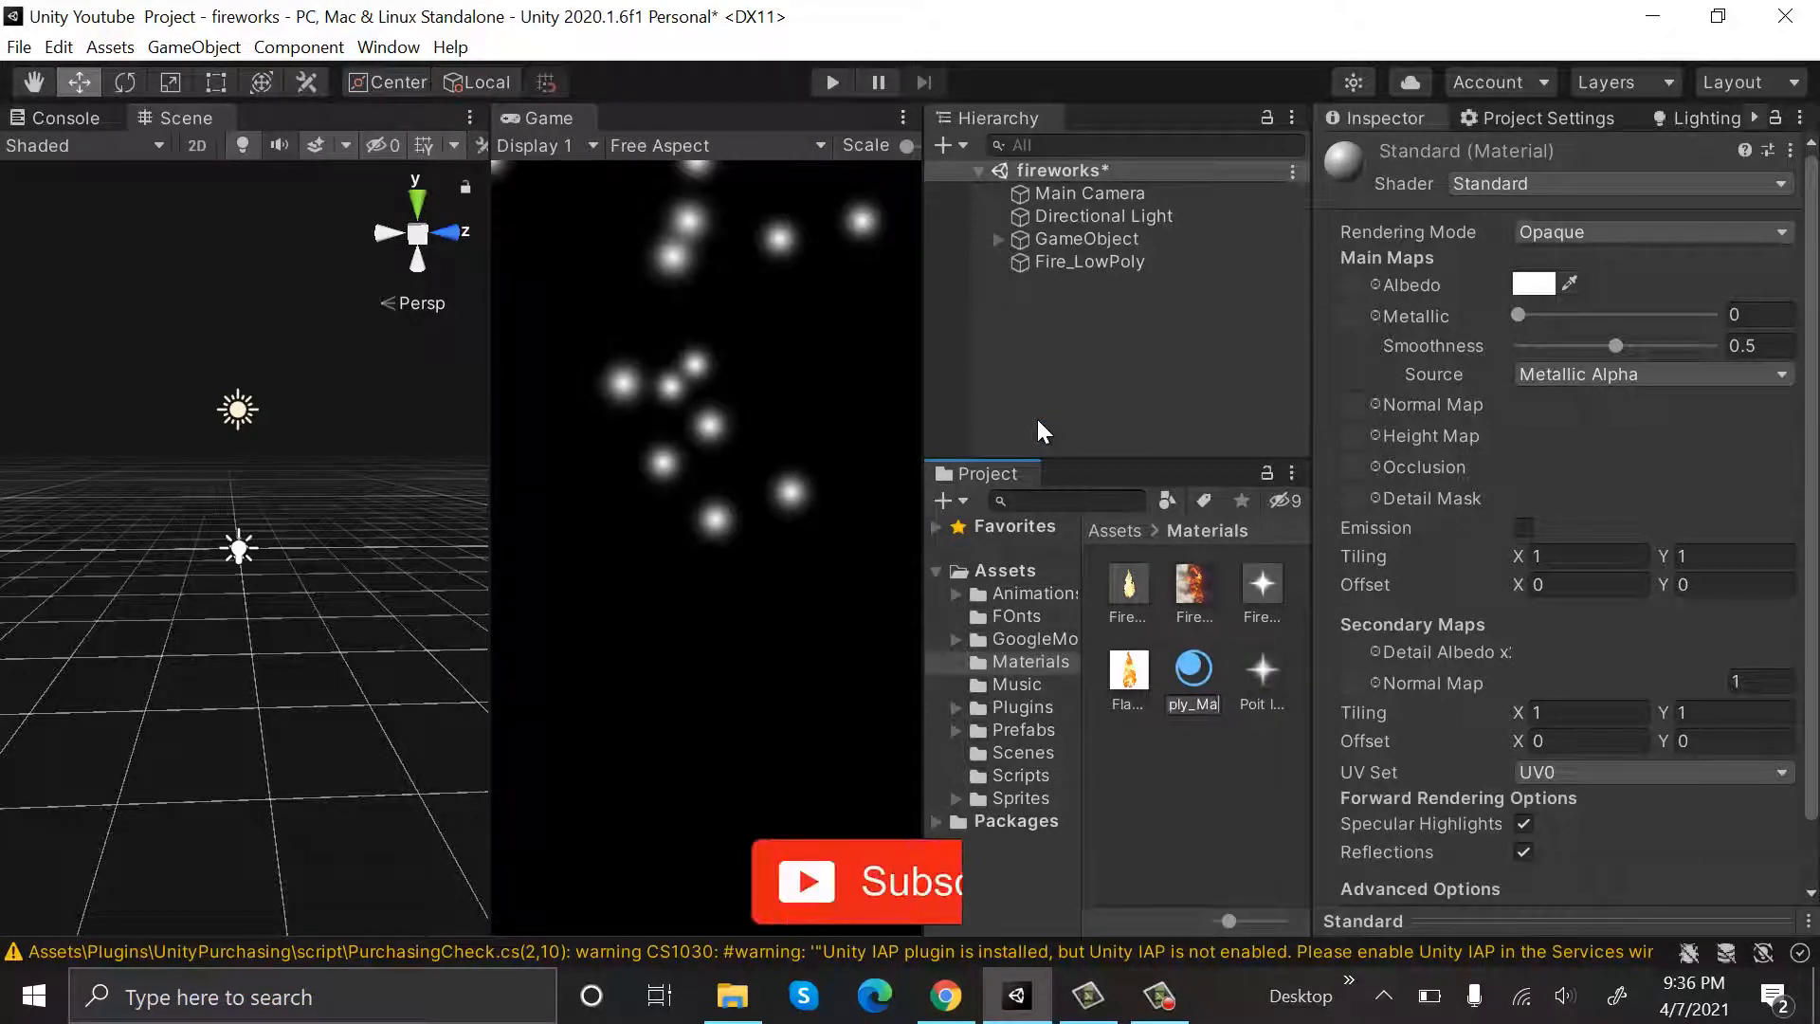
click(1192, 673)
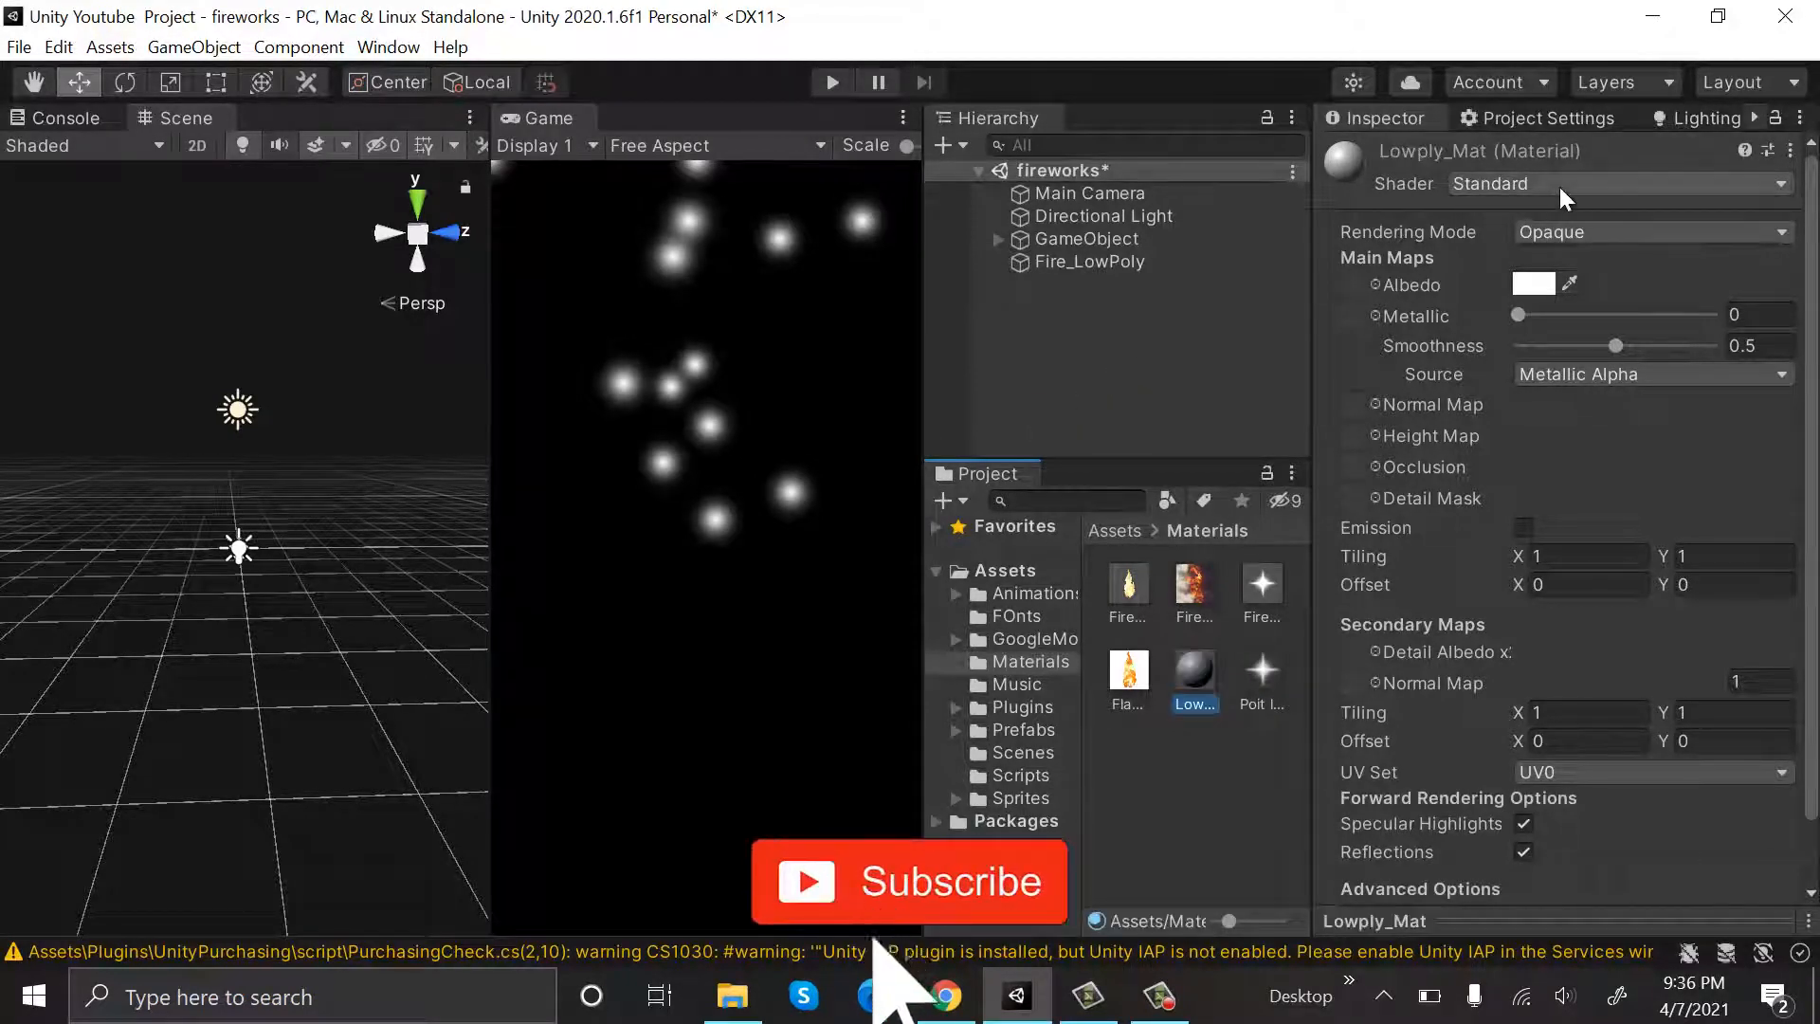
click(1613, 183)
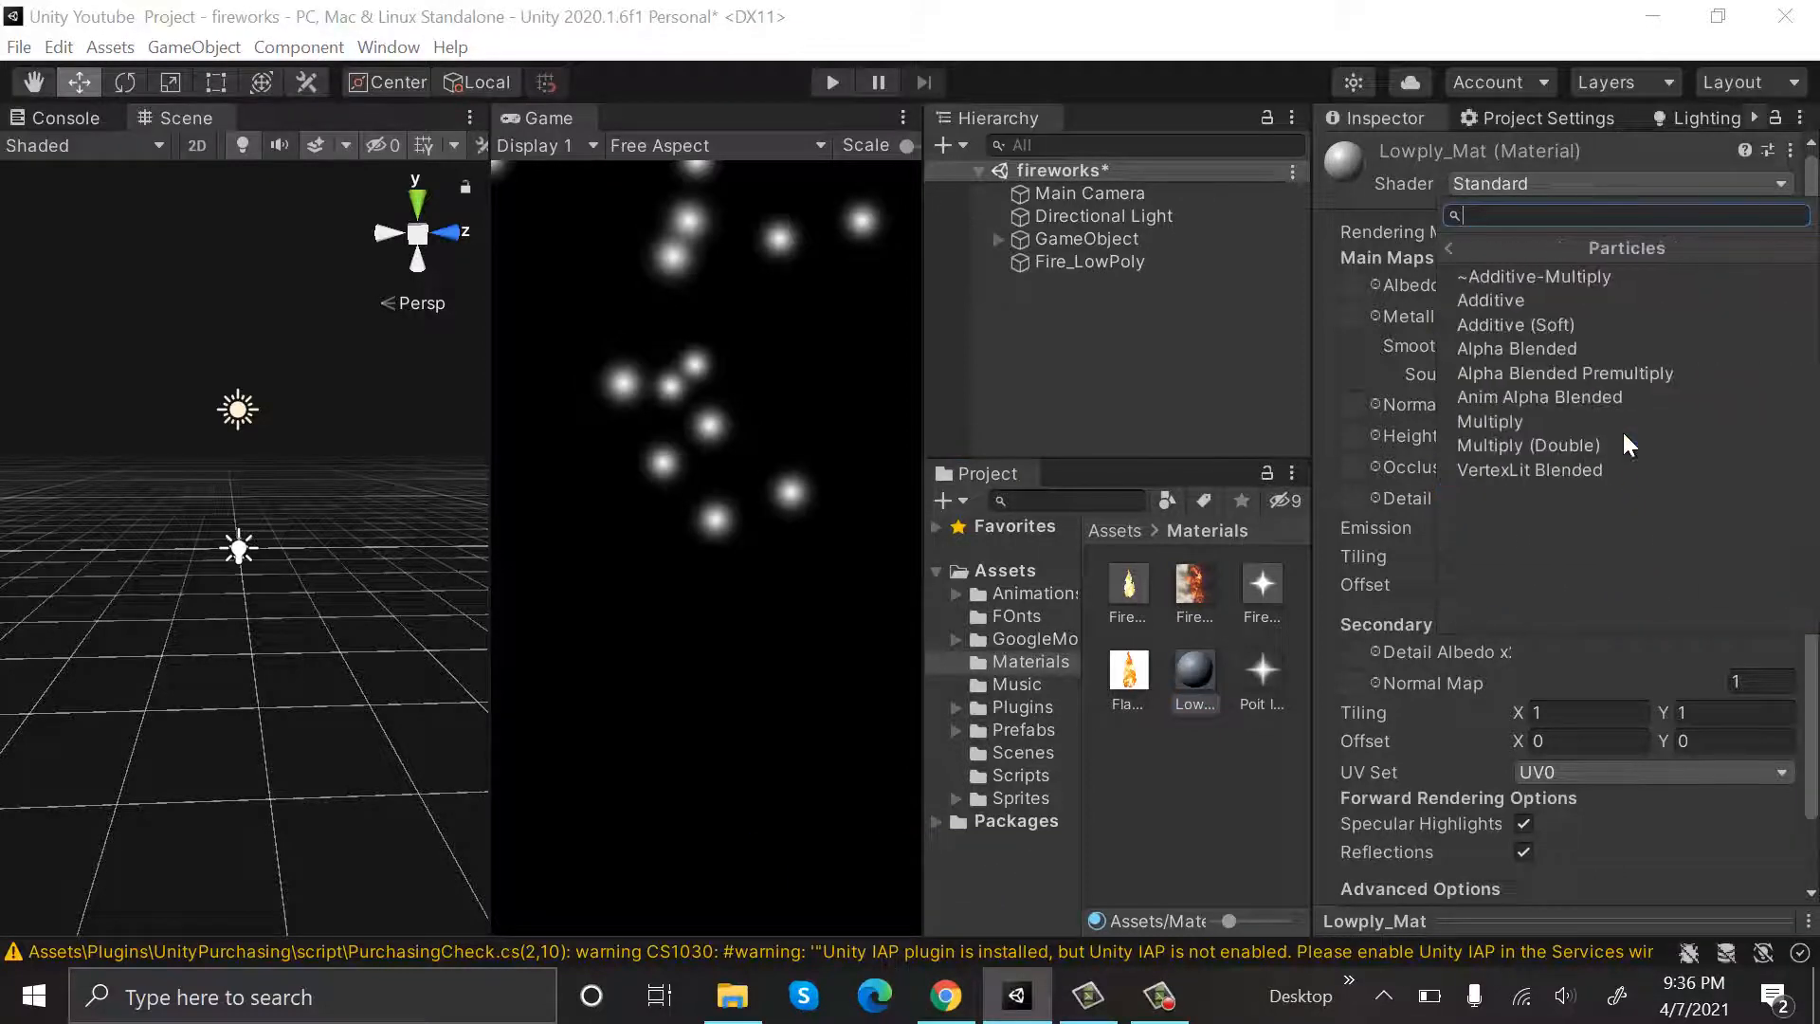
mouse_move(1613, 299)
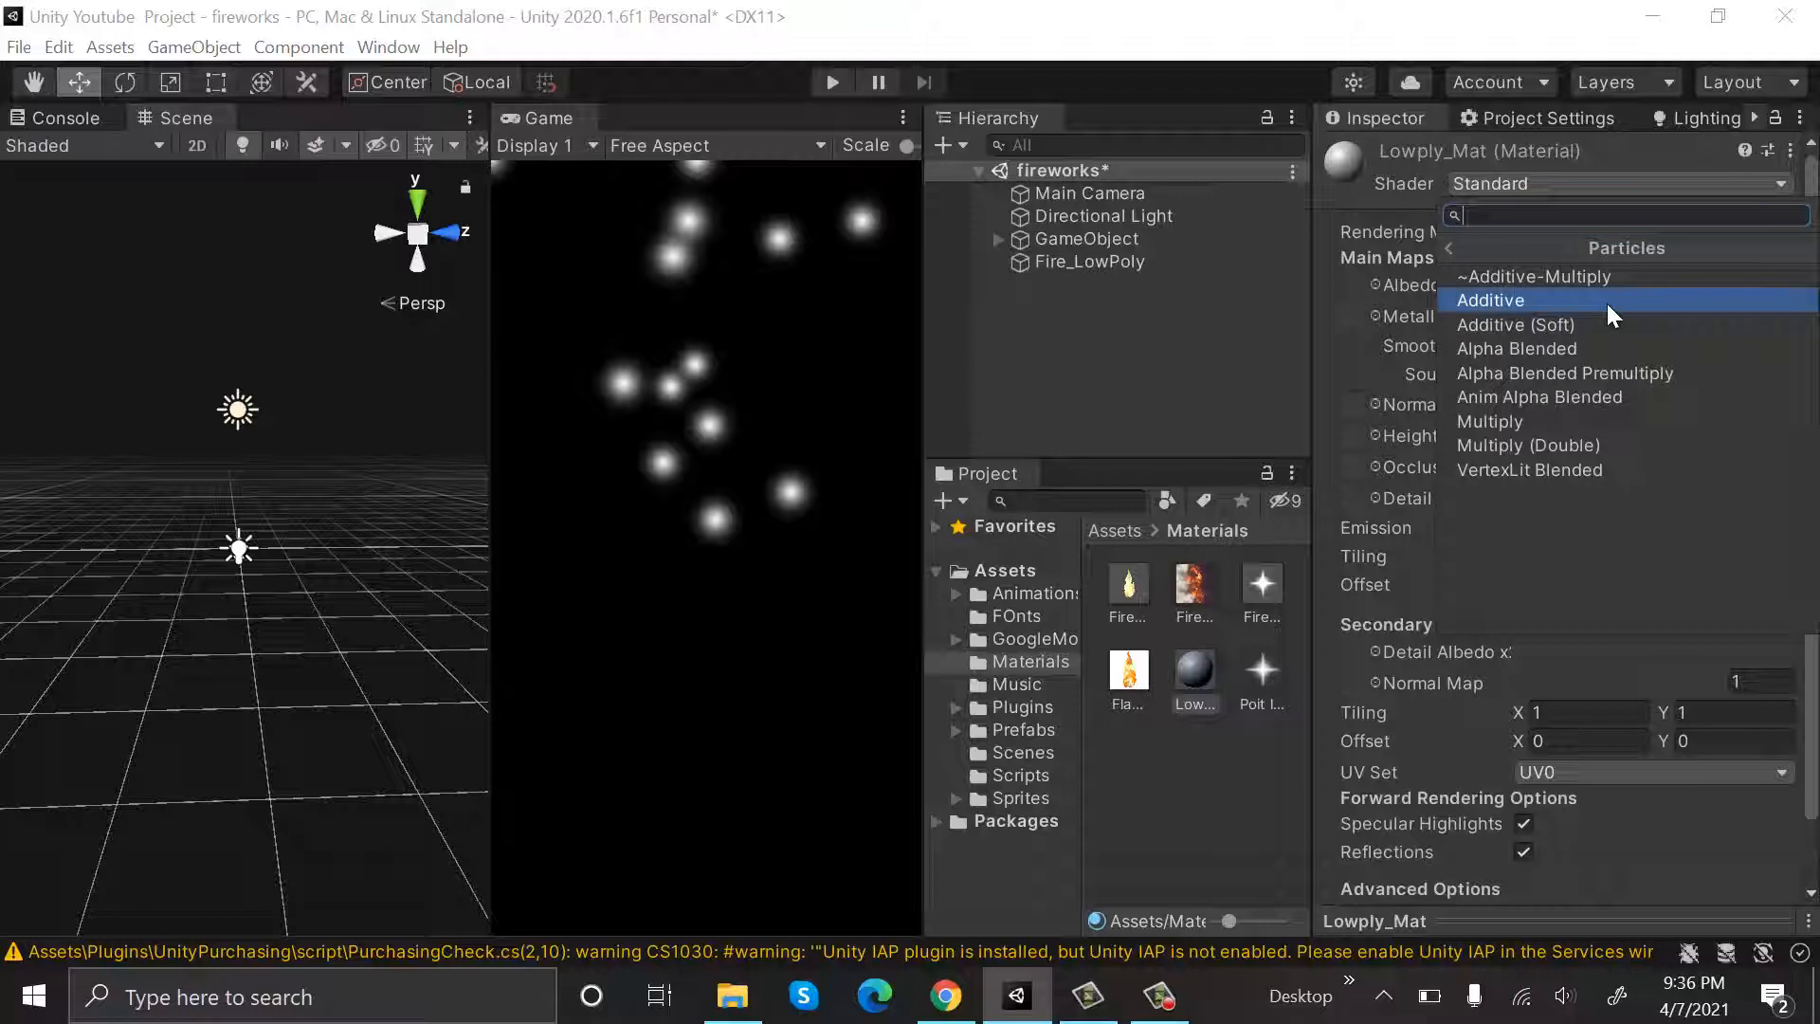
click(1490, 300)
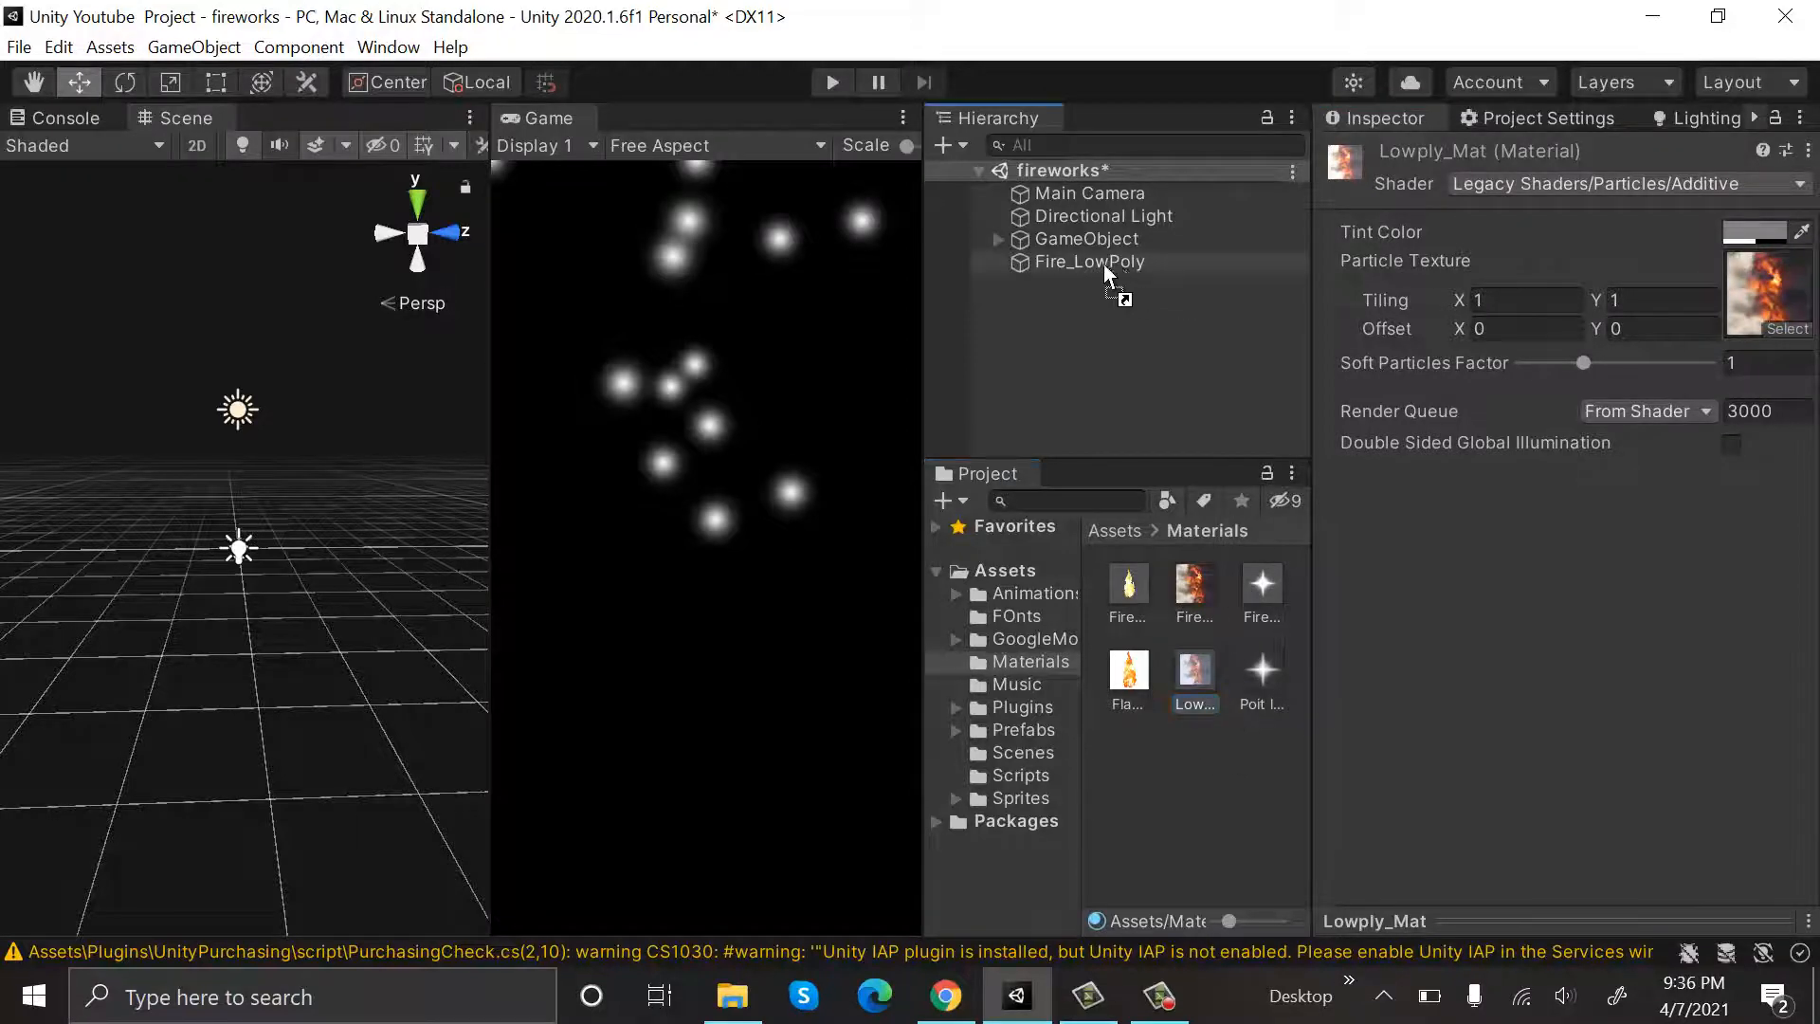
- Apply Lowpoly_Mat to Fire_LowPoly and set start speed 1 and start rotation 60
click(1086, 262)
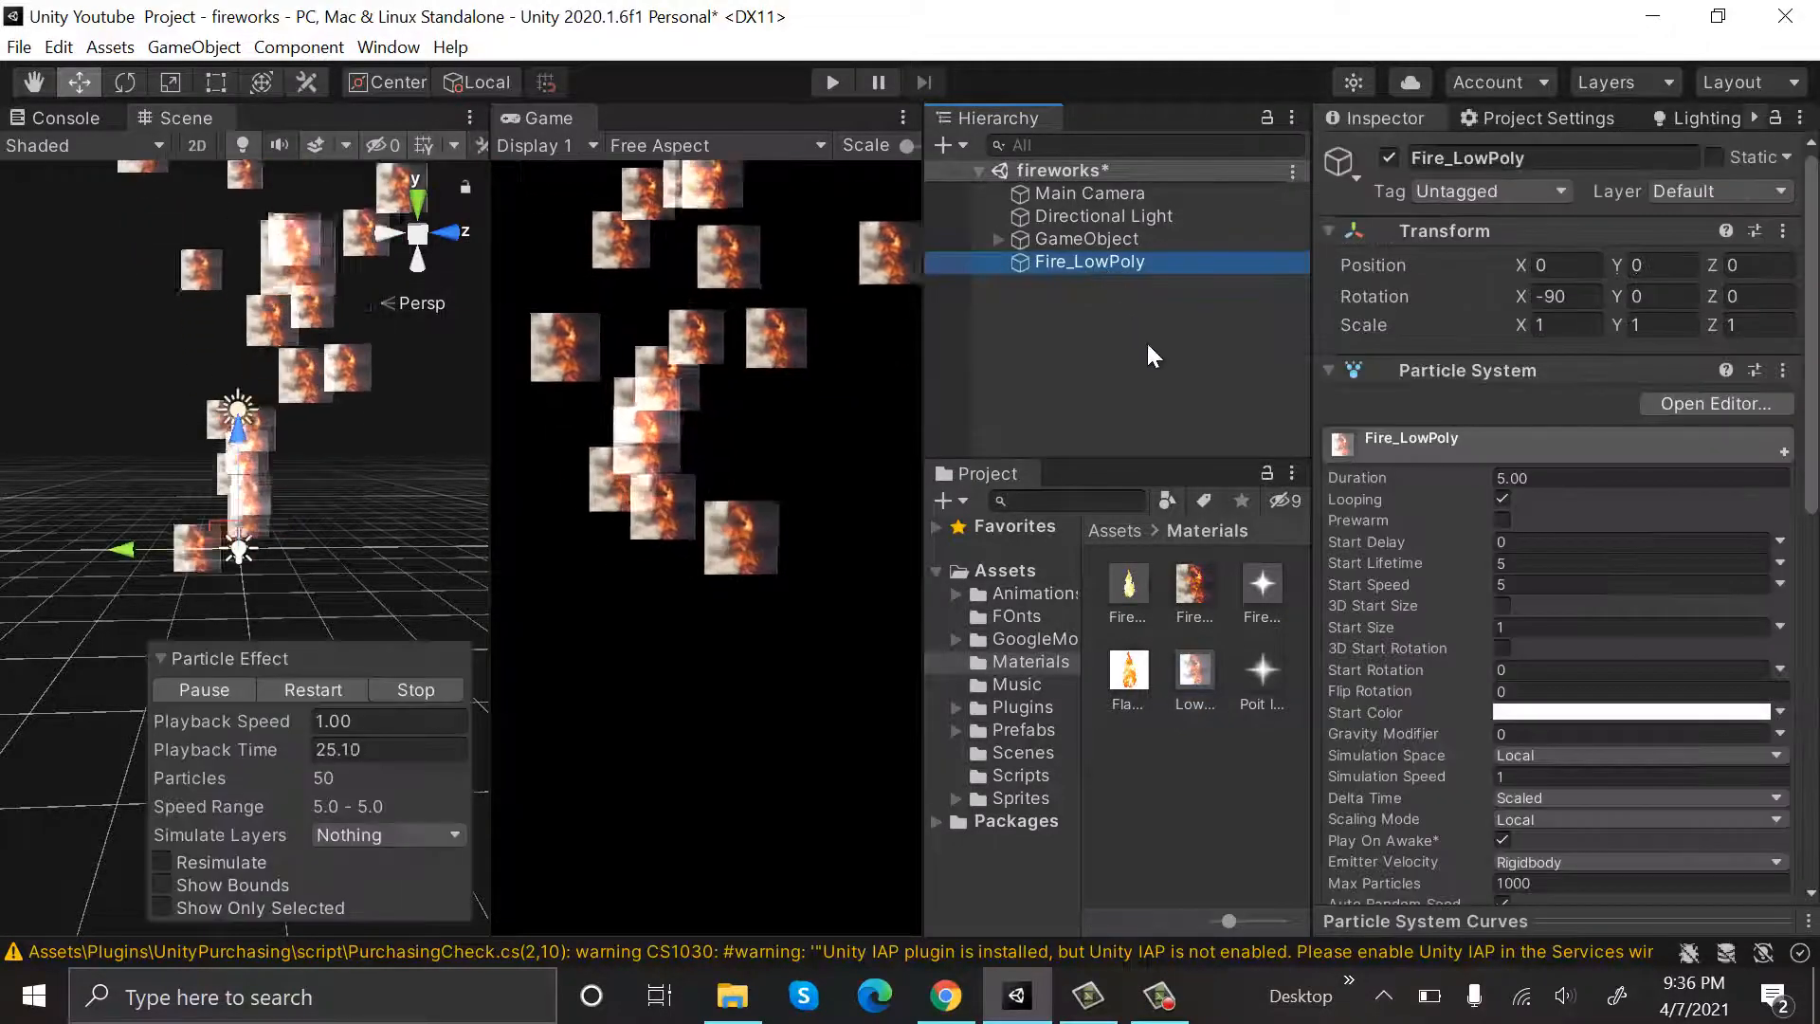
mouse_move(1376, 677)
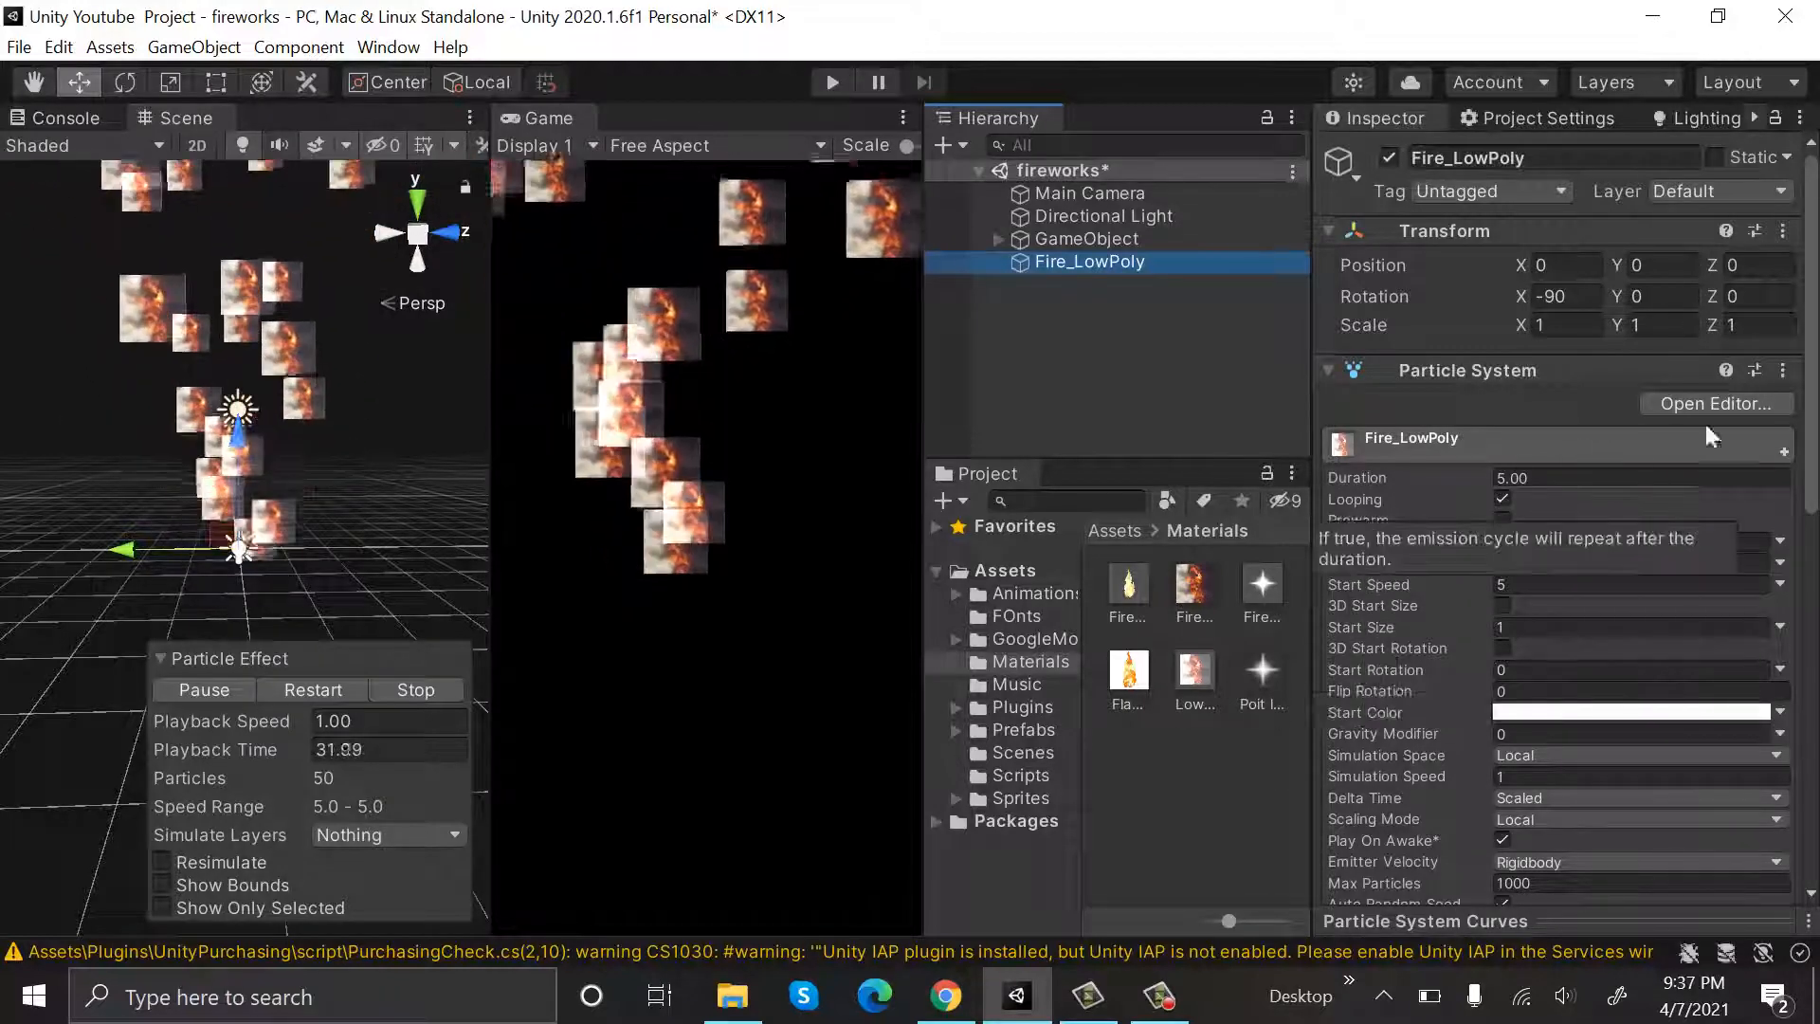
scroll(down, 3)
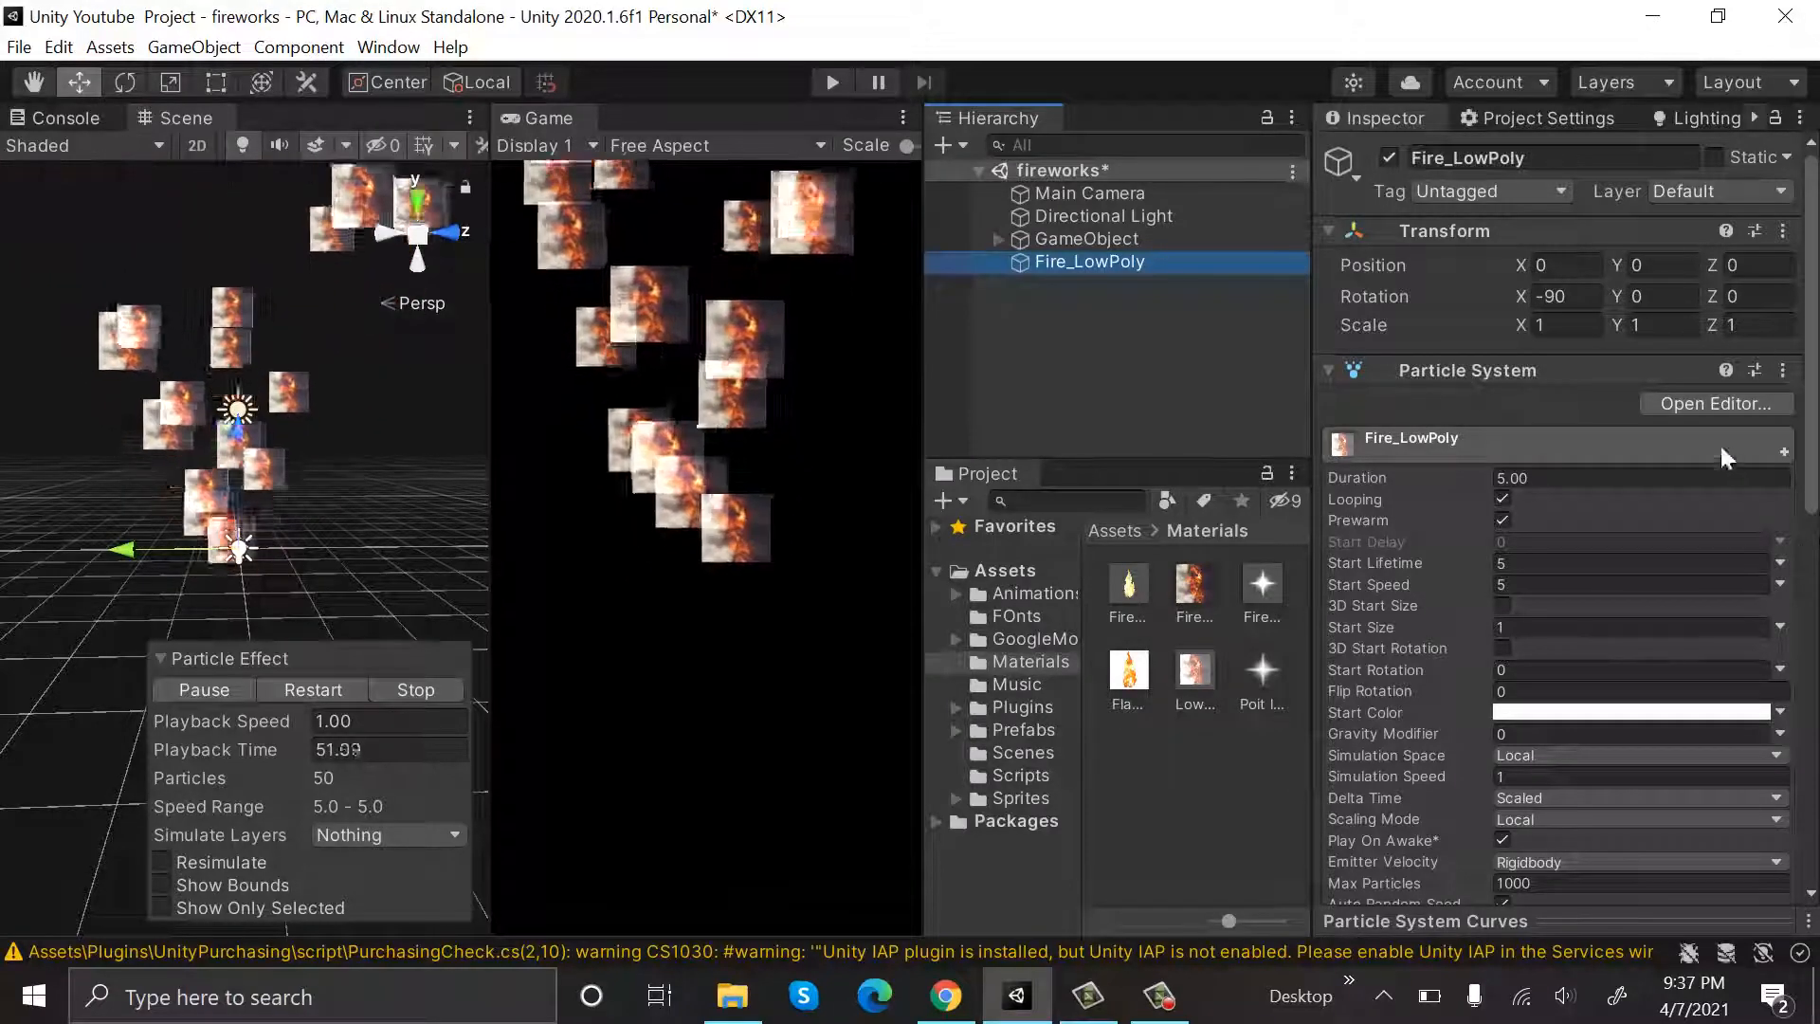
click(1624, 584)
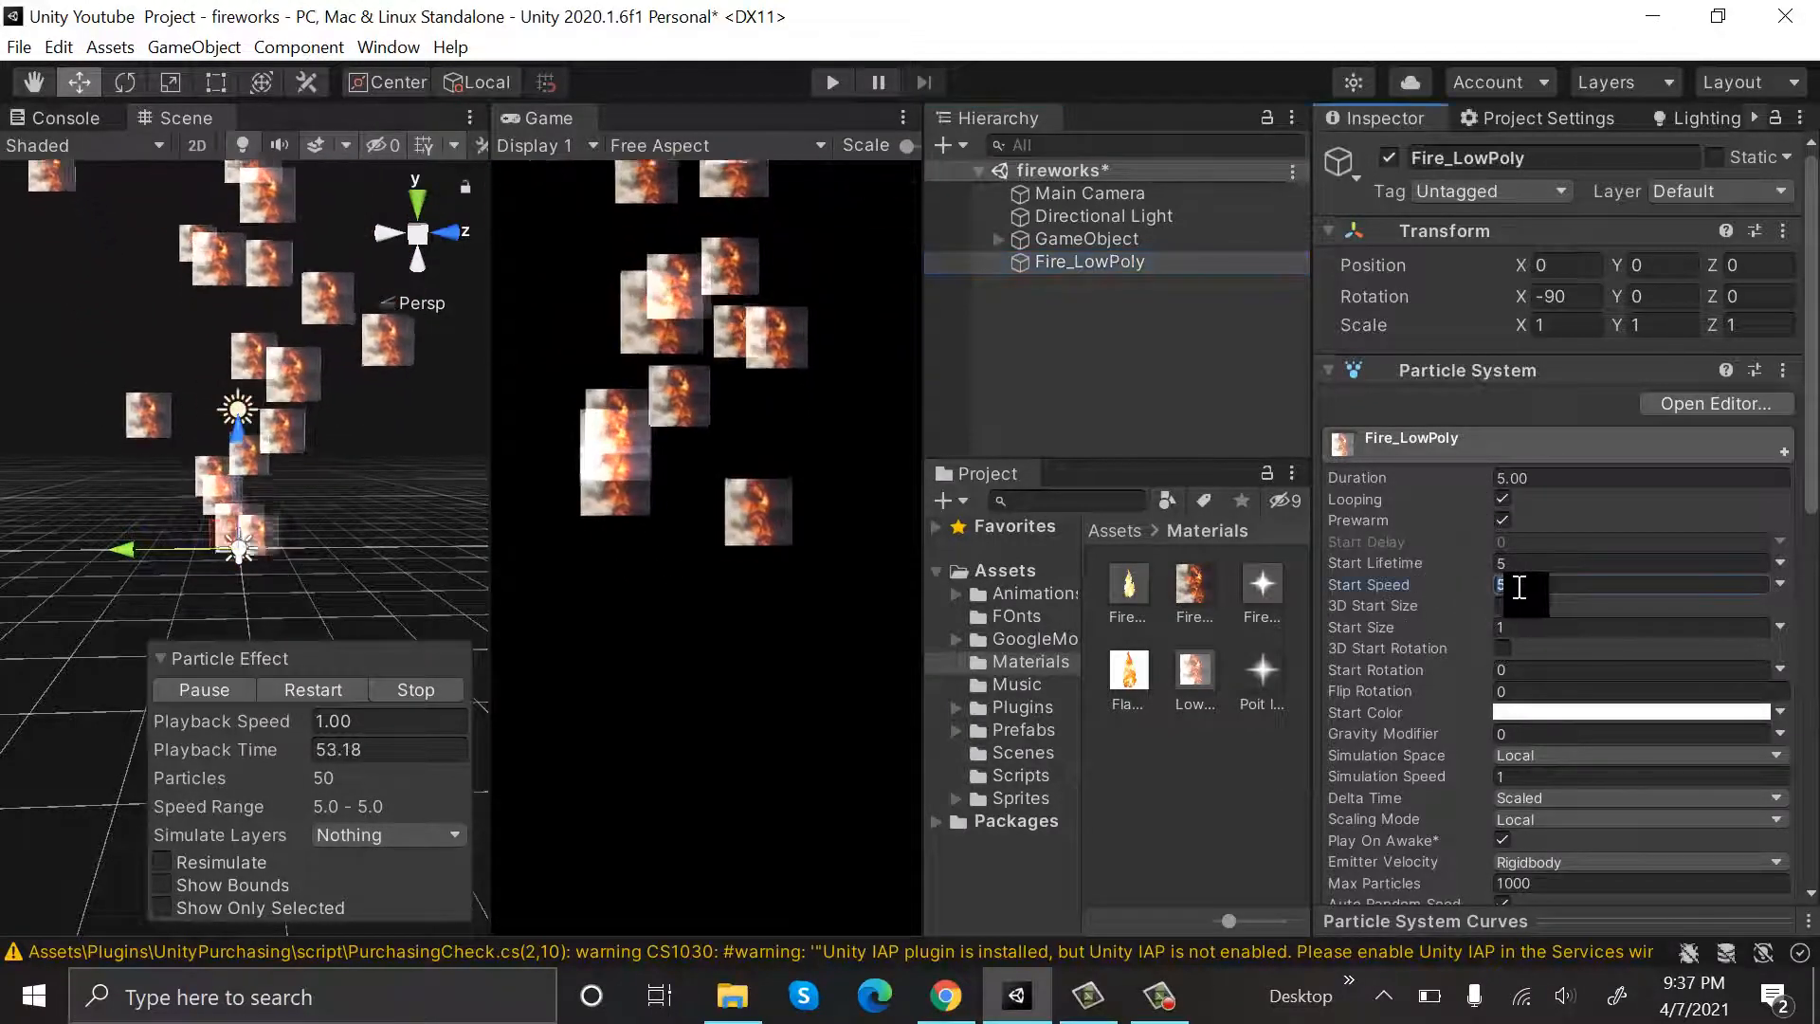
text(1)
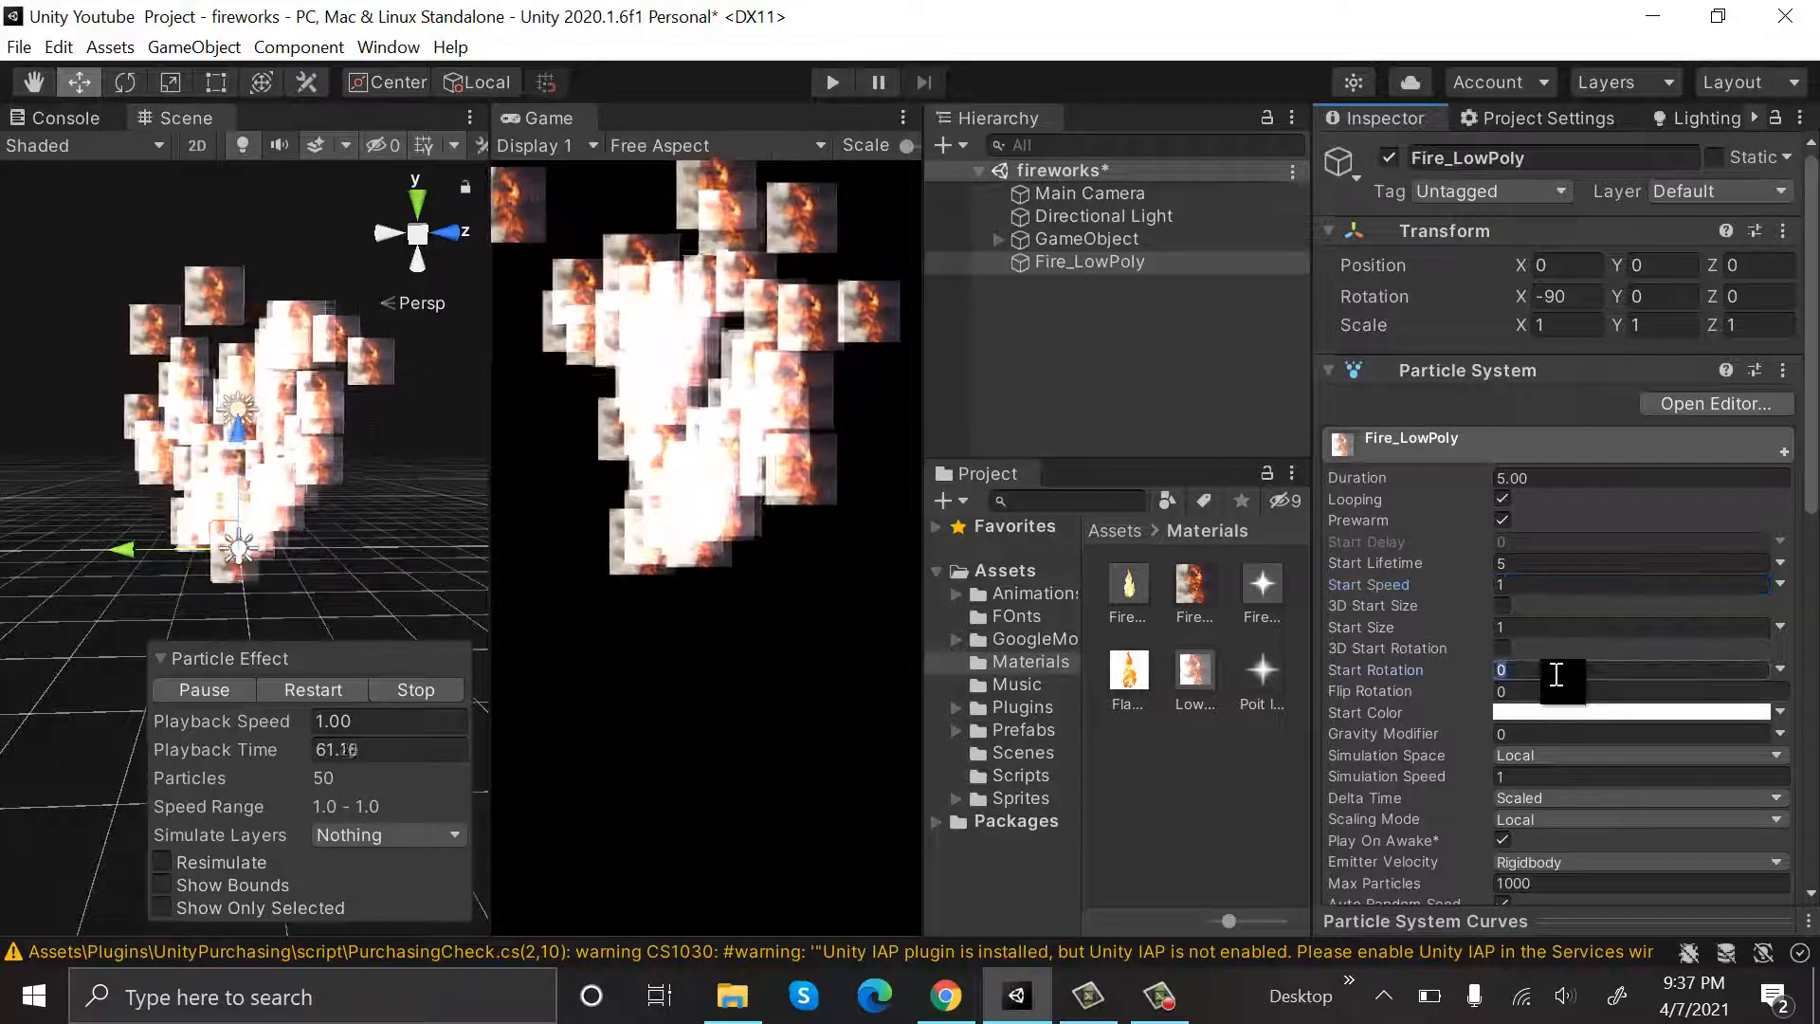
text(60)
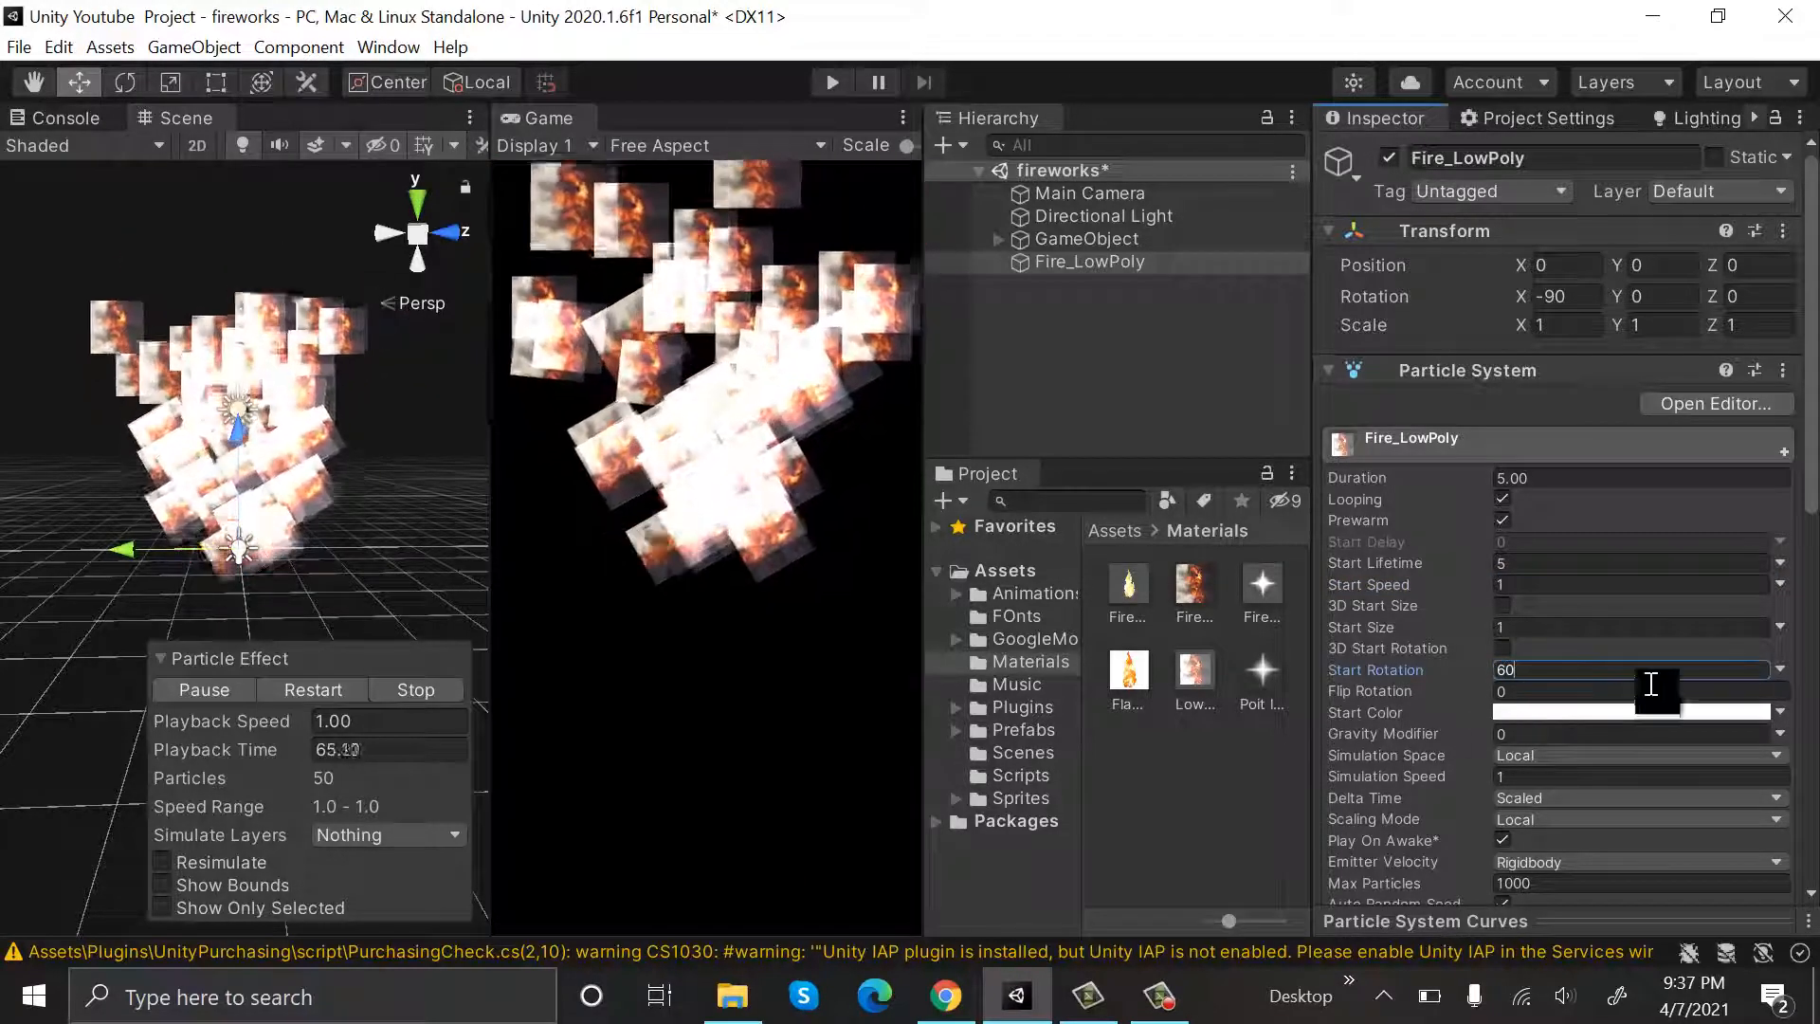
- Give the particles an orange start colour and reselect Fire_LowPoly
click(1636, 710)
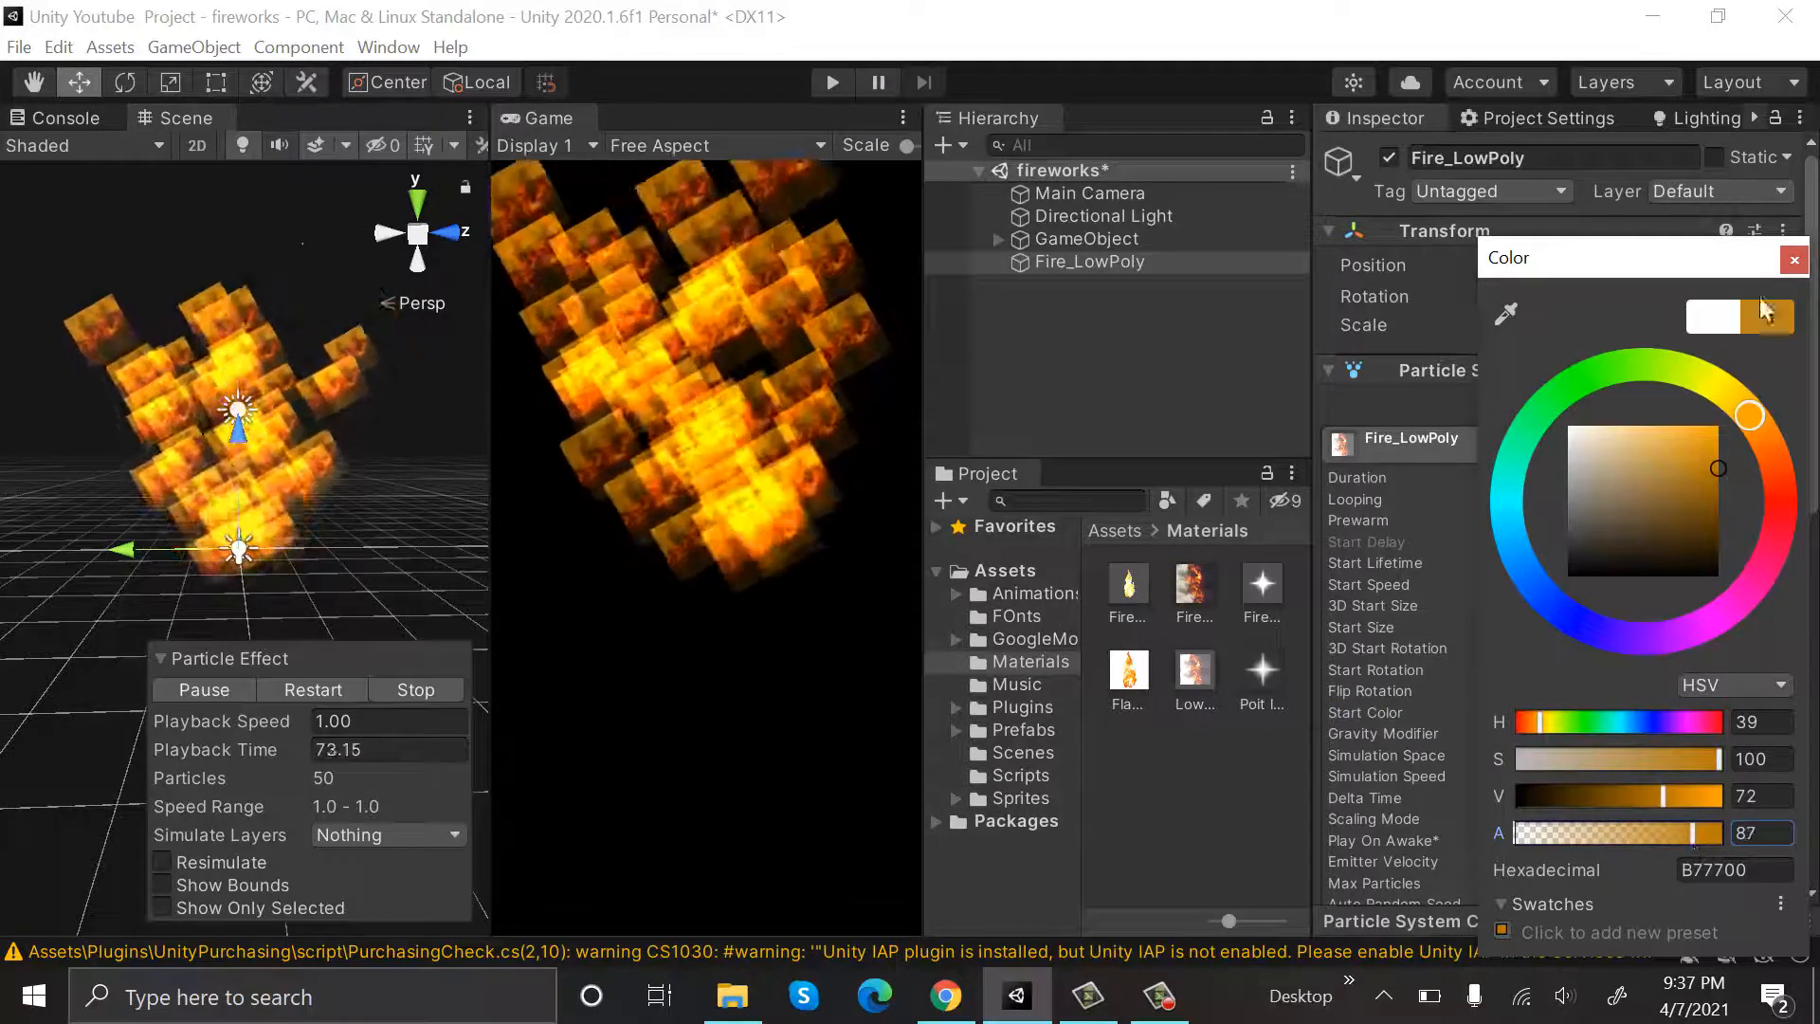
click(1088, 193)
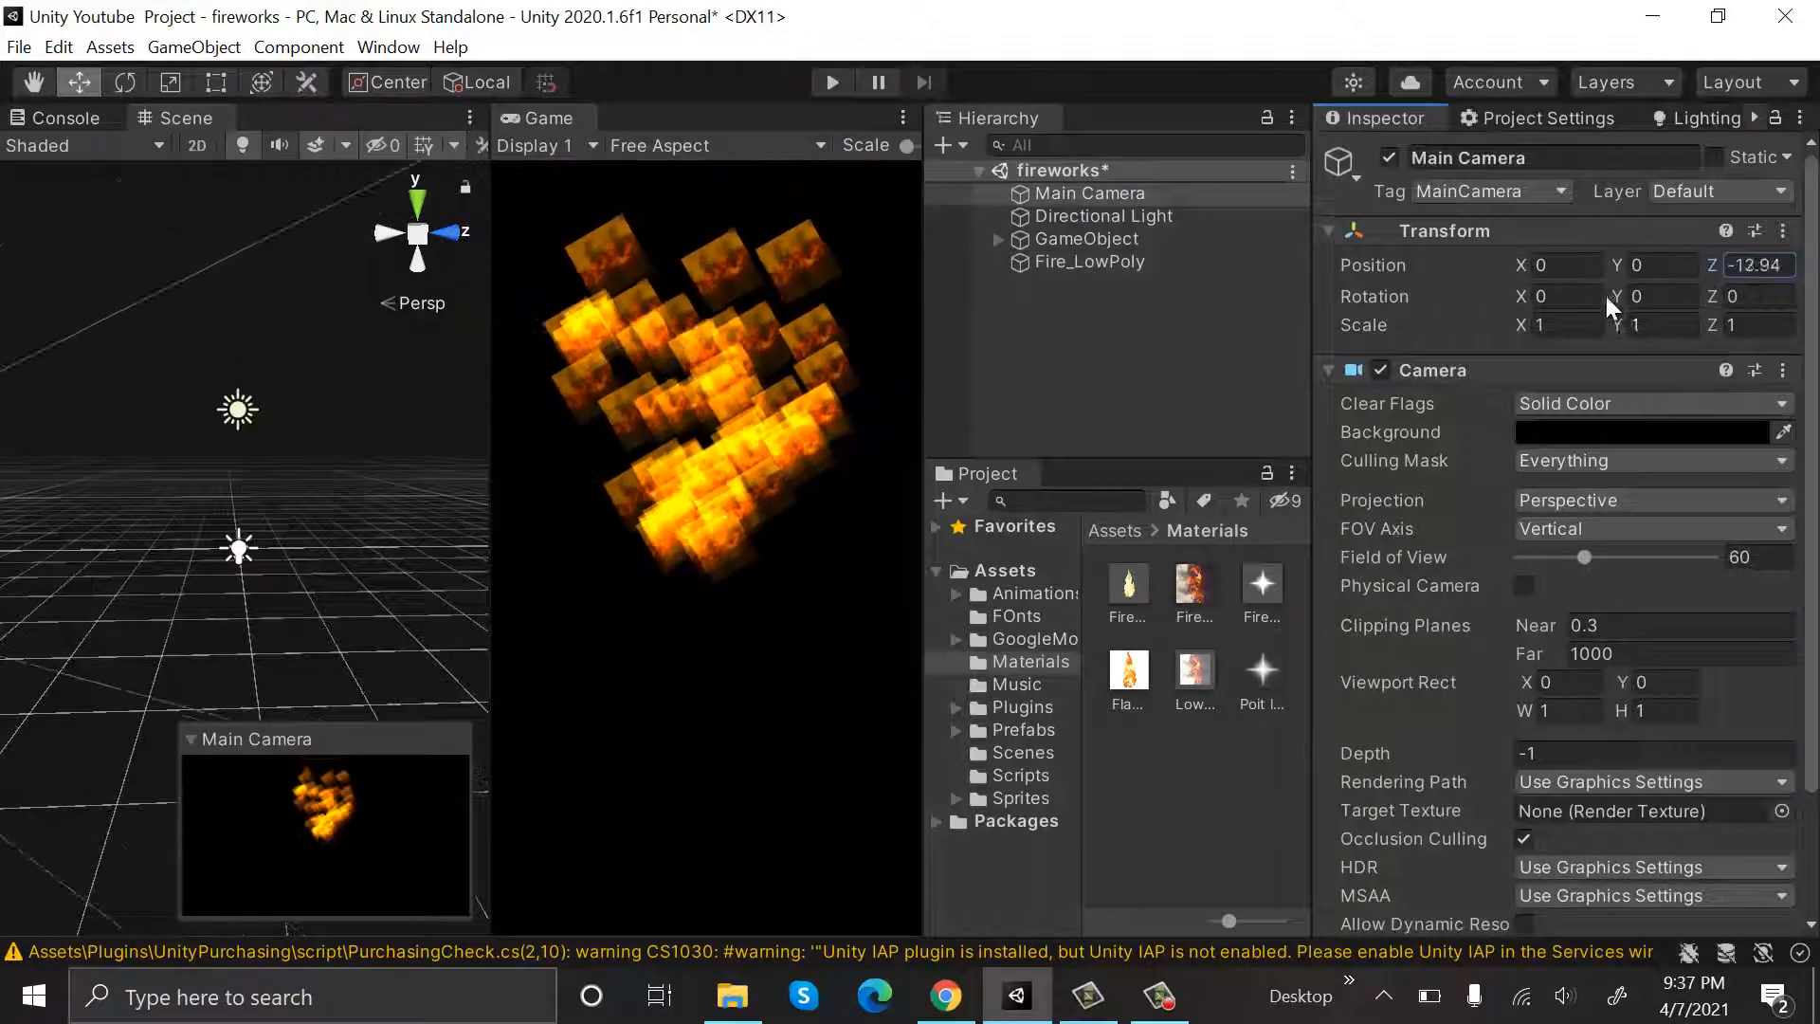
click(1088, 261)
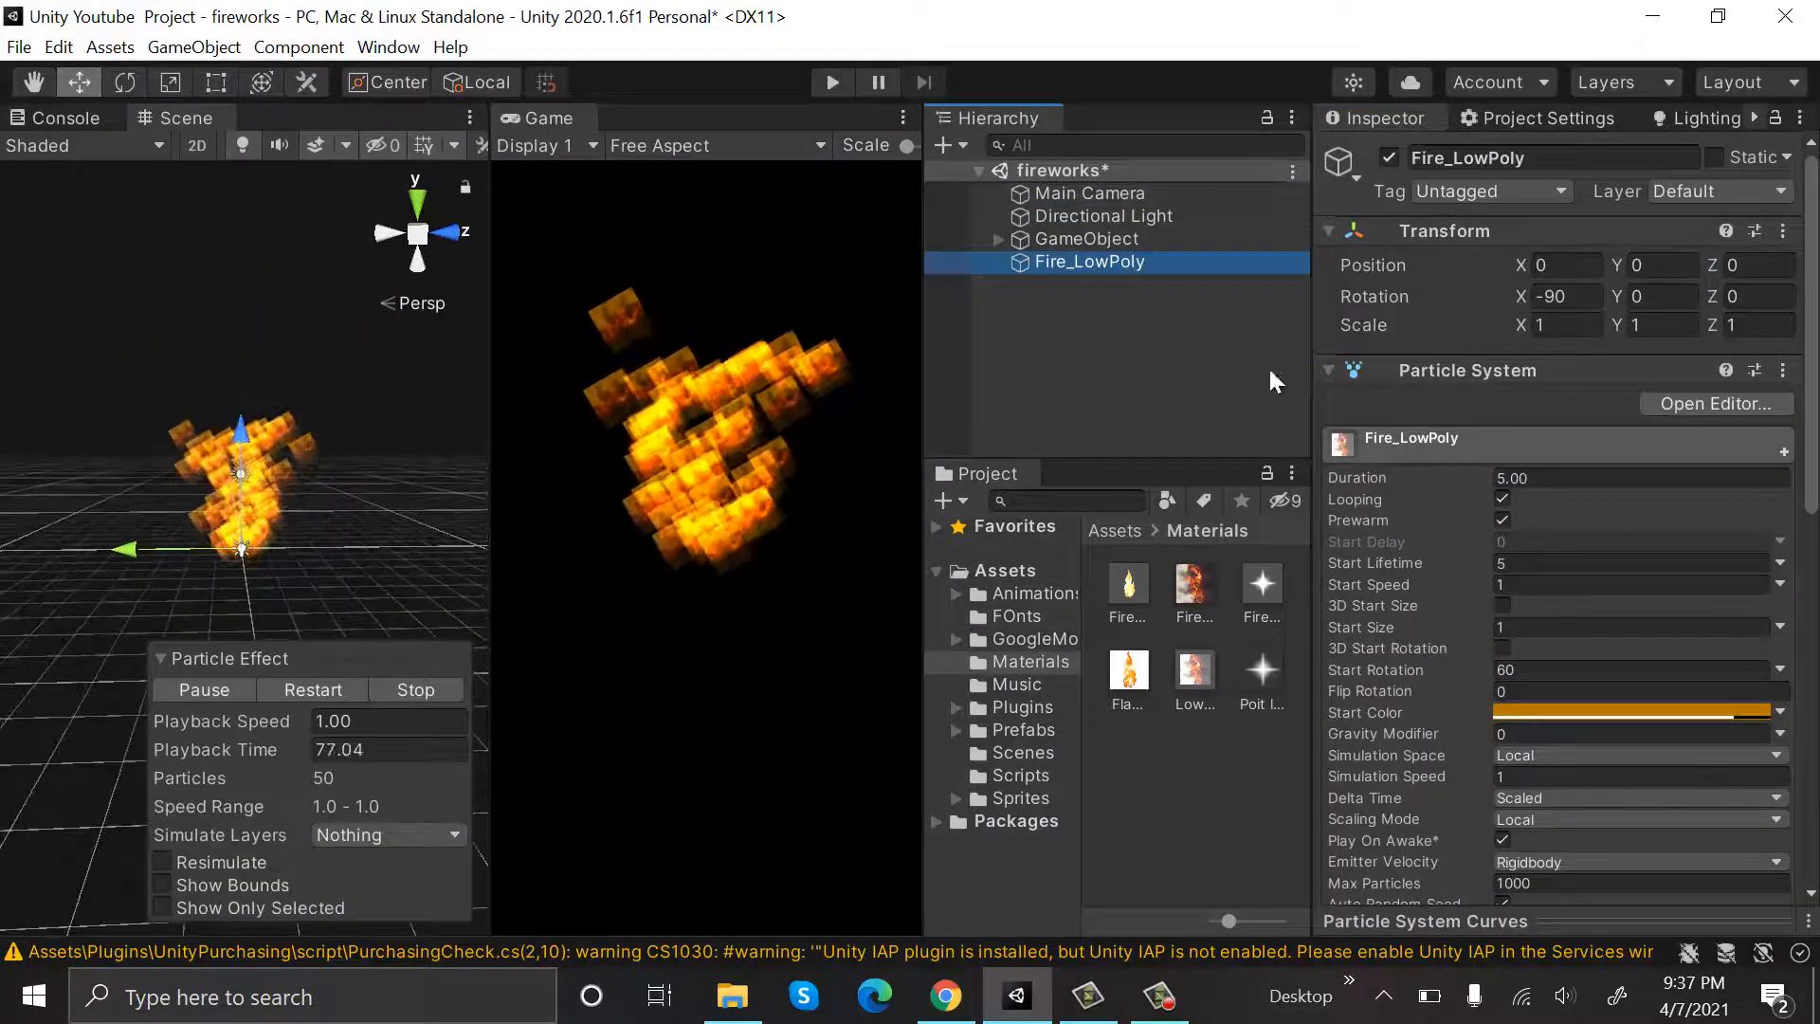
- Narrow the cone emitter's radius to 0 and enable Size over Lifetime so particles shrink
scroll(down, 3)
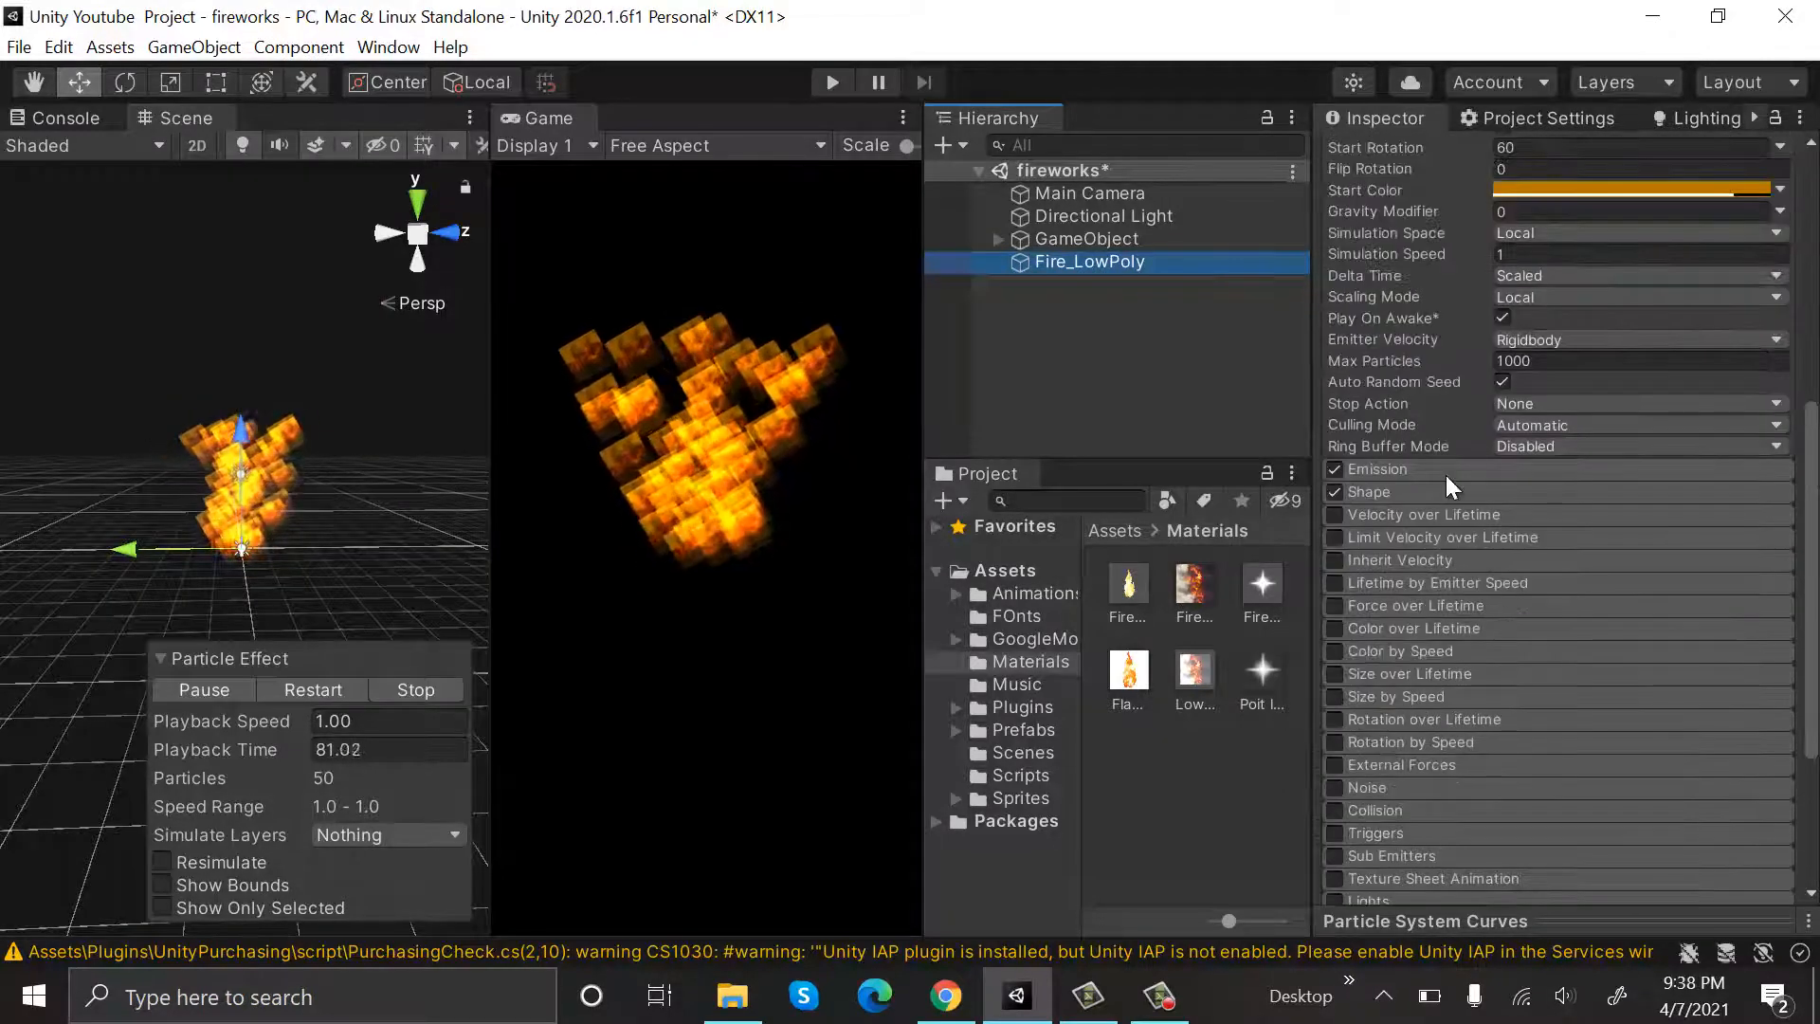
click(1376, 468)
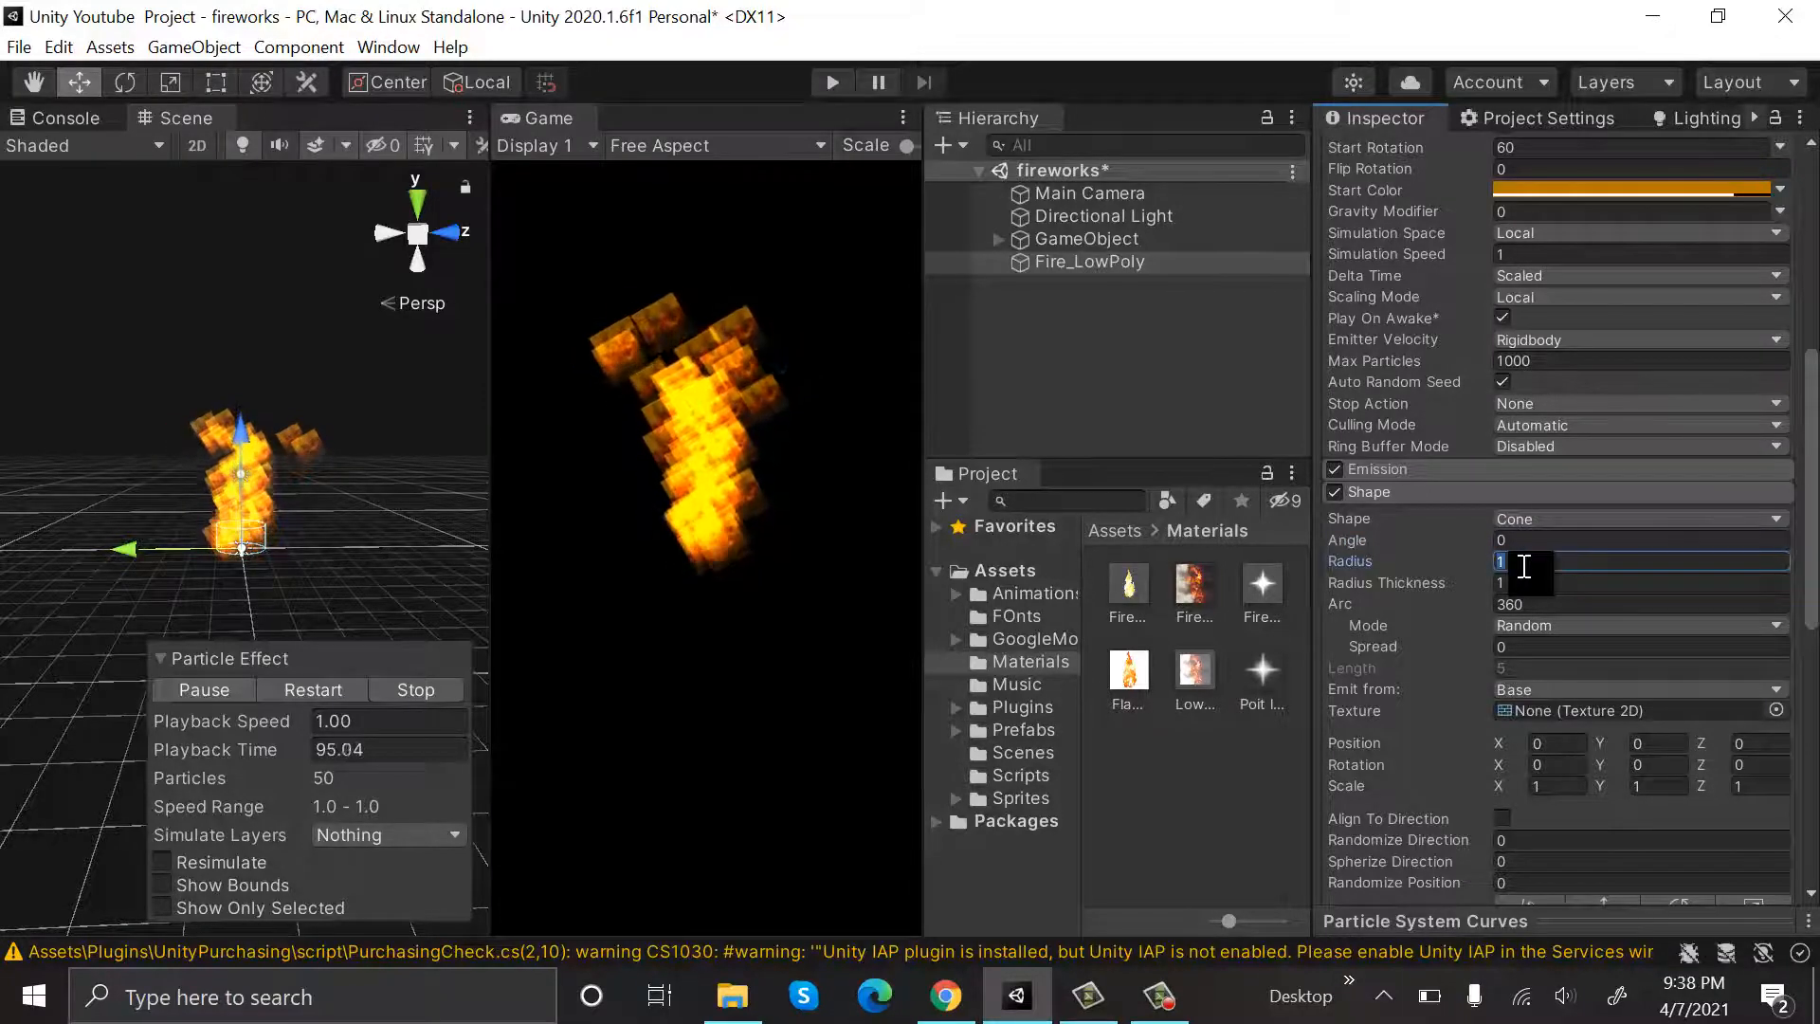
text(0)
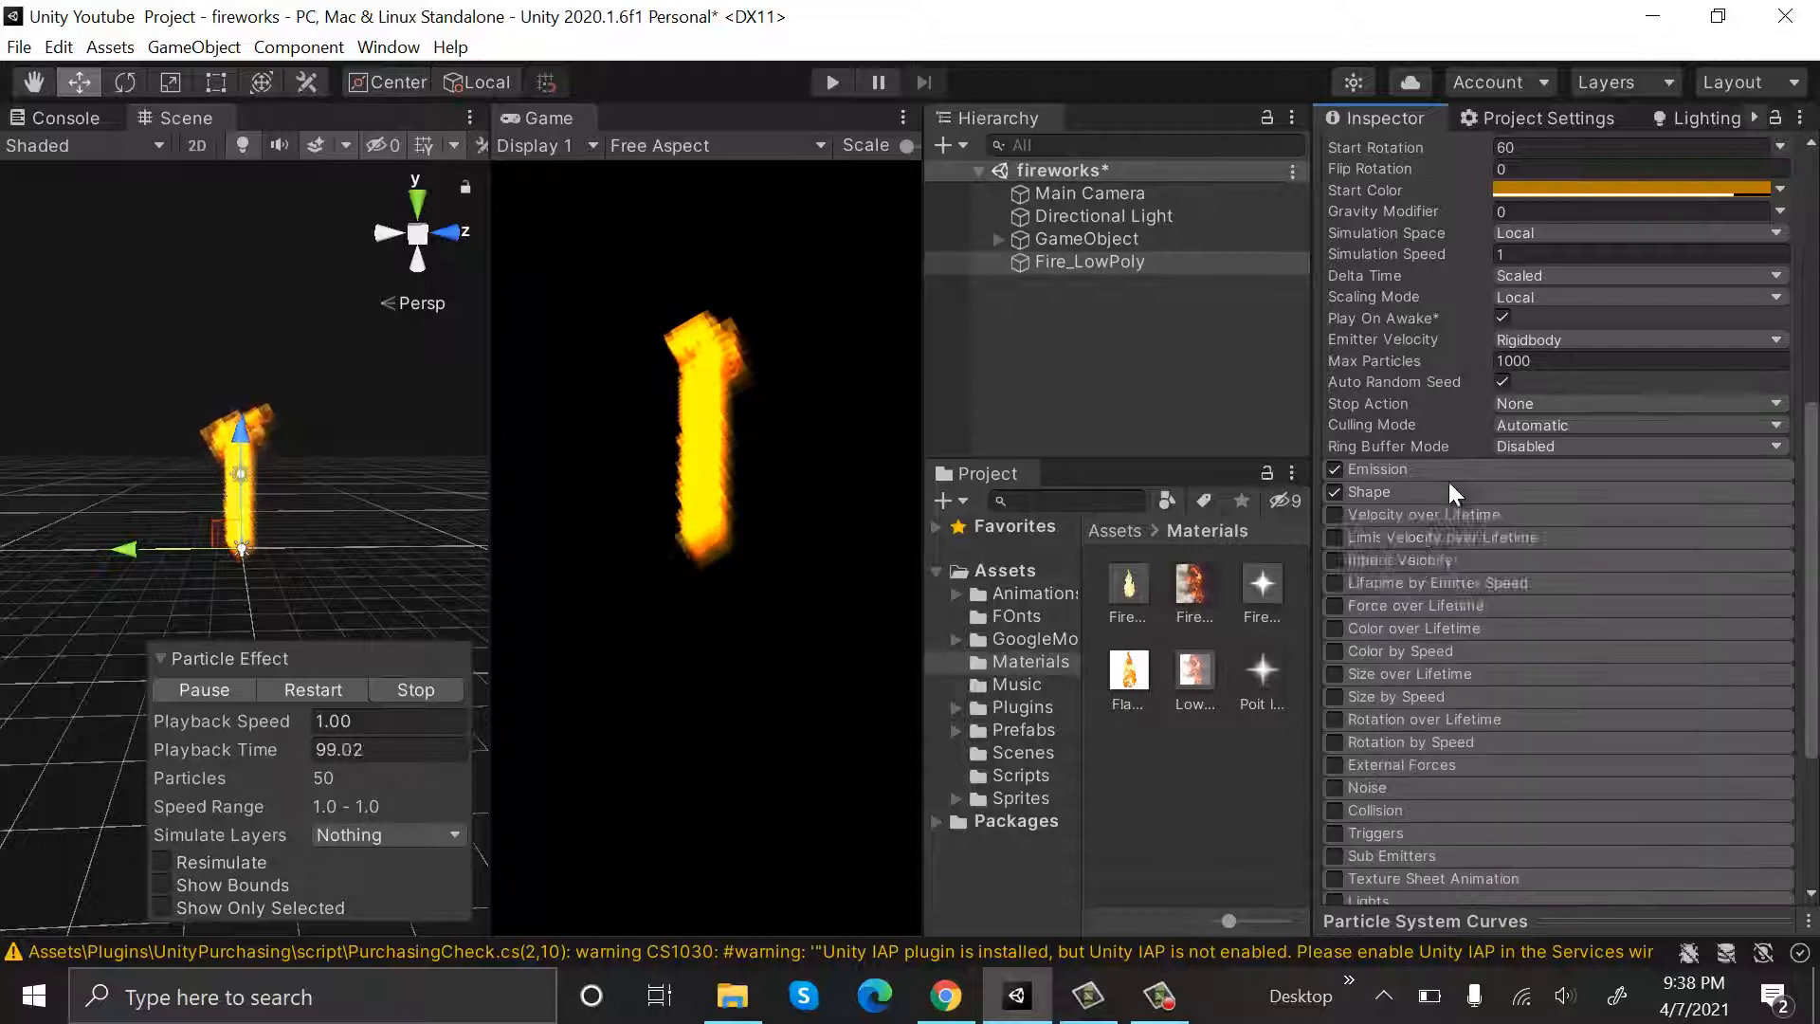
click(1332, 675)
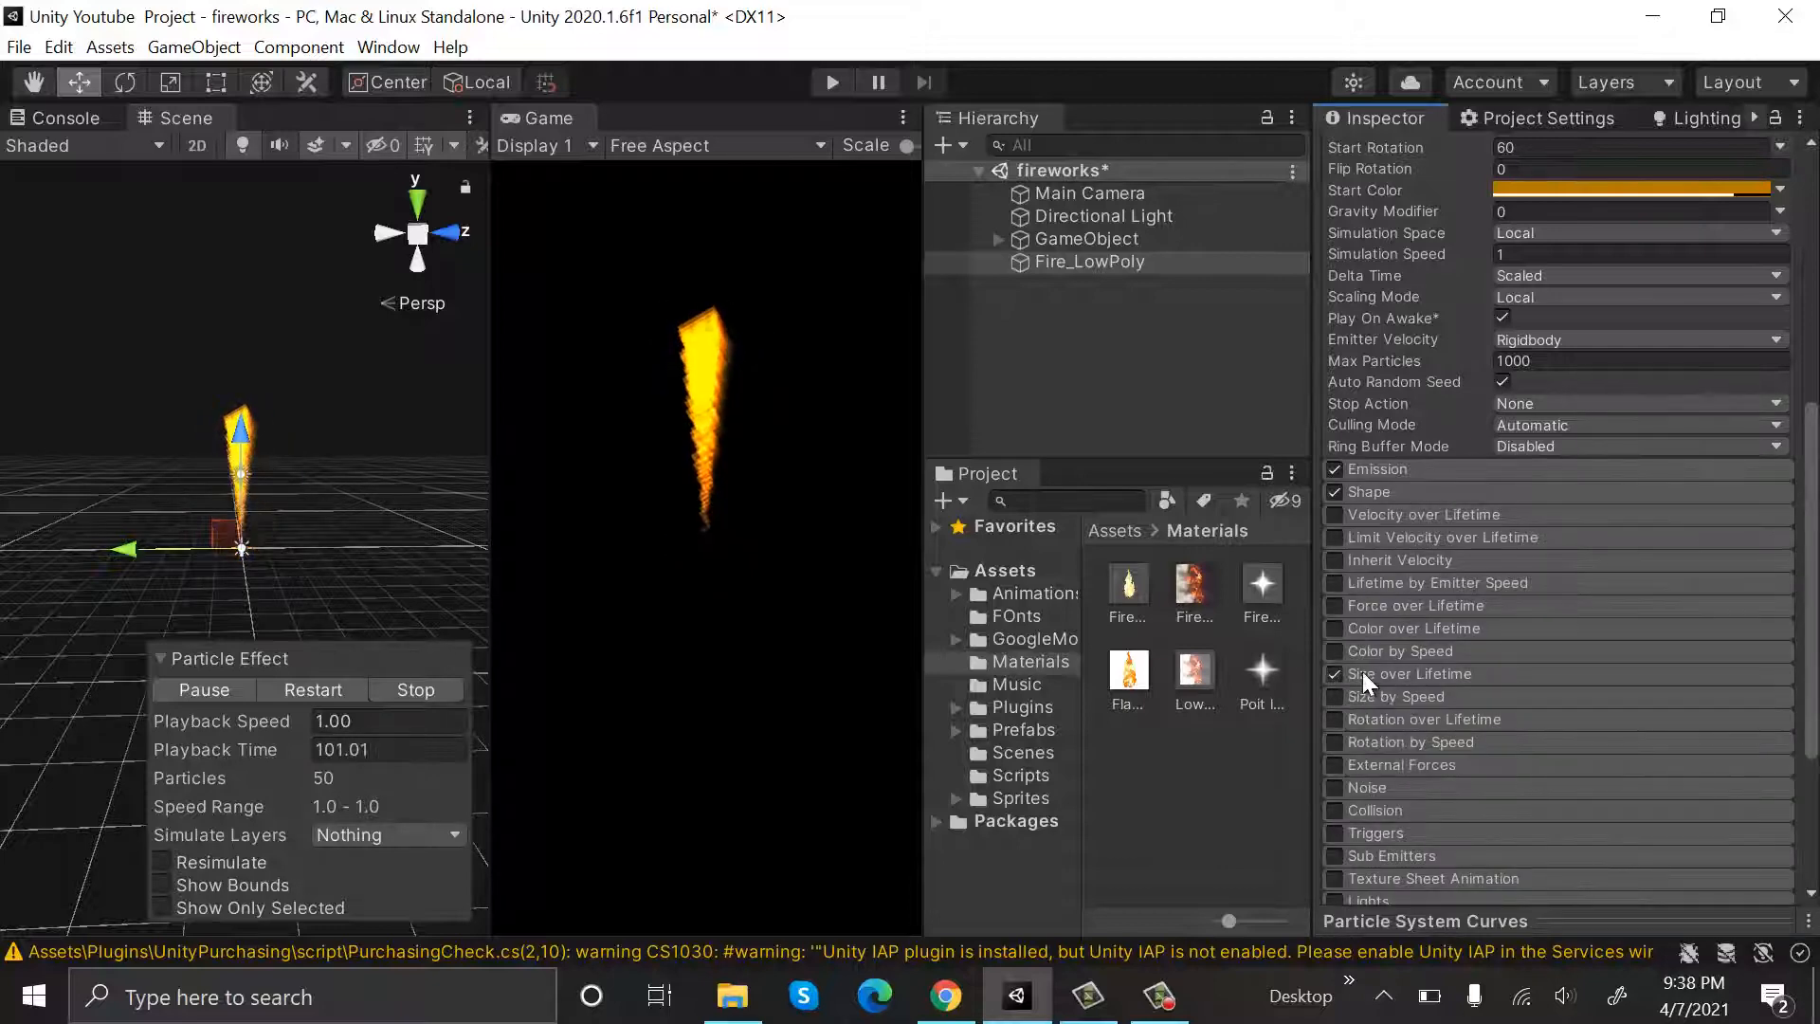
scroll(down, 3)
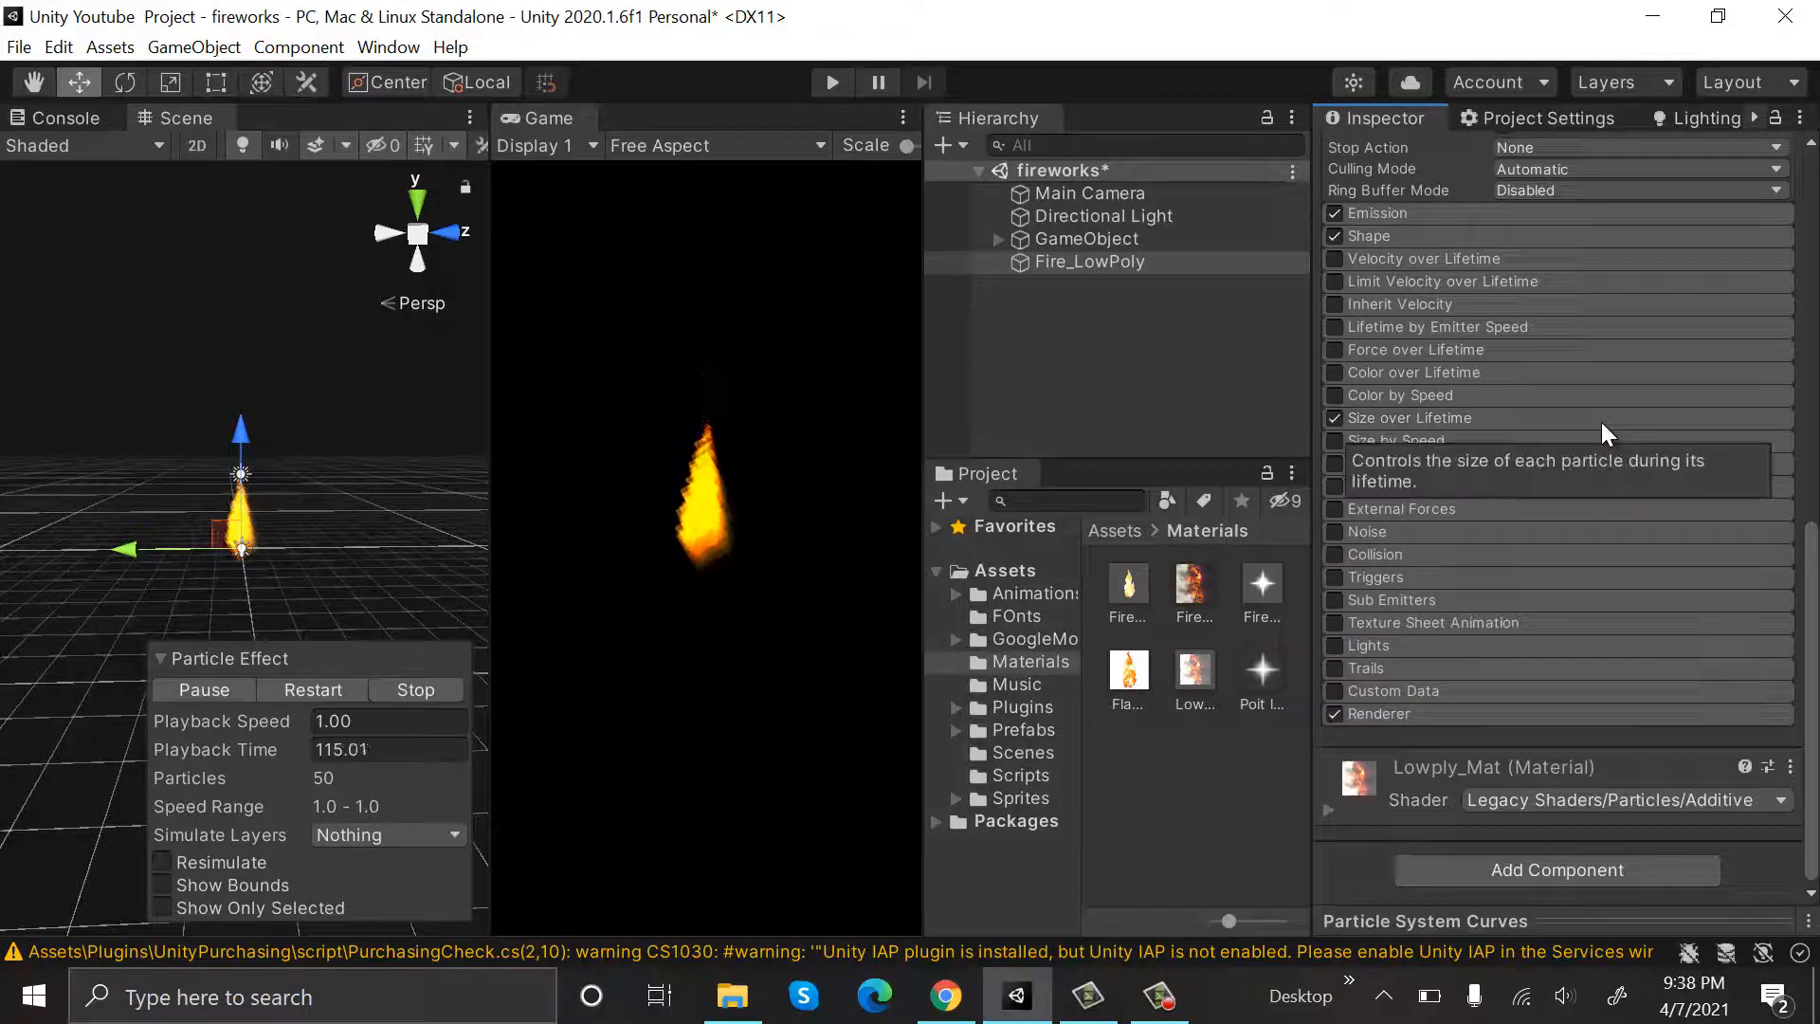
mouse_move(1344, 595)
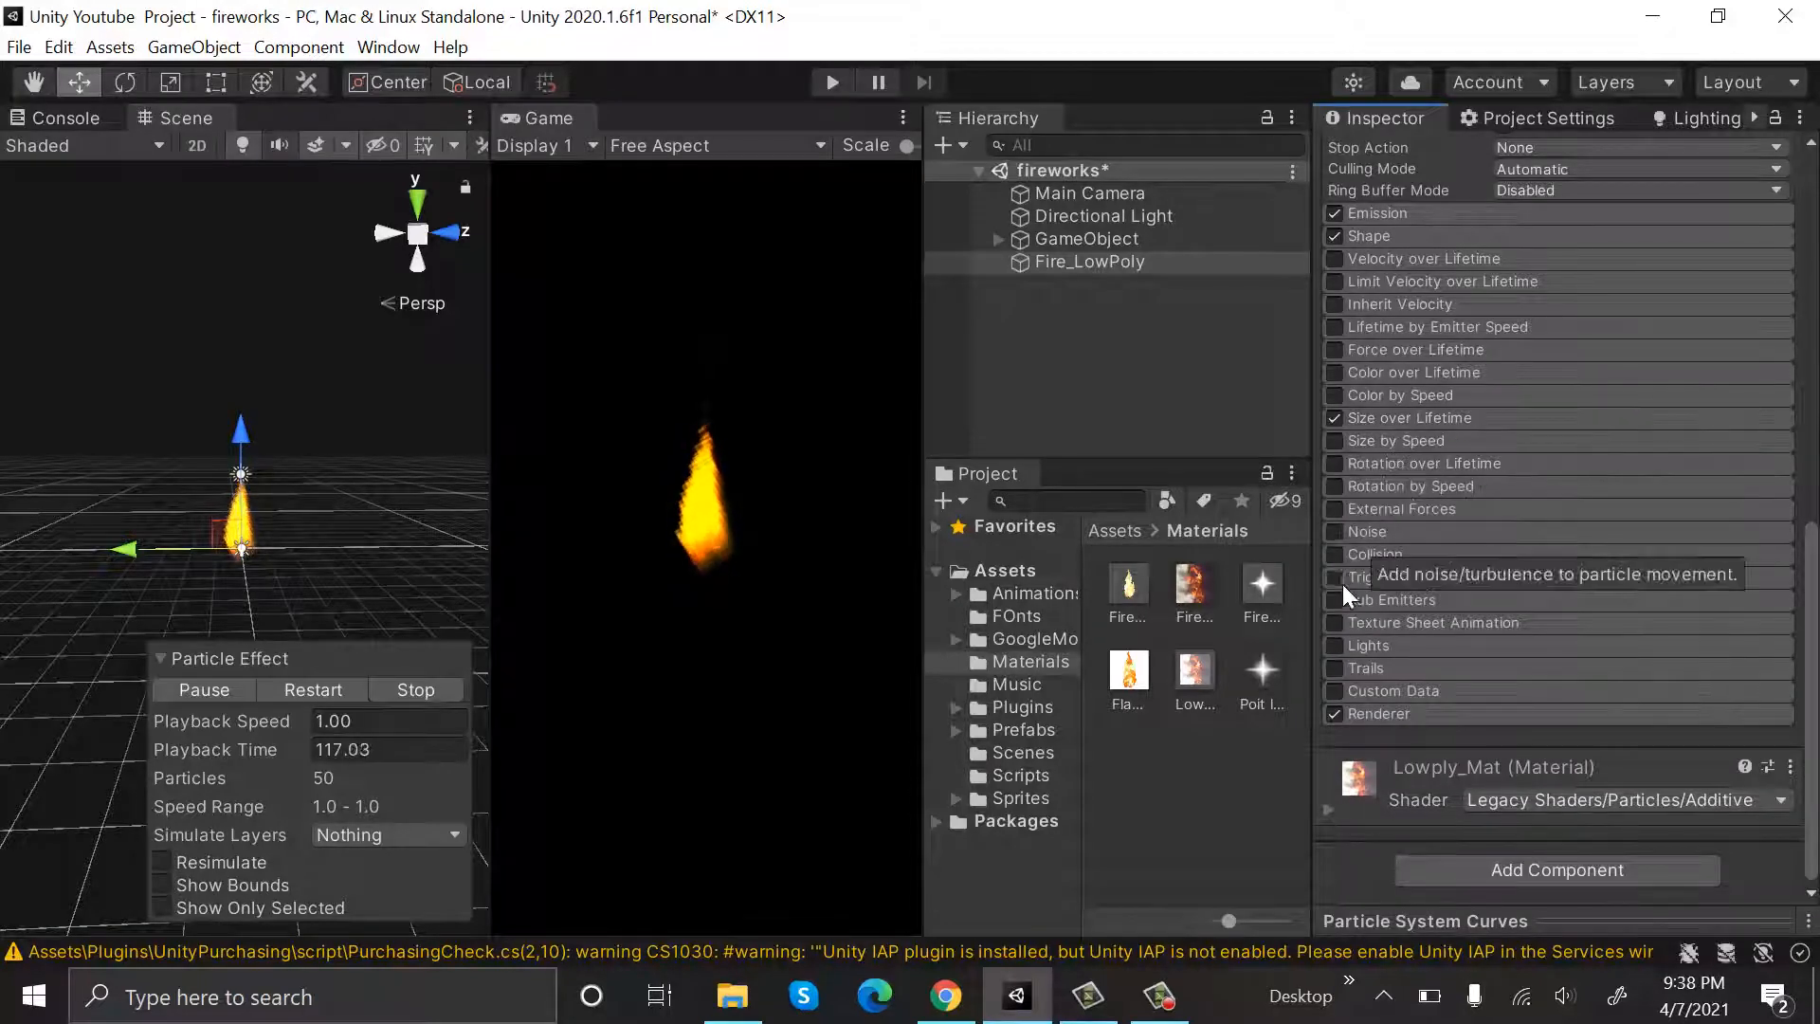
mouse_move(1362, 501)
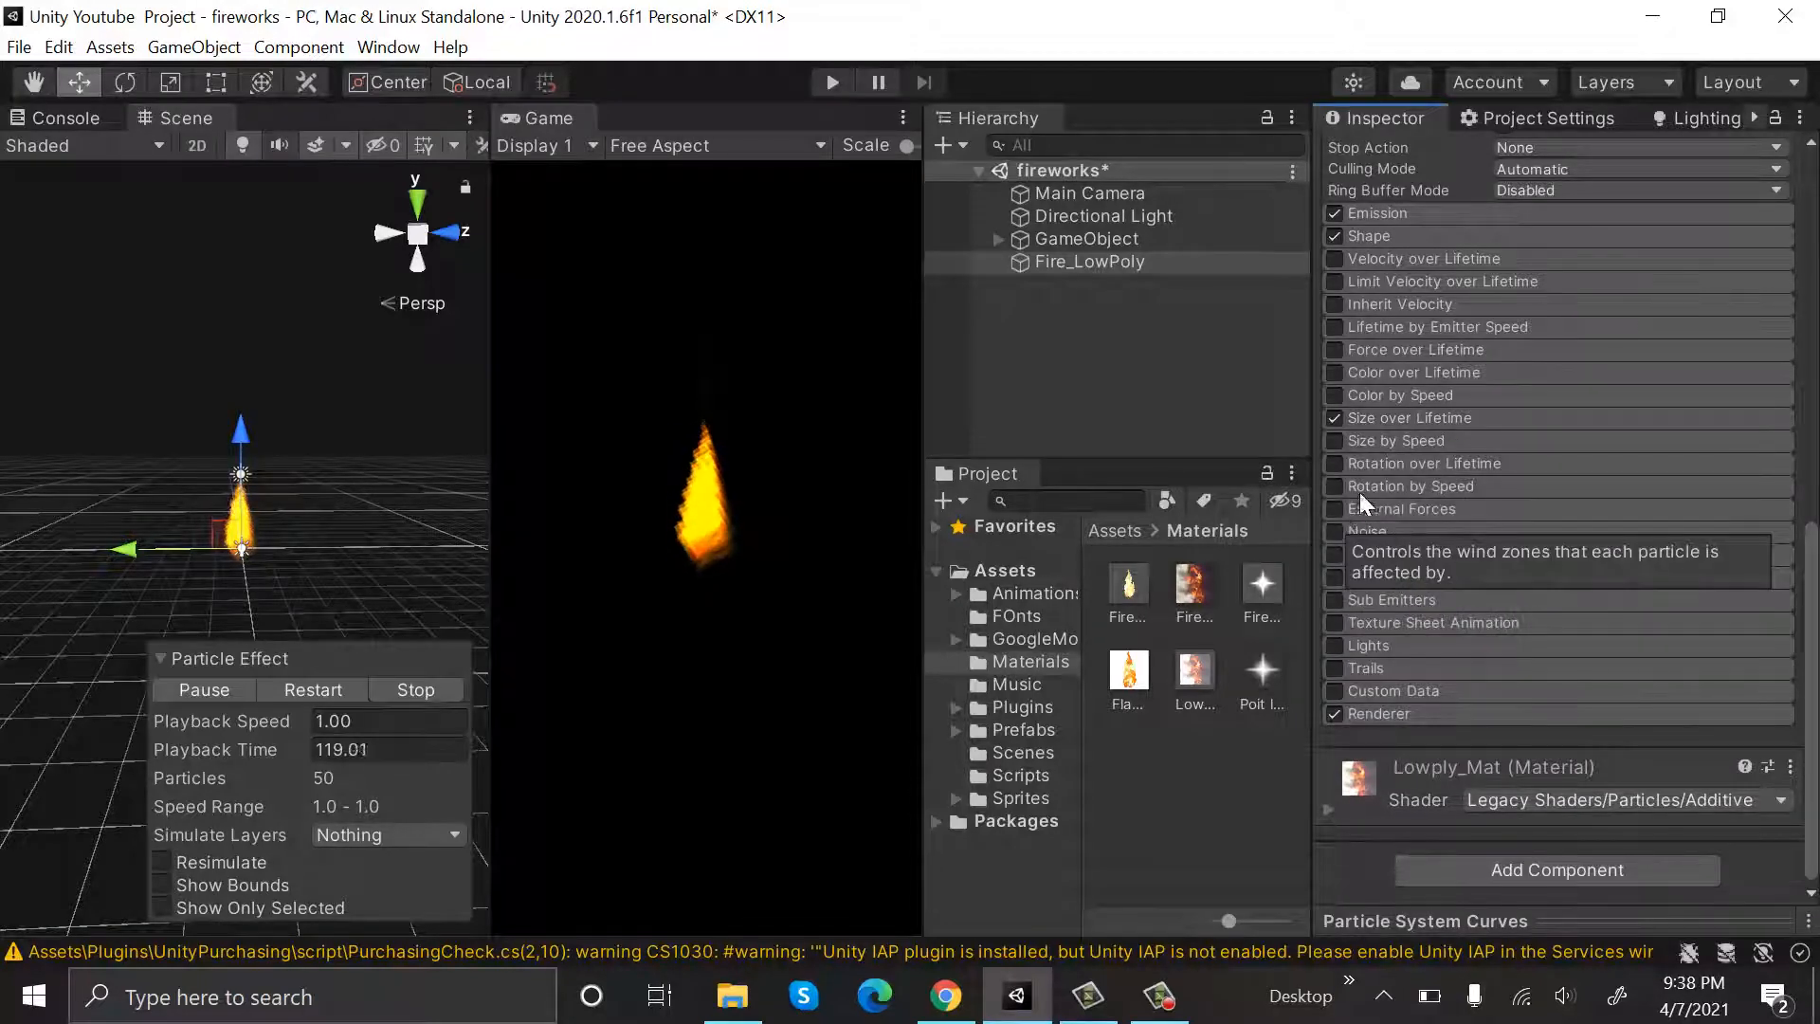
- Enable Rotation over Lifetime with angular velocity starting at -60
click(1332, 462)
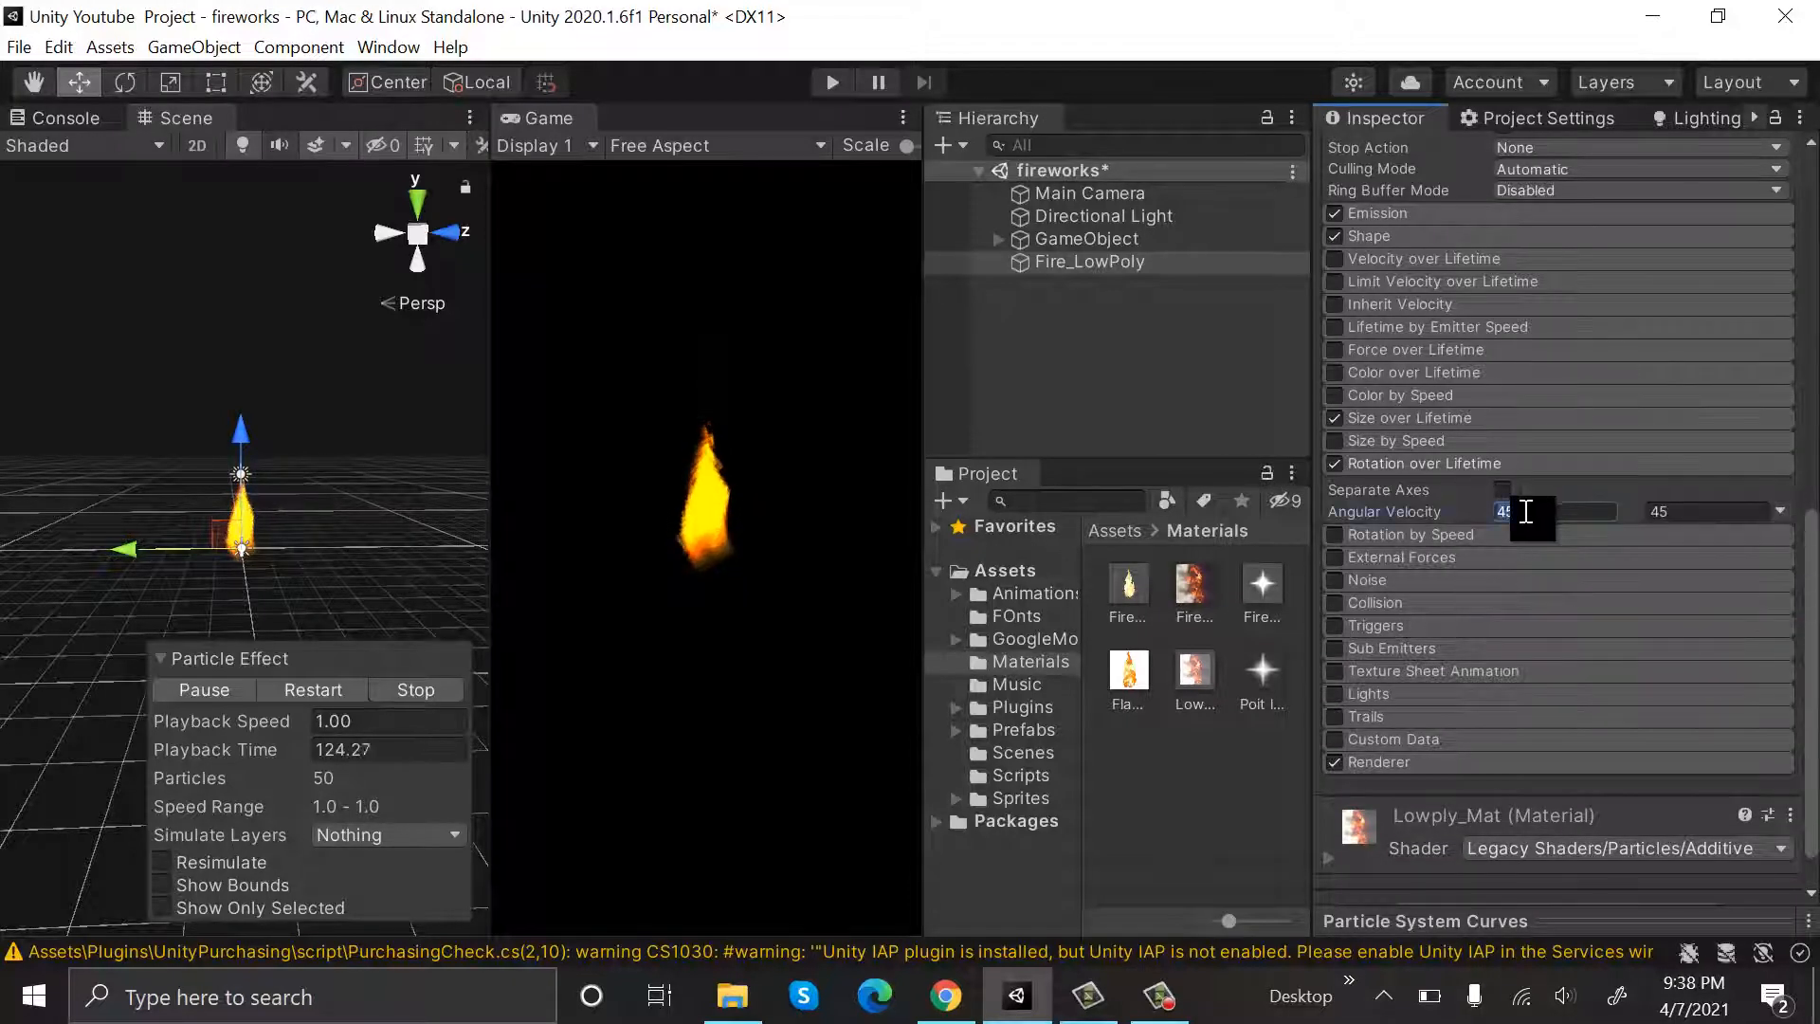
text(-60)
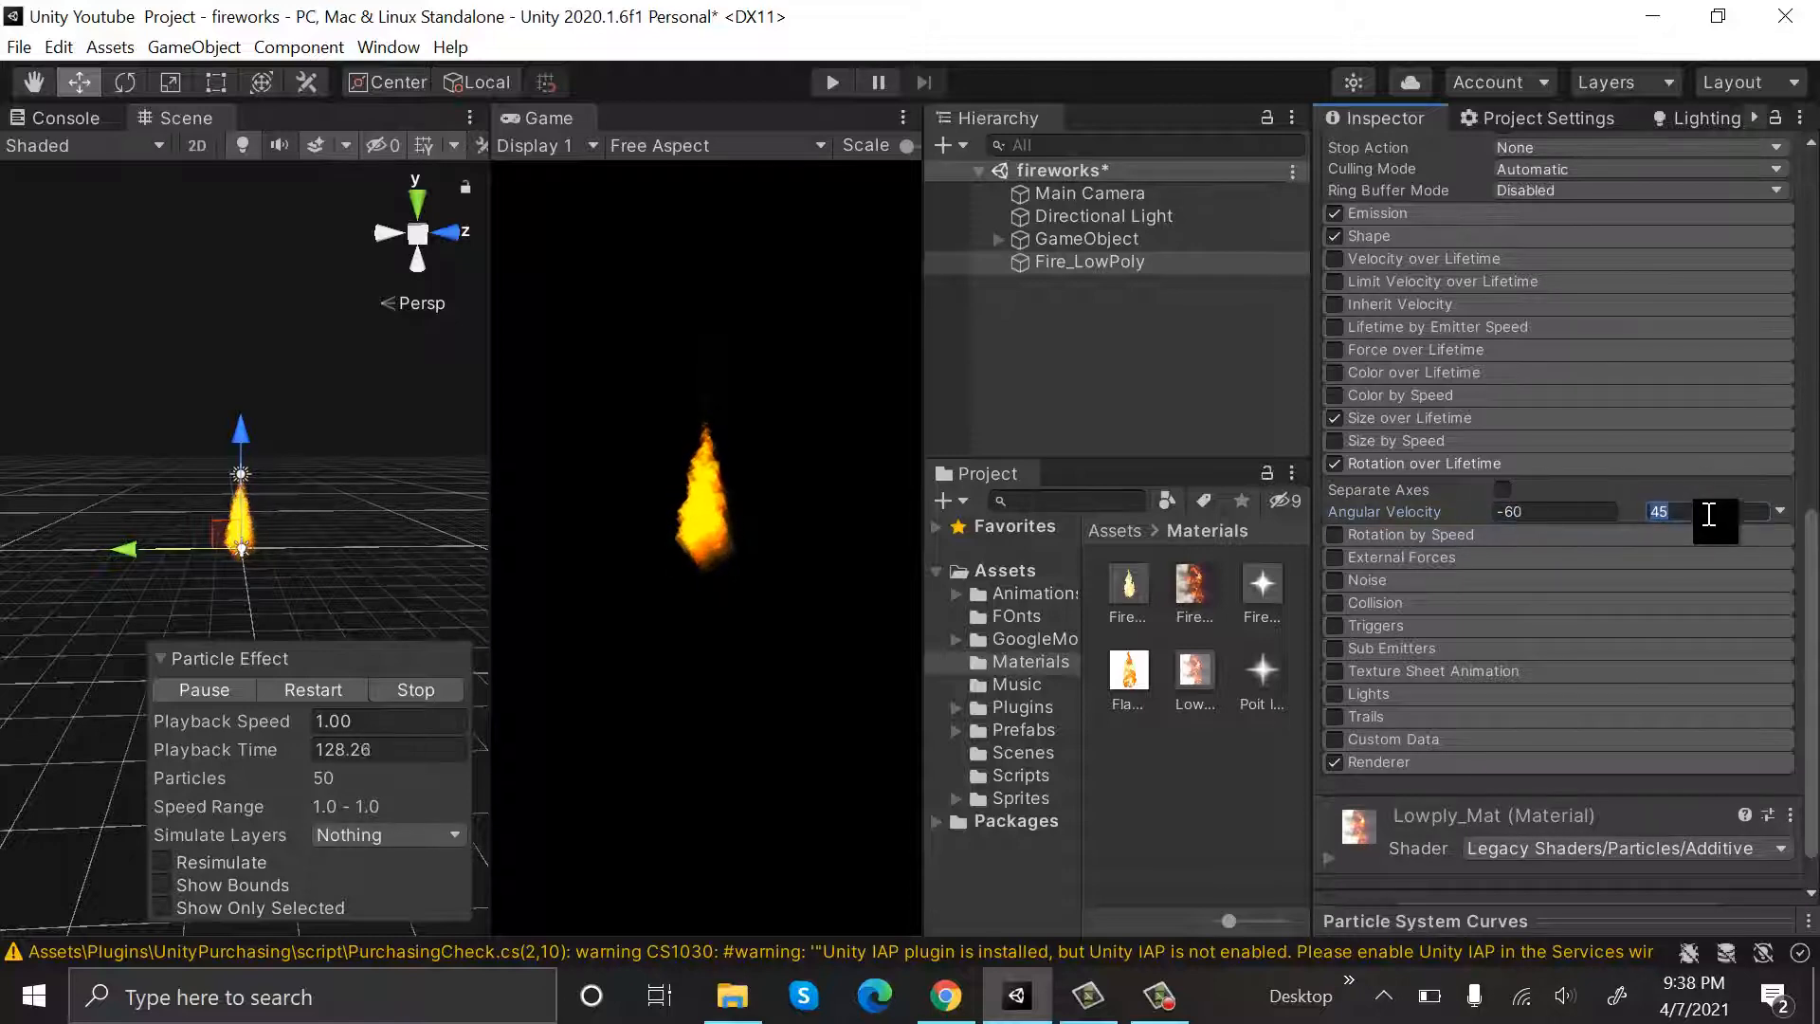
- Add a child Point Light under Fire_LowPoly with range 4, then reselect Fire_LowPoly
right_click(1088, 262)
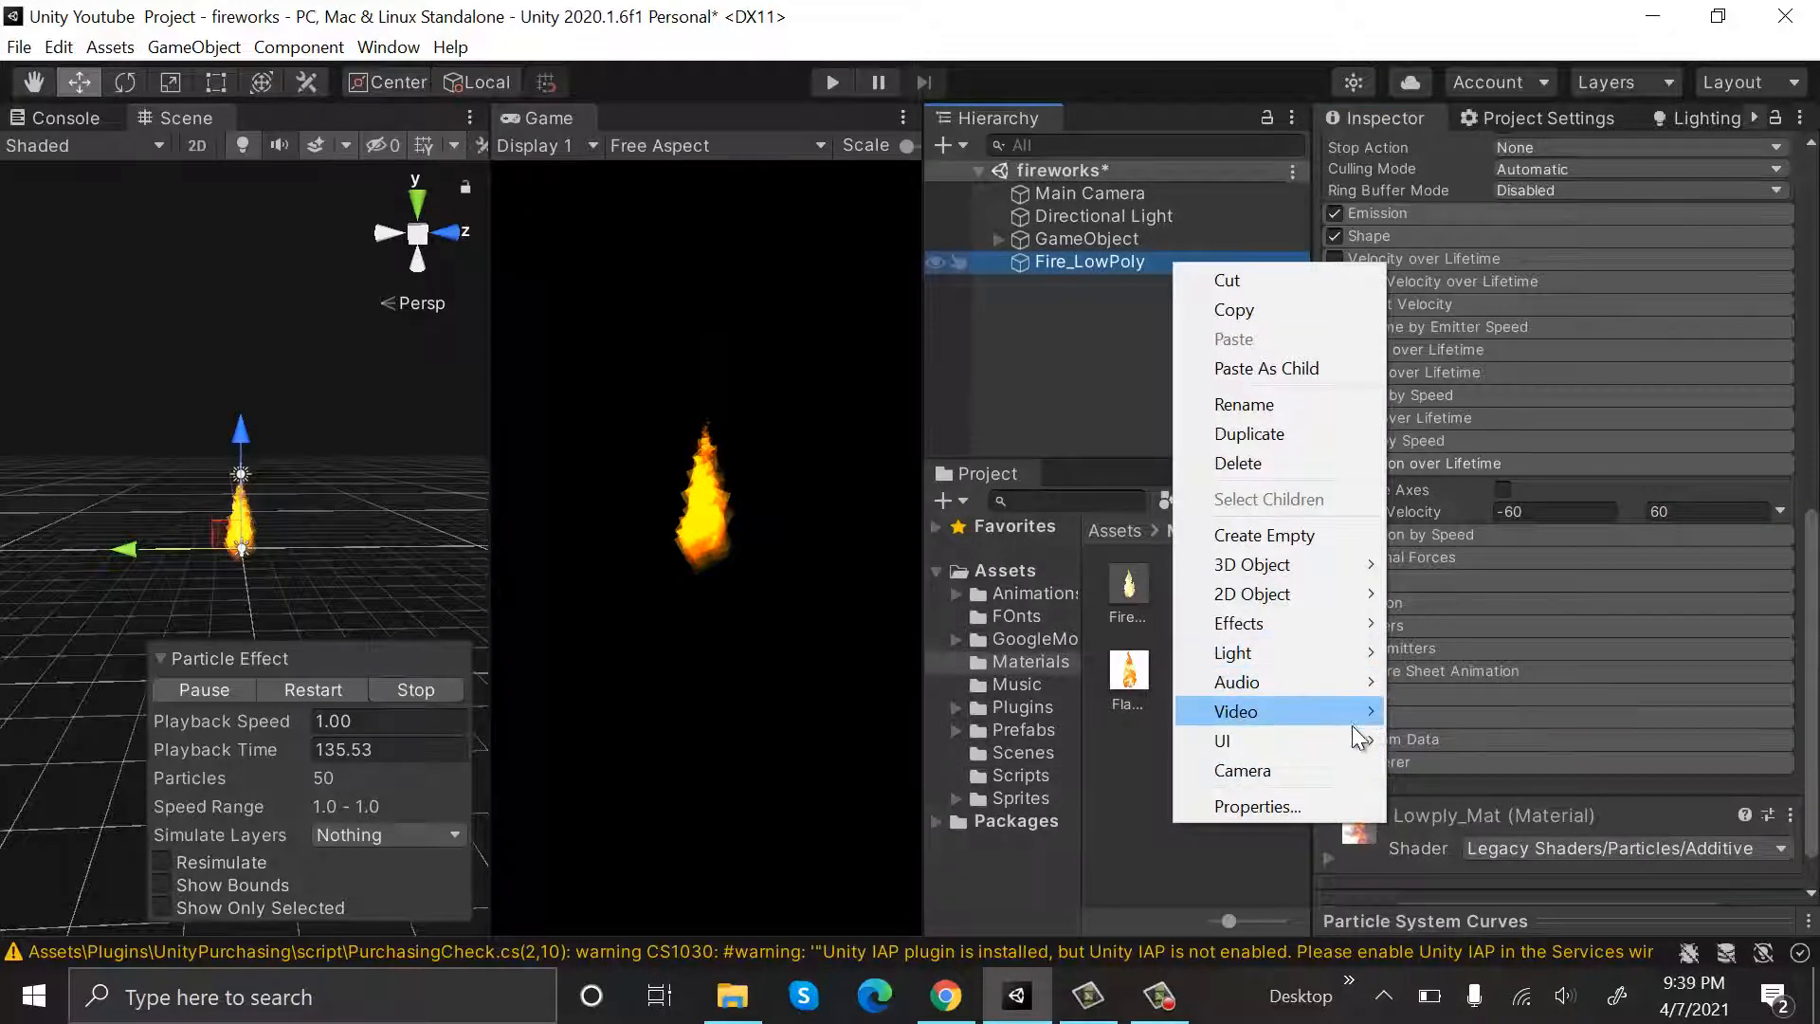
mouse_move(1232, 652)
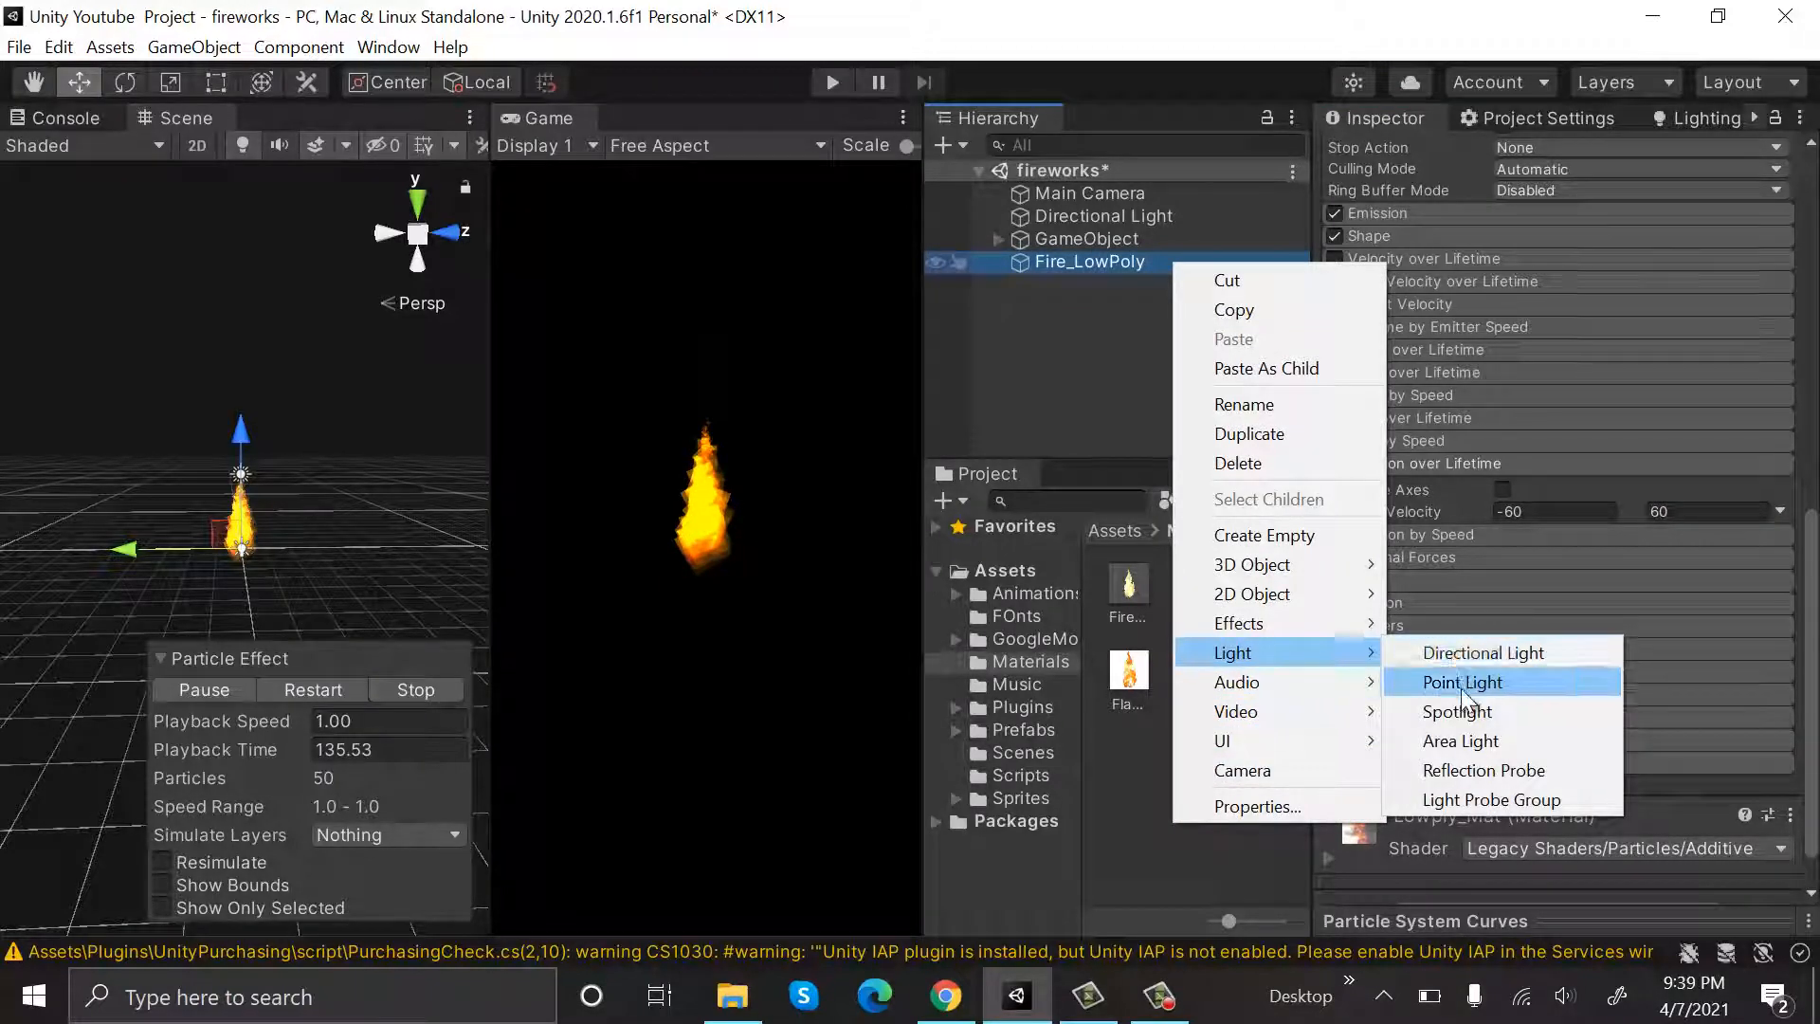
click(1462, 680)
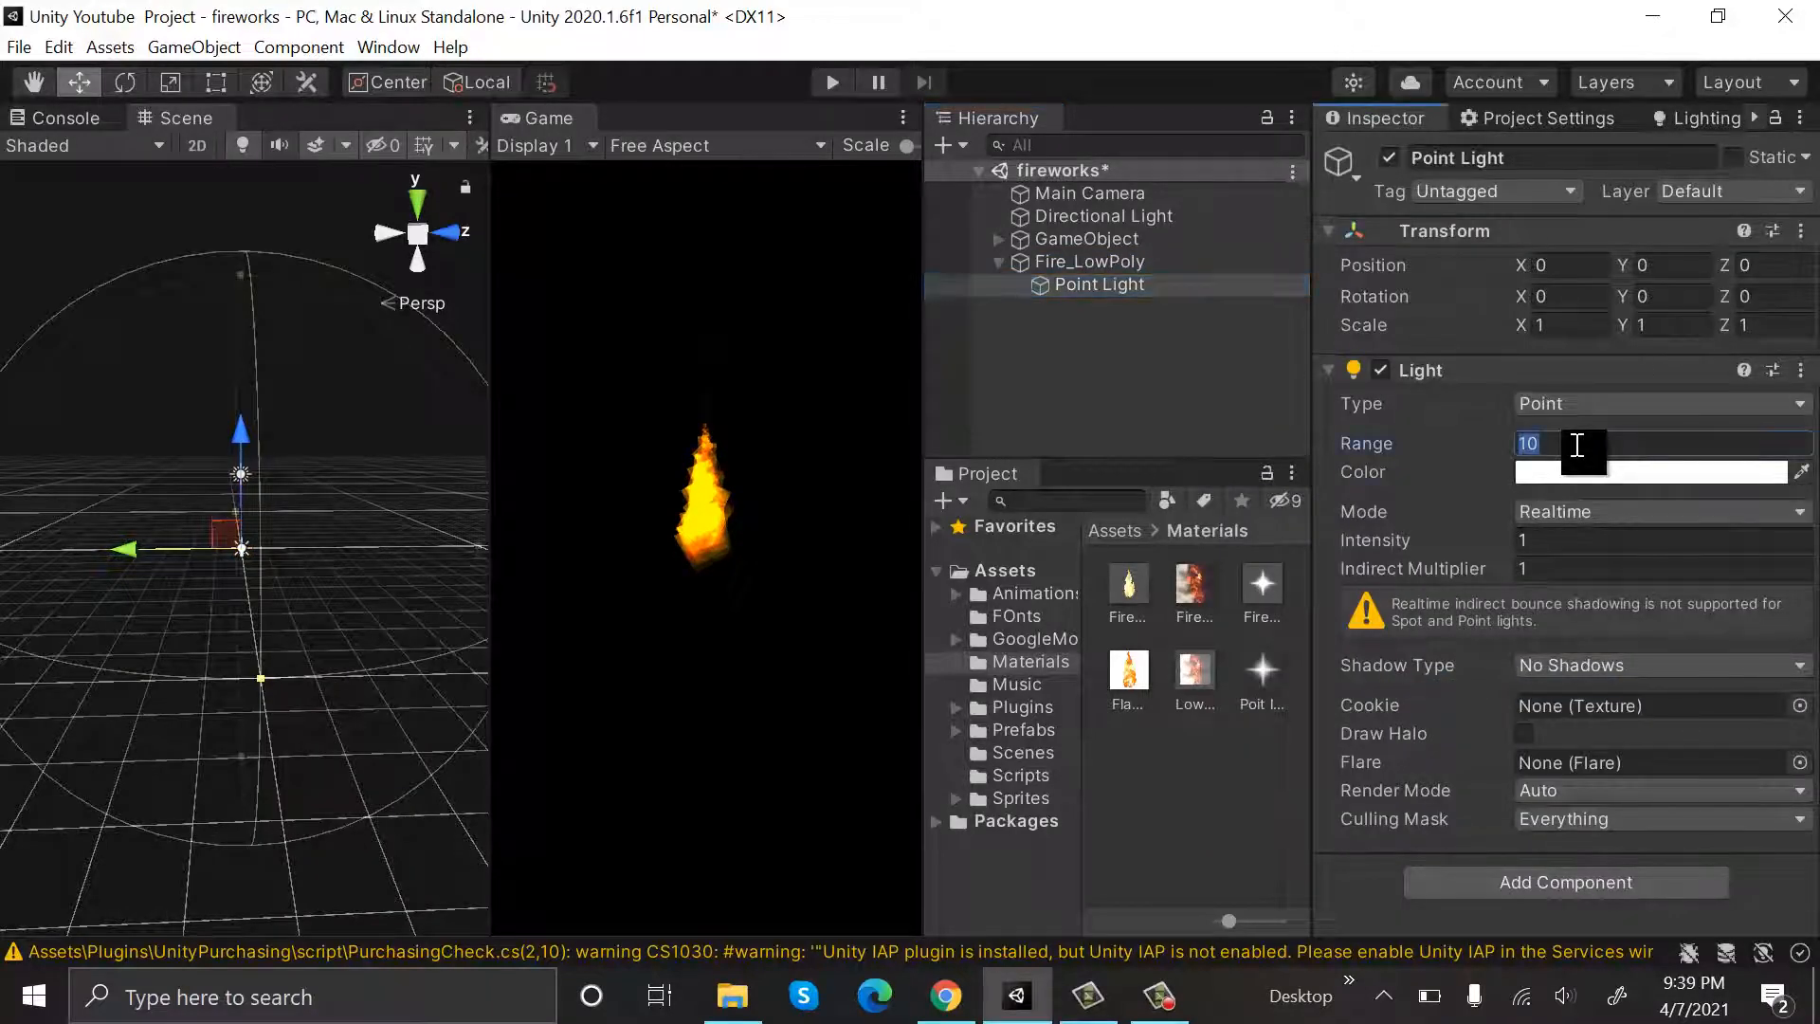
text(4)
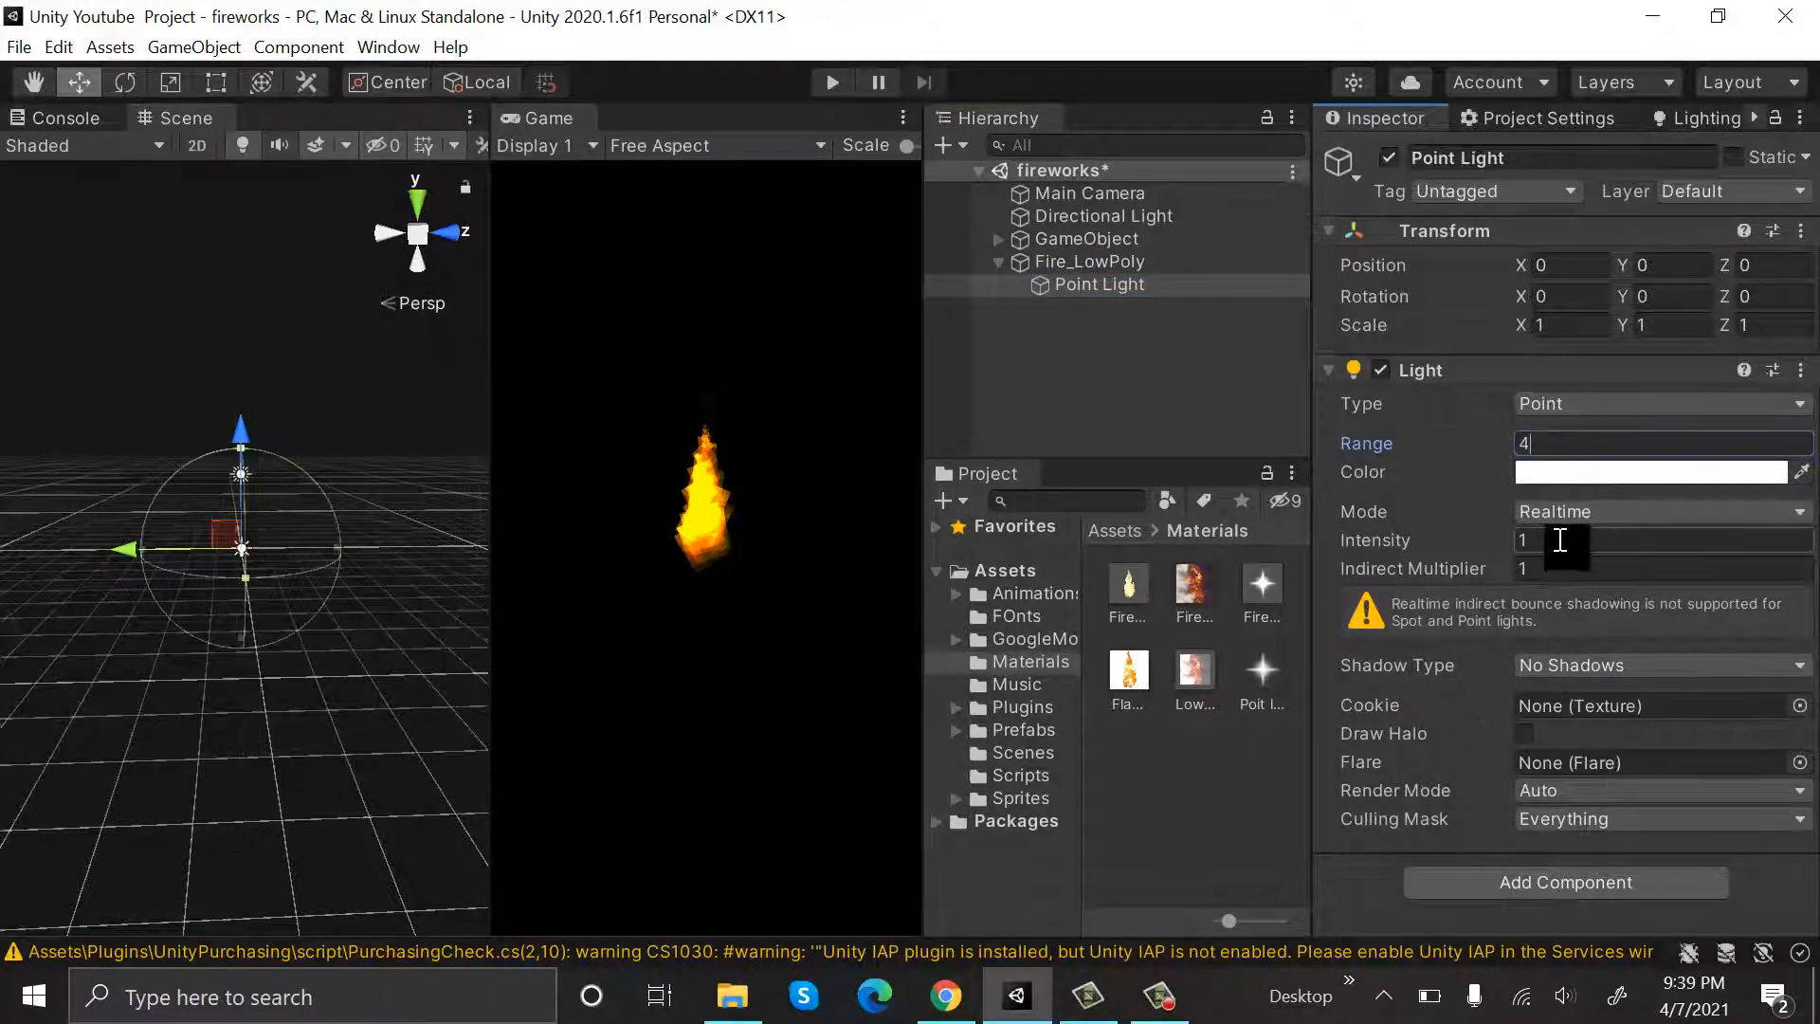
click(1088, 261)
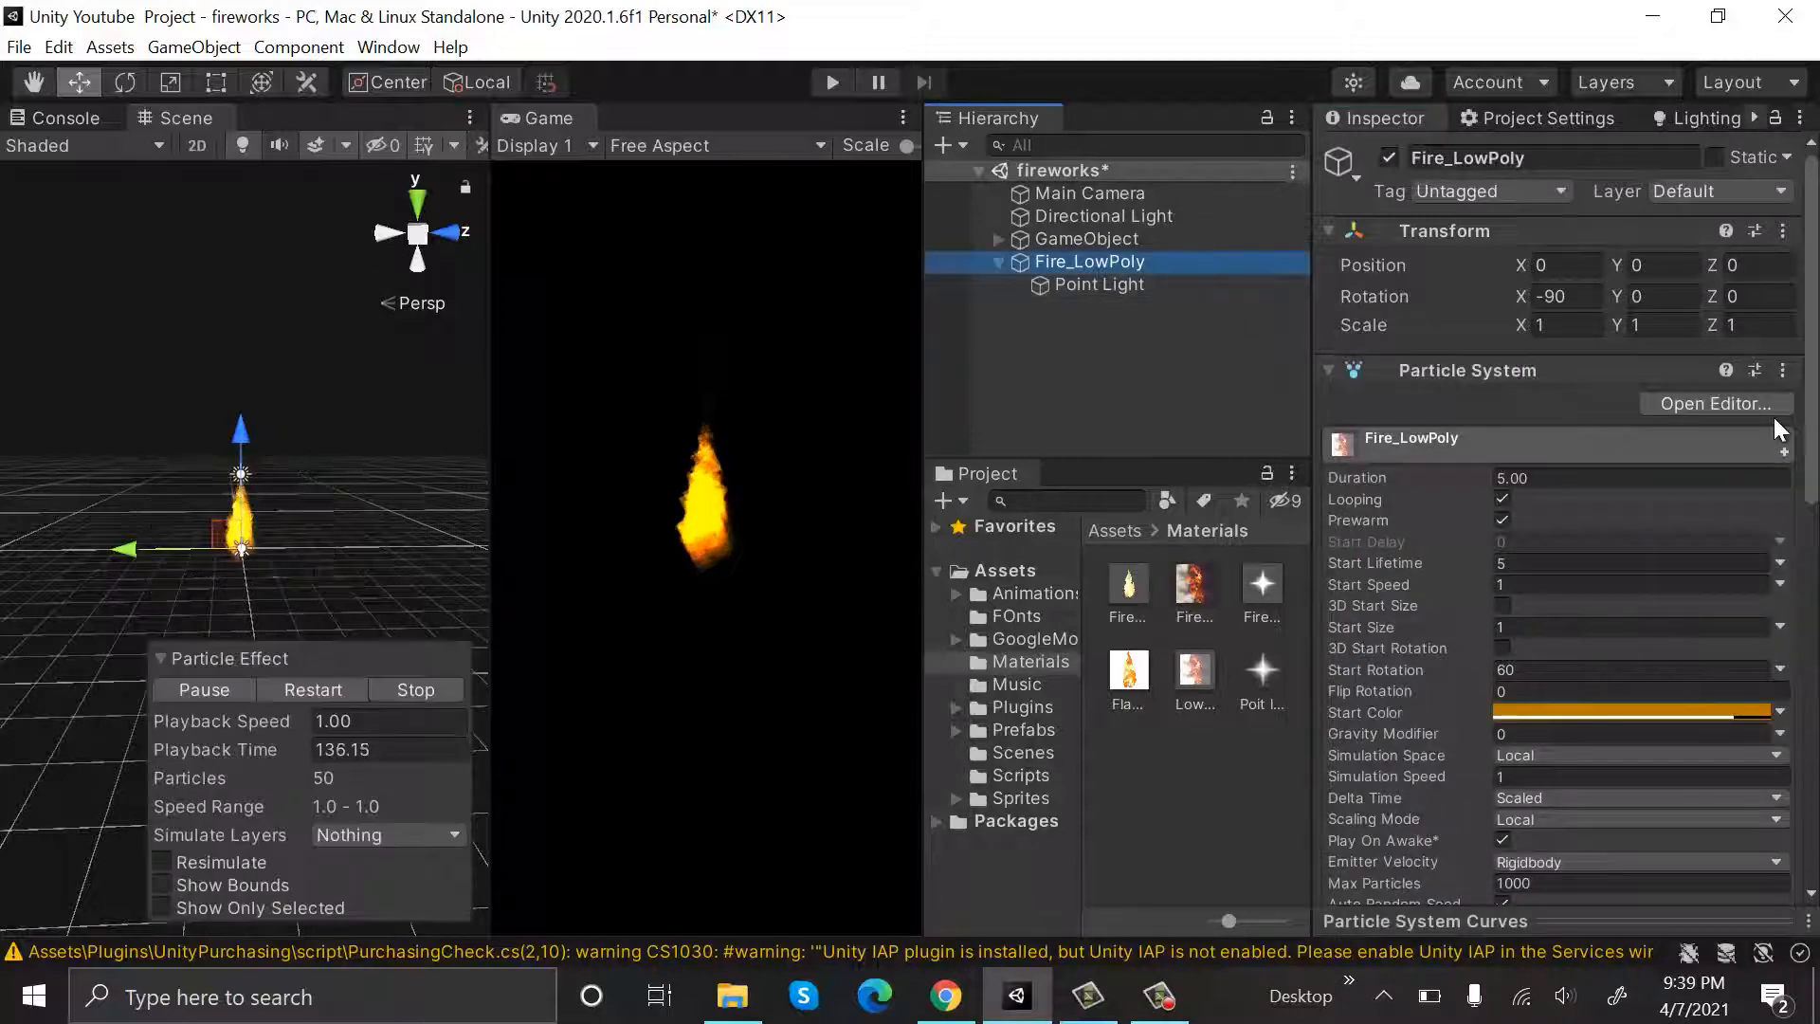
- Enable the Lights module using the Point Light with range multiplier 9 and intensity multiplier 2
scroll(down, 3)
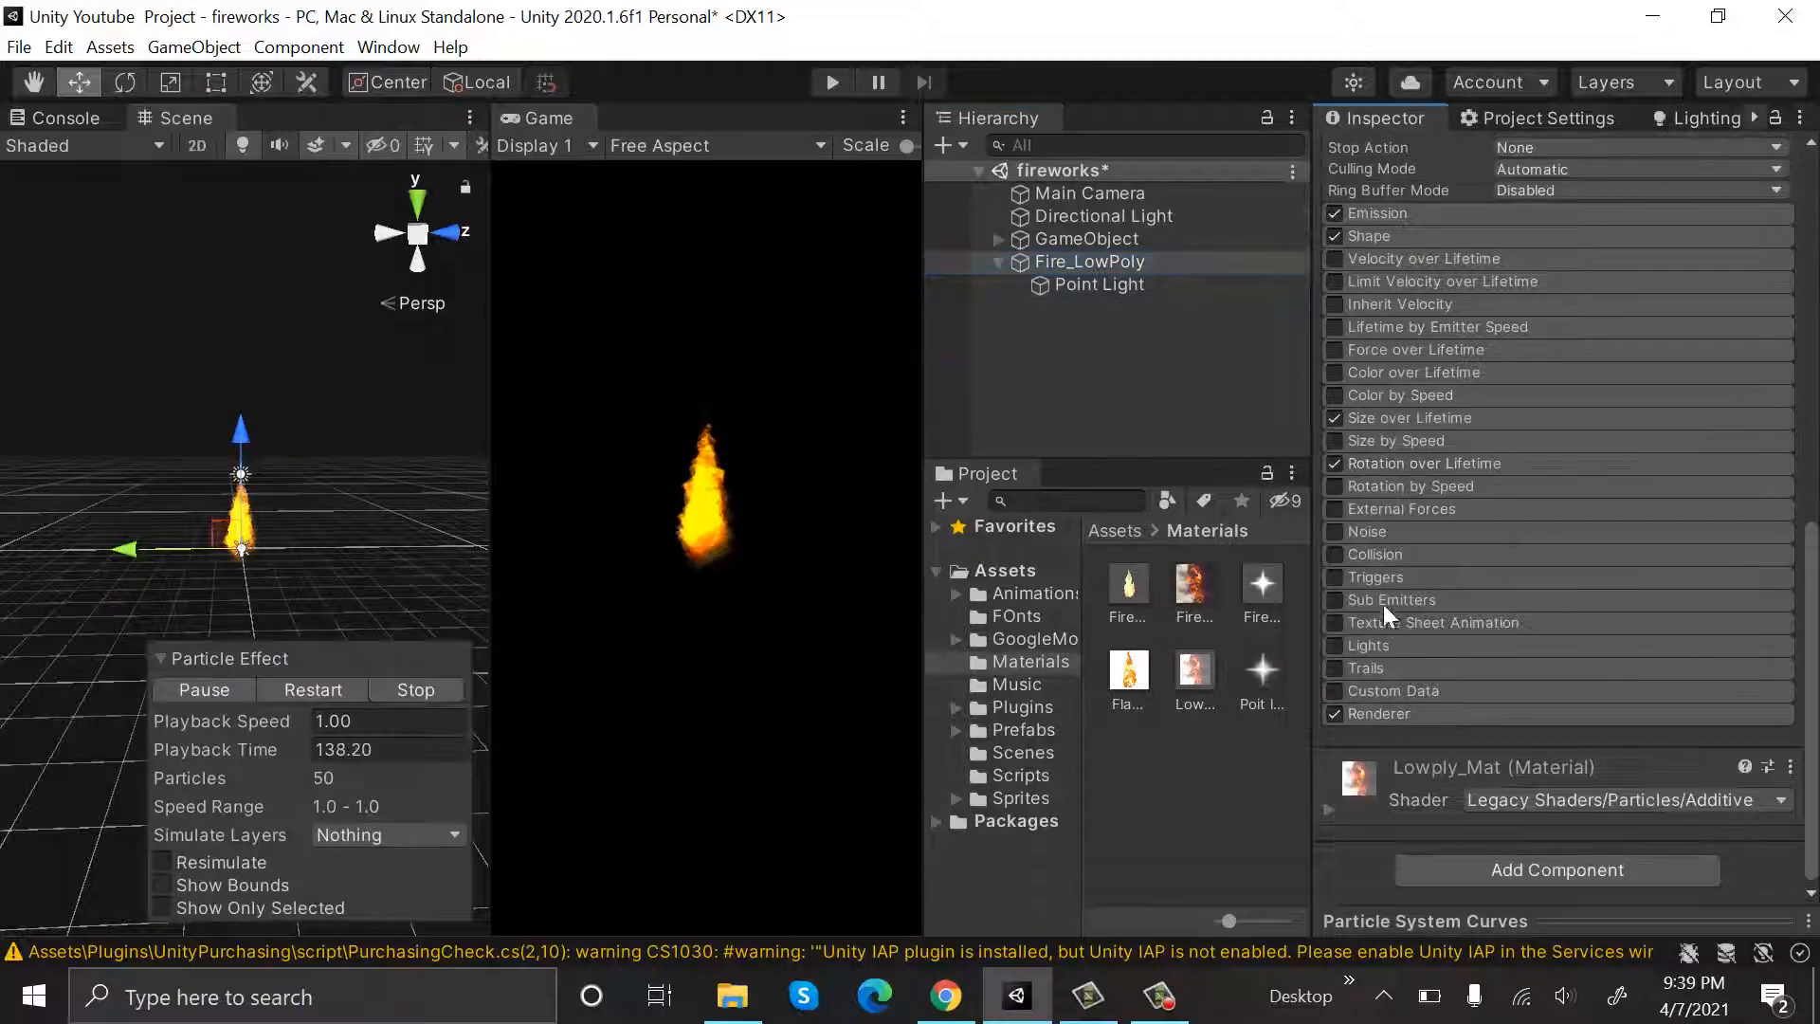
click(1333, 645)
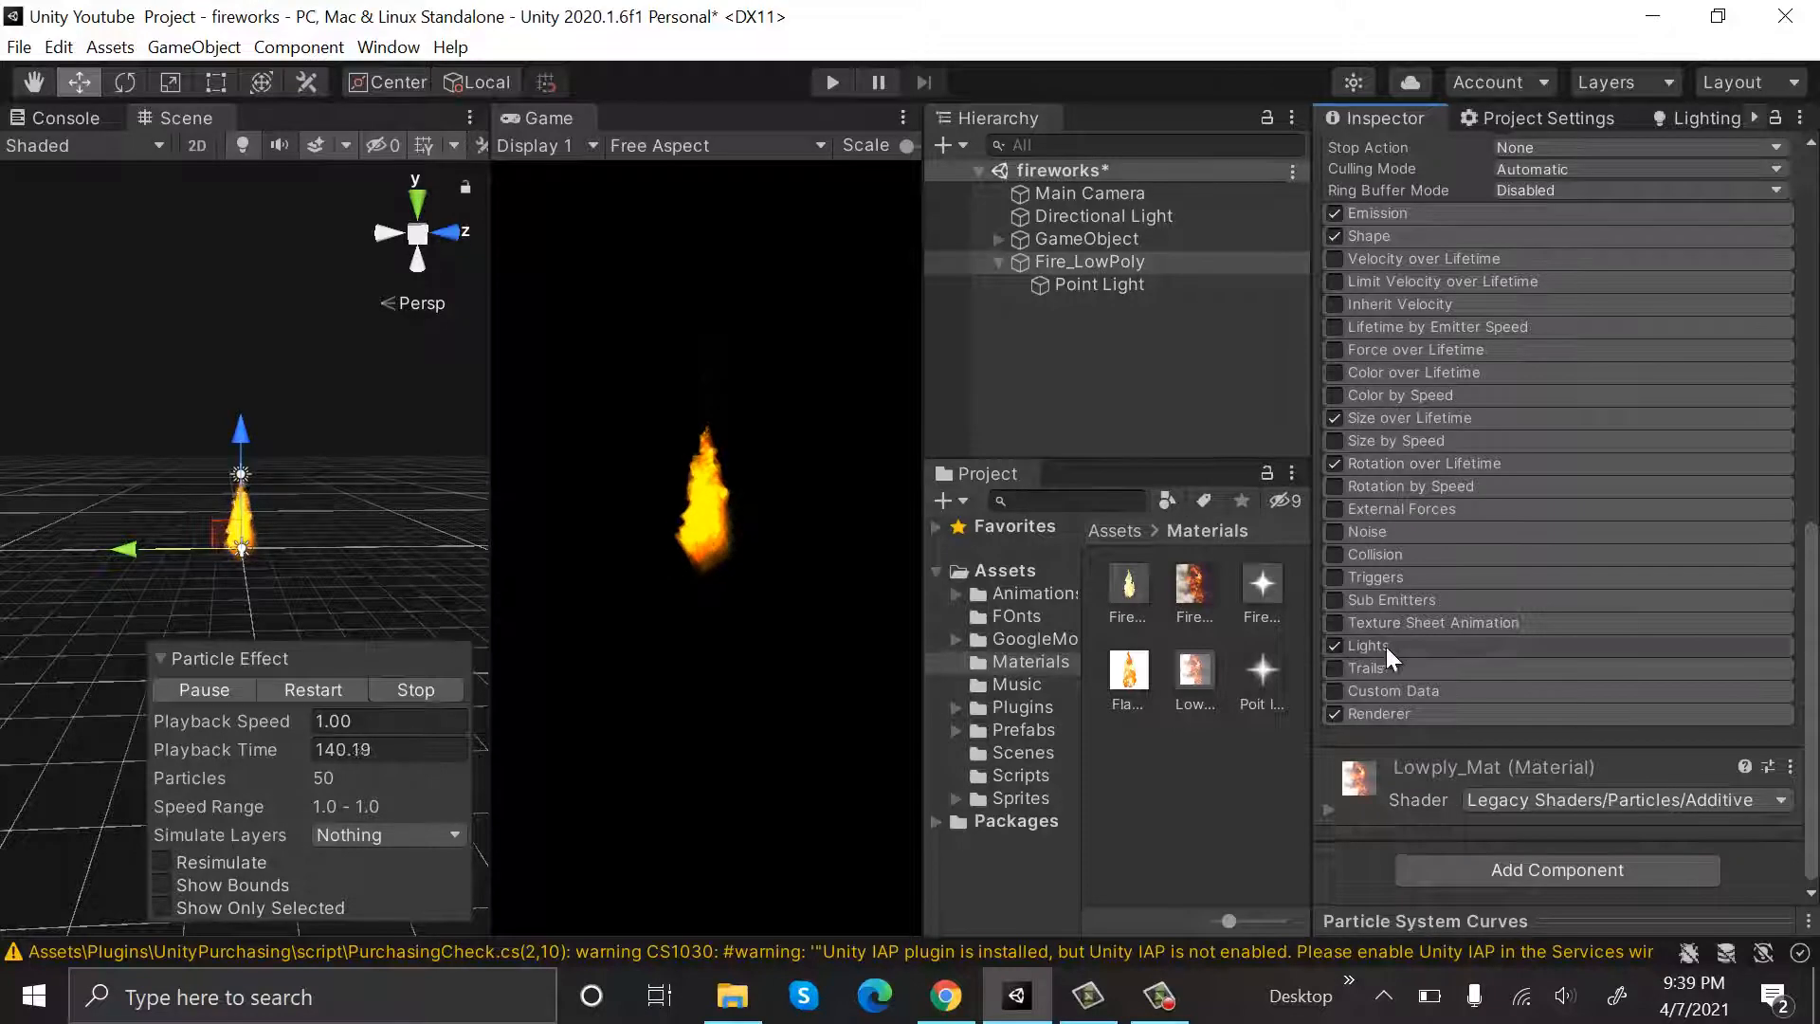
click(1332, 644)
text(1)
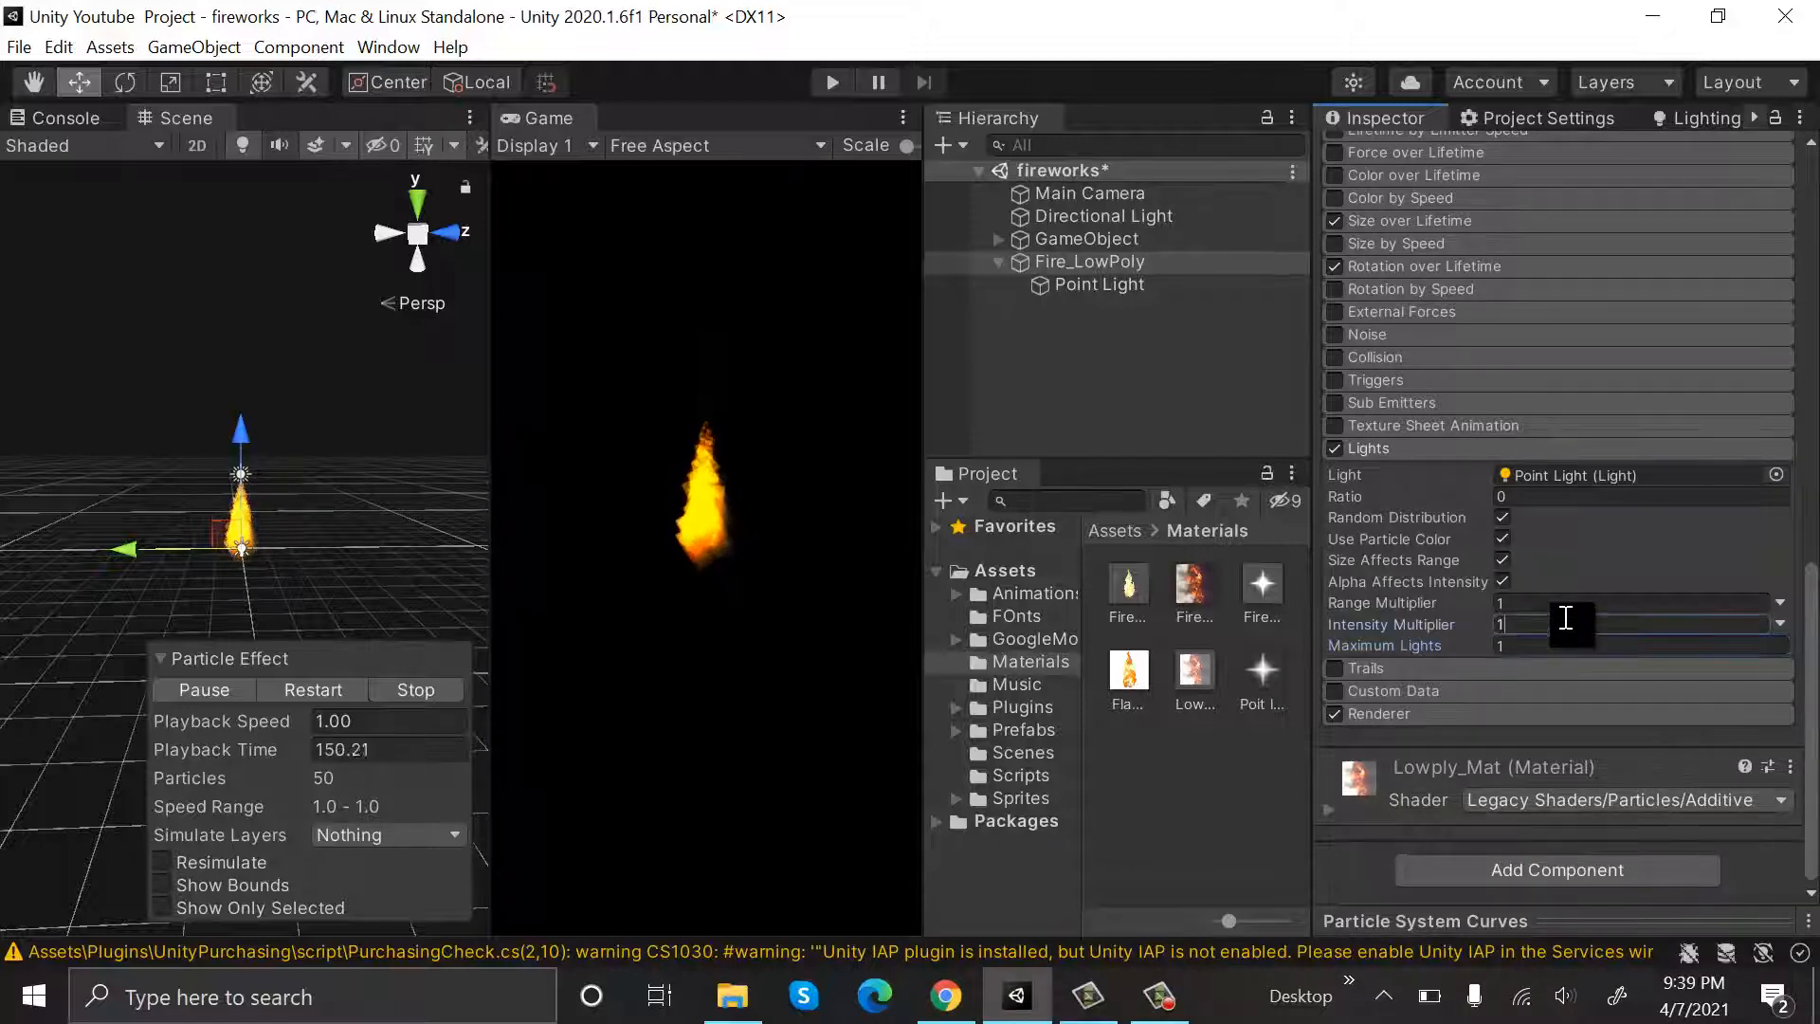
text(9)
text(2)
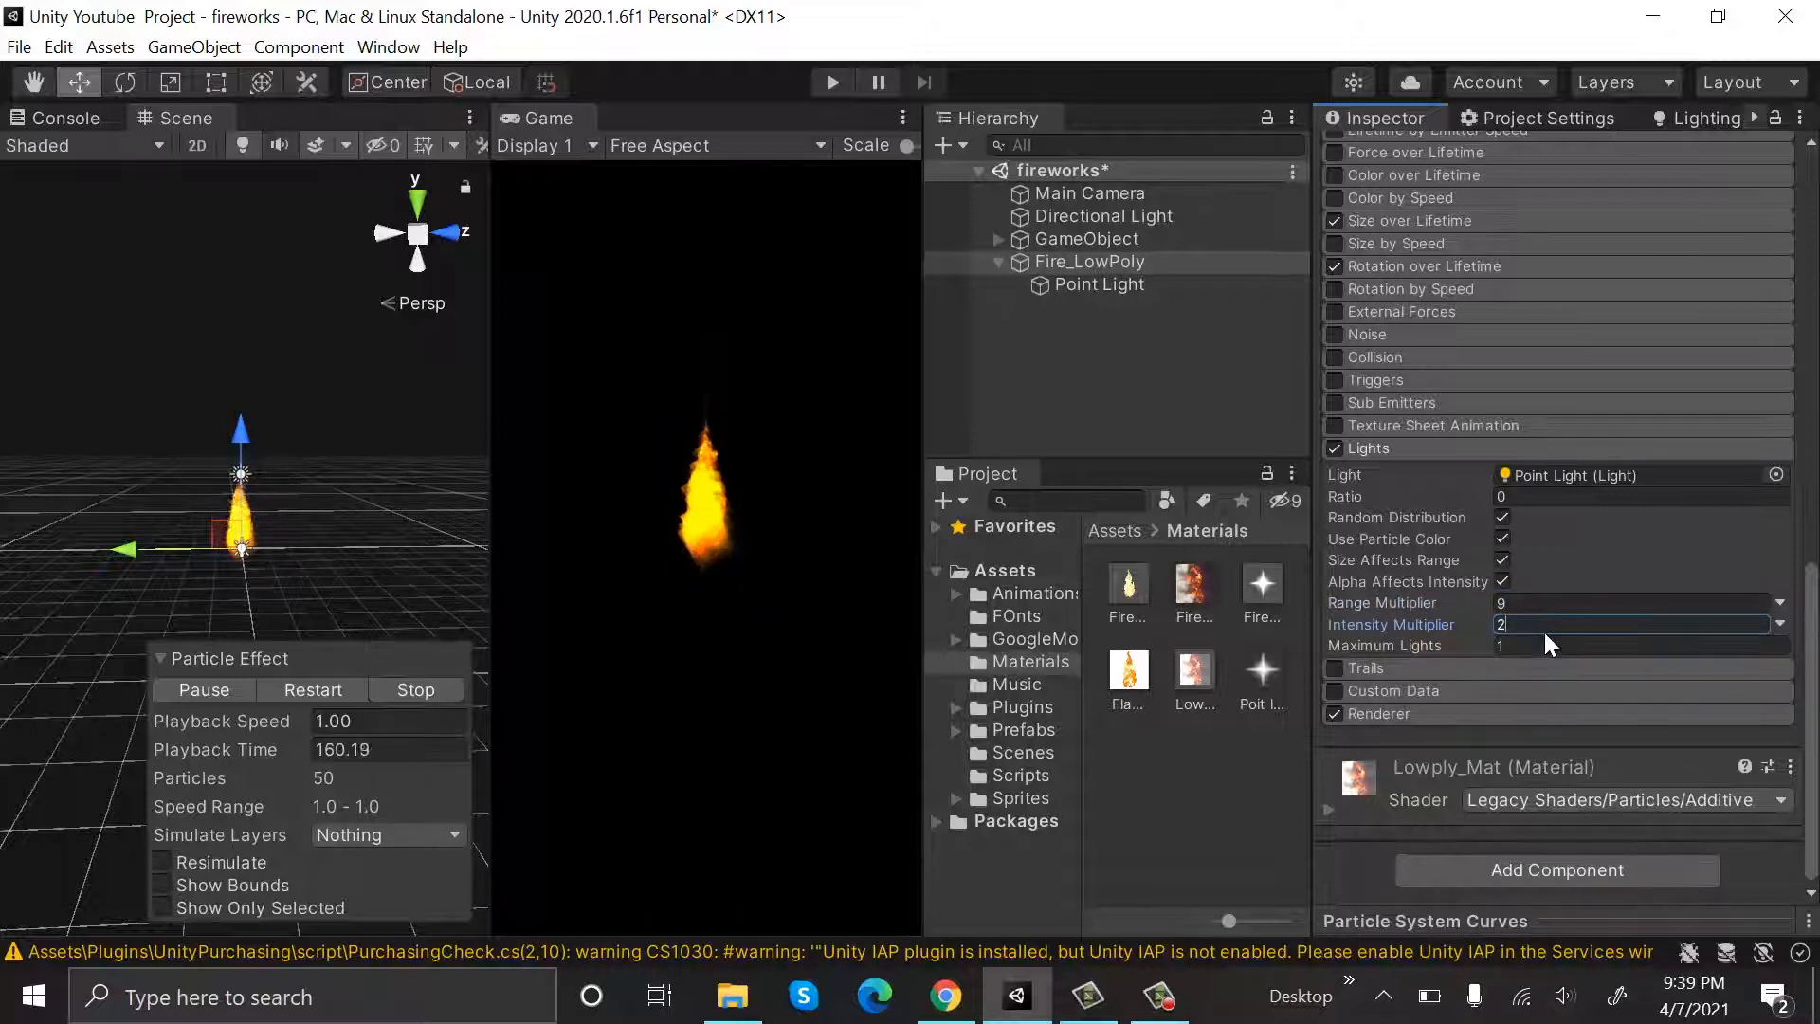
mouse_move(1433, 425)
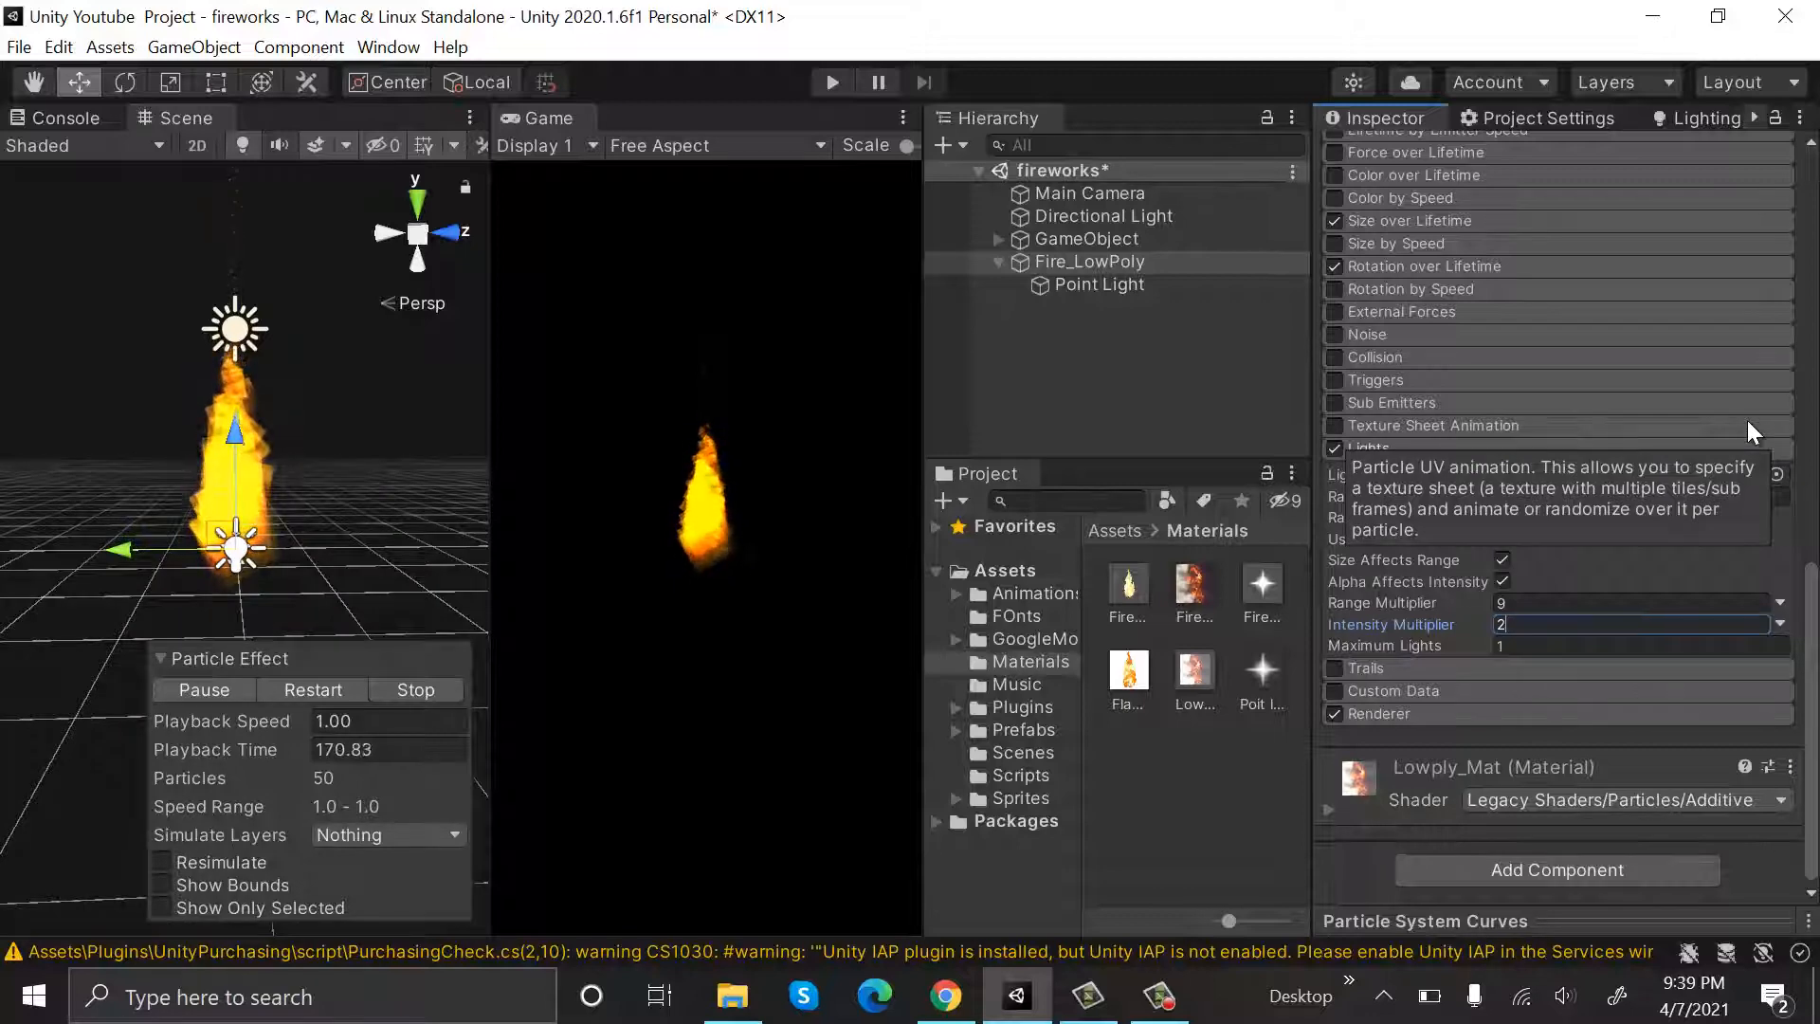